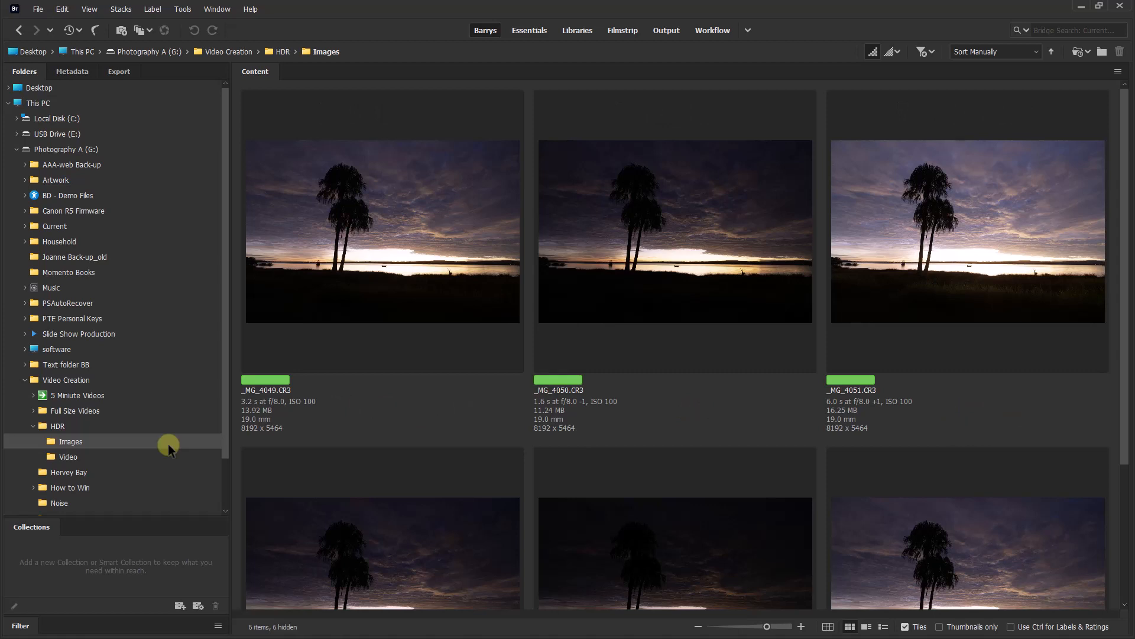
Step: Open the standard-exposure raw _MG_4049.CR3 from Bridge in Camera Raw
{"action": "double_click", "coordinate": [381, 230]}
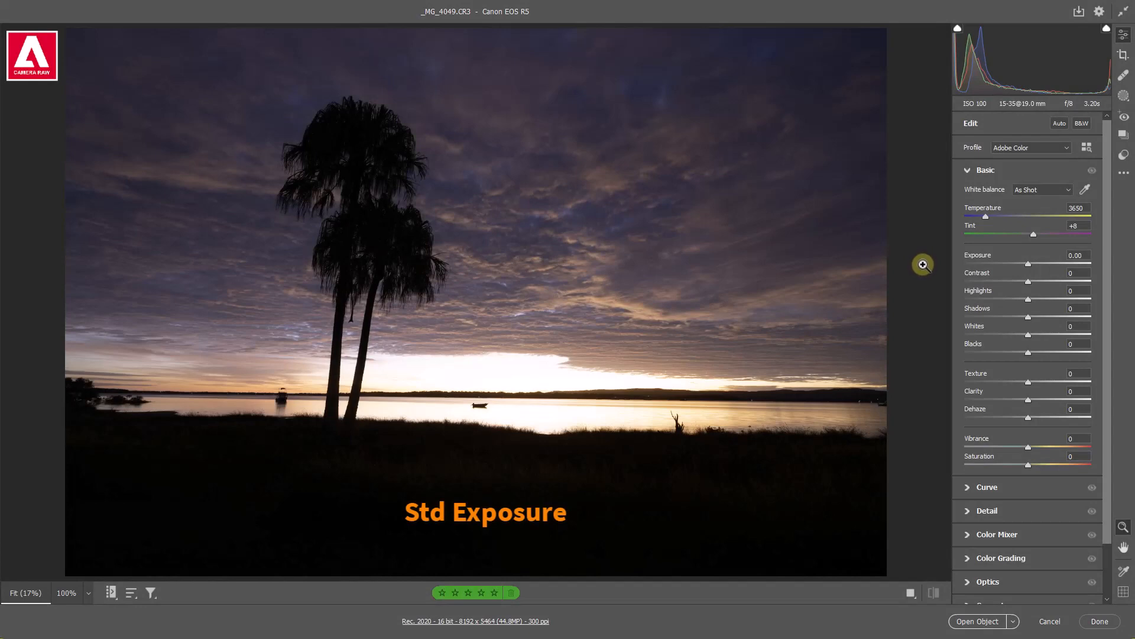
{"action": "mouse_move", "coordinate": [1028, 266]}
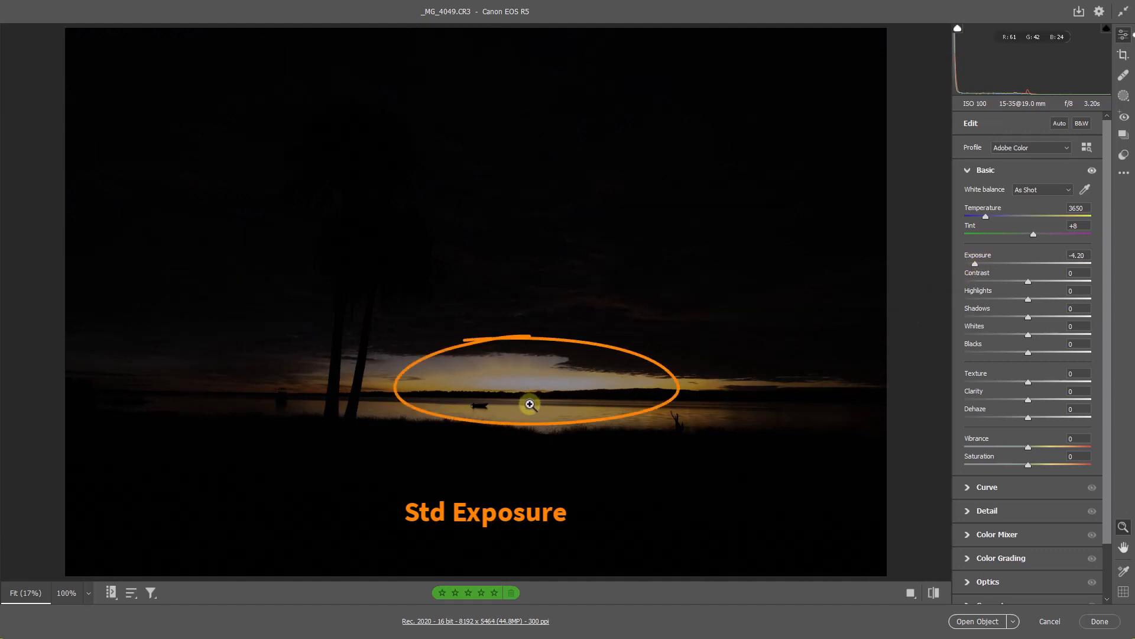
{"action": "mouse_move", "coordinate": [490, 408]}
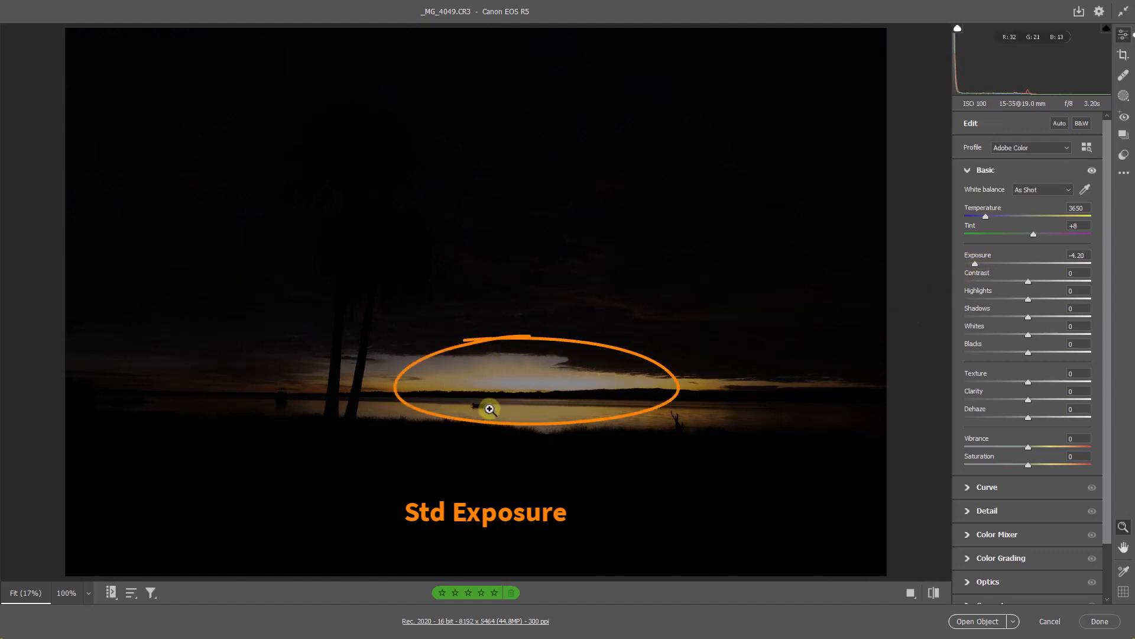
{"action": "mouse_move", "coordinate": [584, 414]}
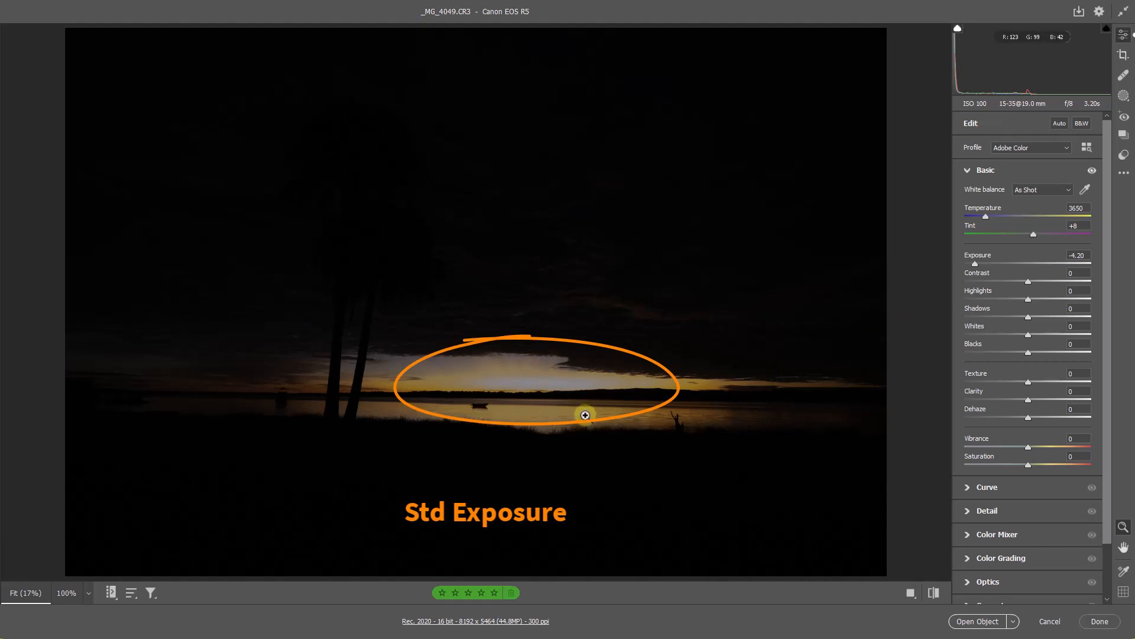
{"action": "mouse_move", "coordinate": [585, 412]}
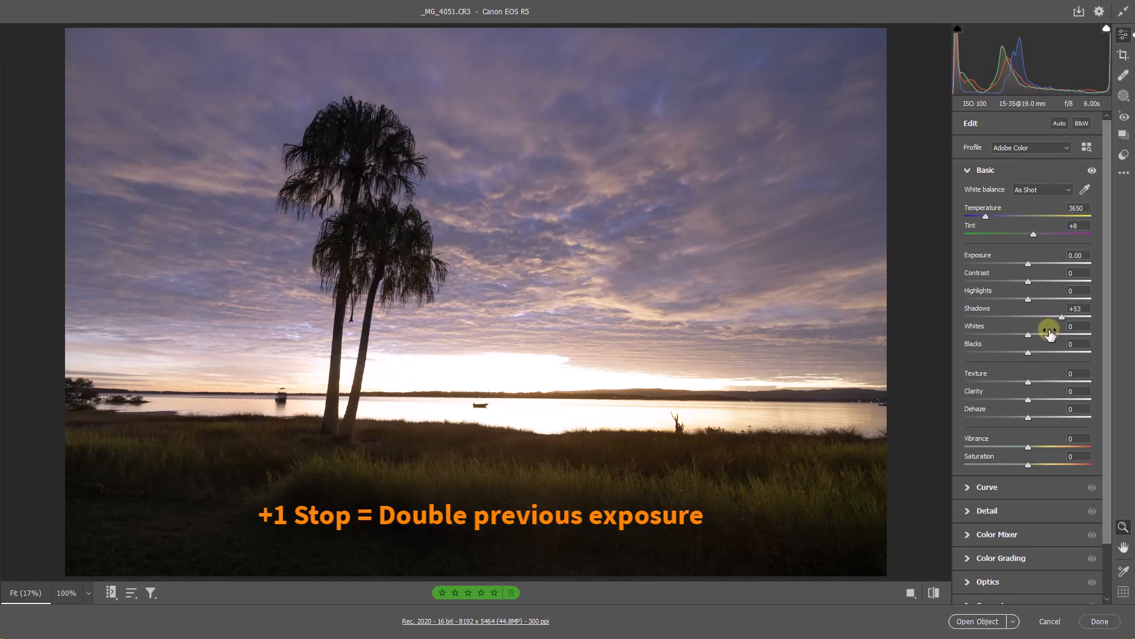
{"action": "mouse_move", "coordinate": [1043, 323]}
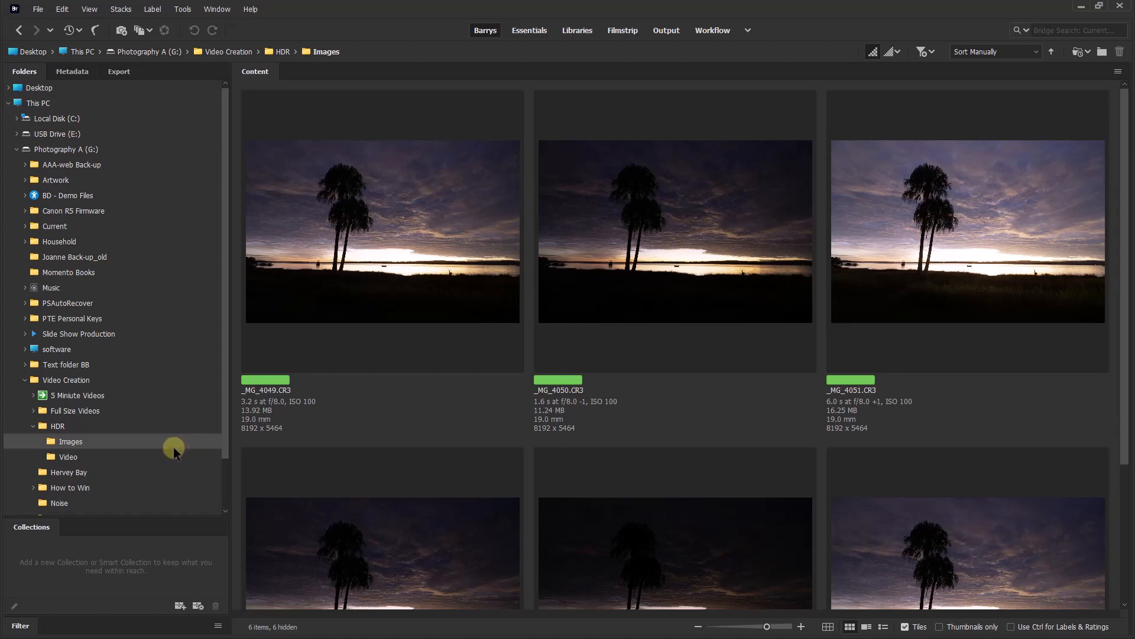
{"action": "left_click", "coordinate": [966, 230]}
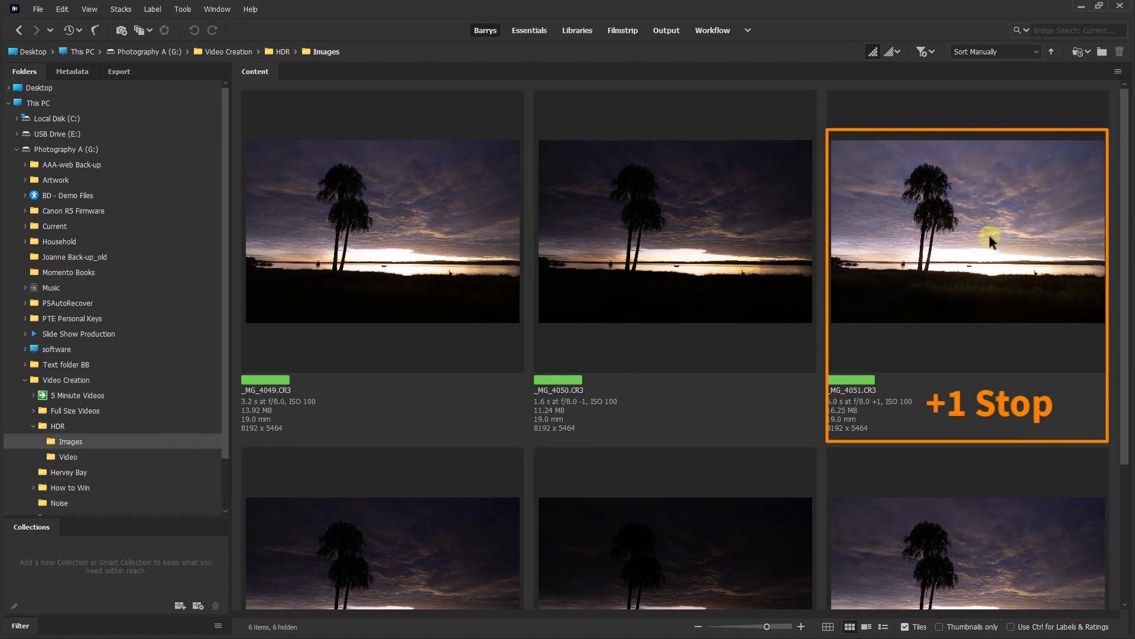
{"action": "mouse_move", "coordinate": [965, 297]}
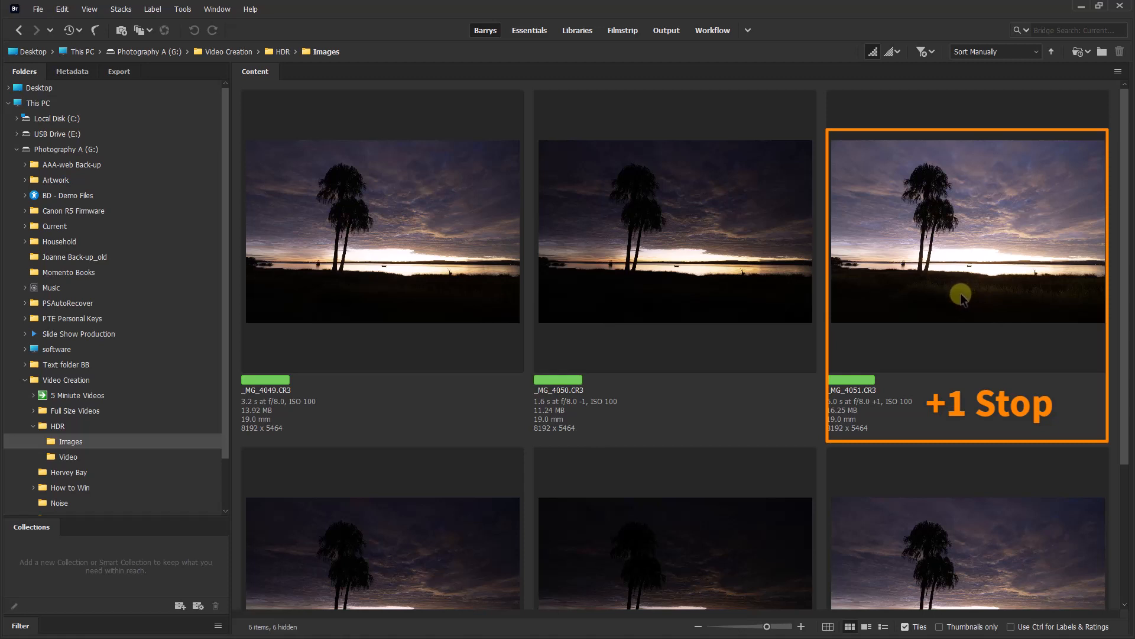
{"action": "mouse_move", "coordinate": [958, 300]}
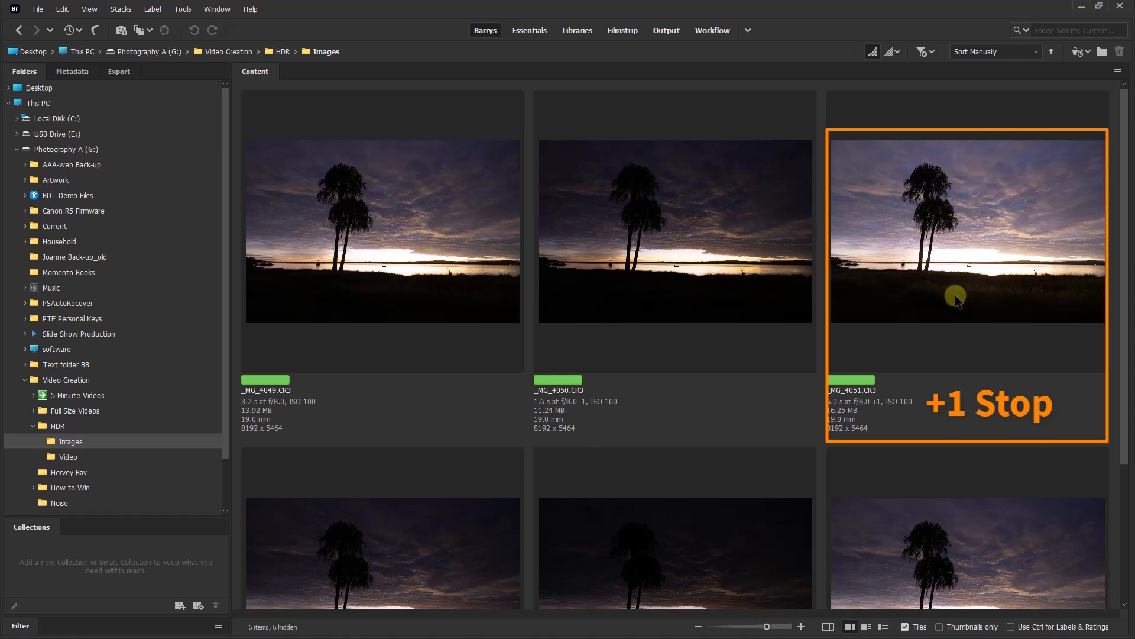
{"action": "mouse_move", "coordinate": [1039, 303]}
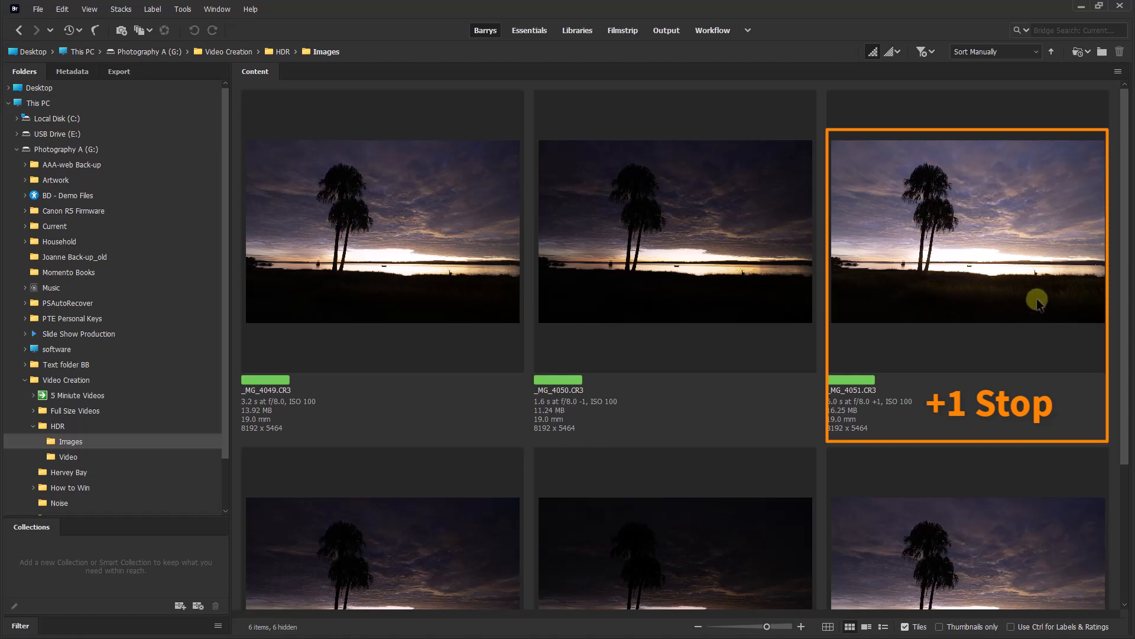
{"action": "mouse_move", "coordinate": [1032, 303]}
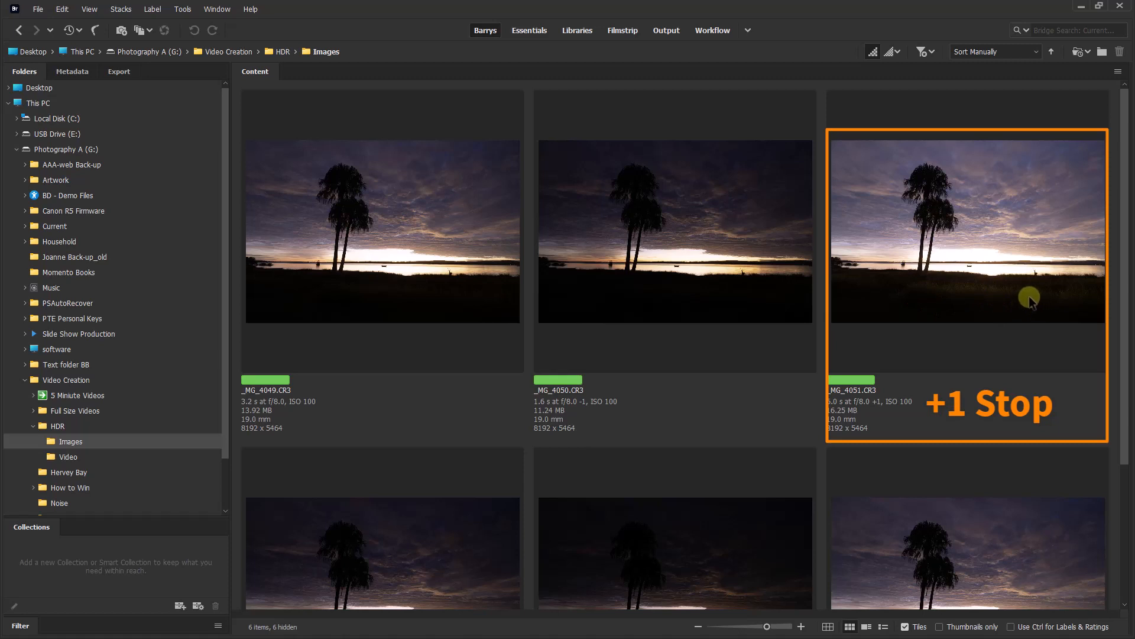
{"action": "mouse_move", "coordinate": [965, 309]}
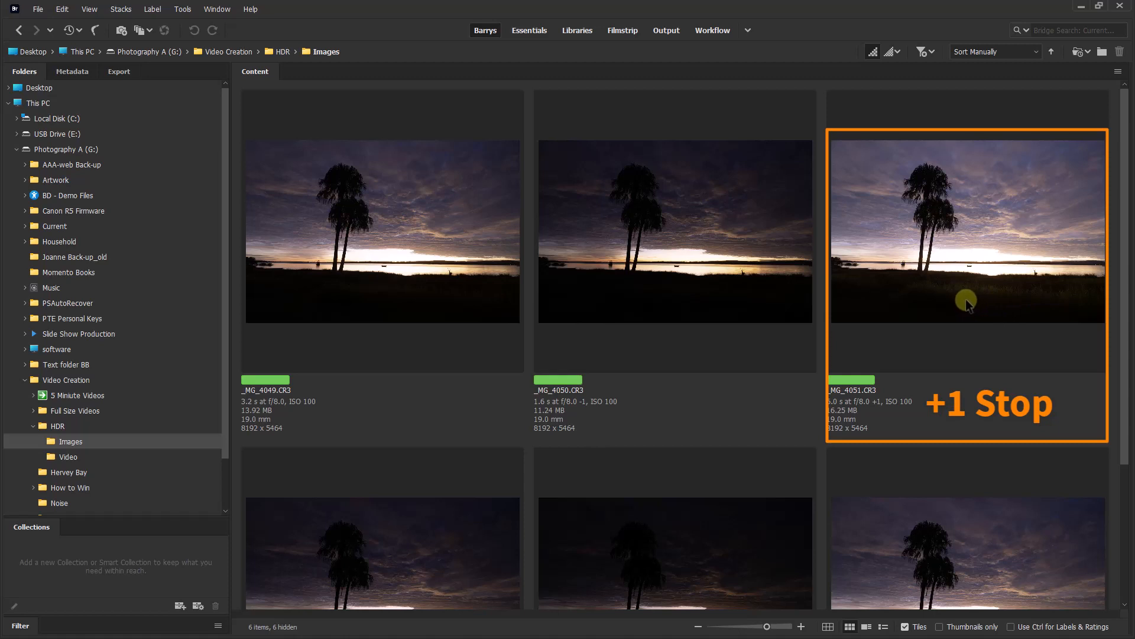
{"action": "mouse_move", "coordinate": [947, 270]}
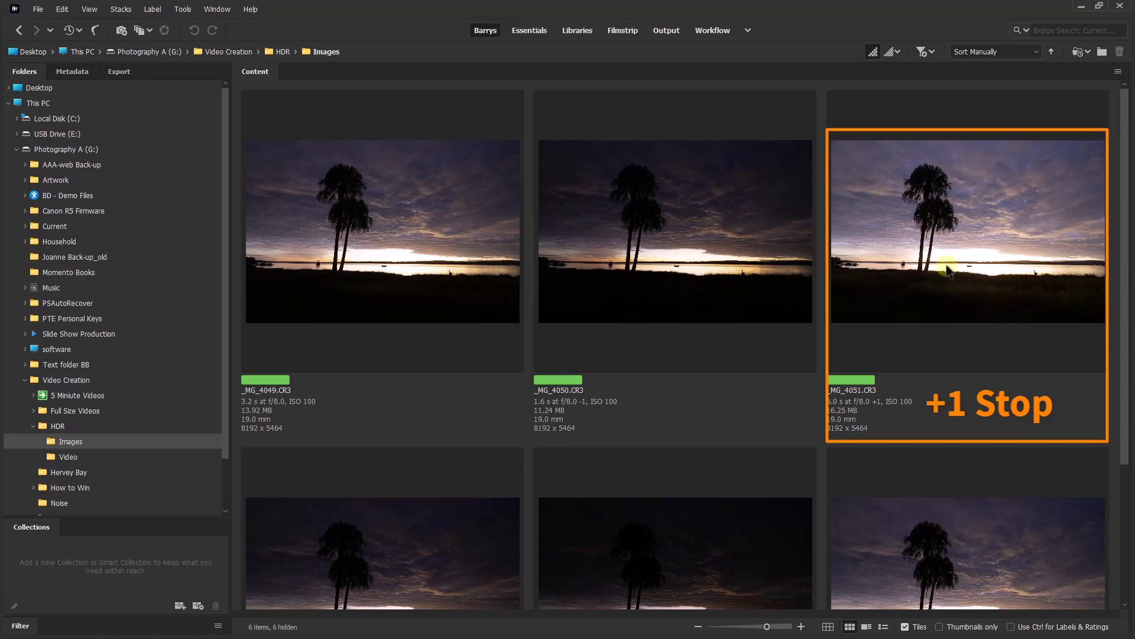
{"action": "mouse_move", "coordinate": [951, 259]}
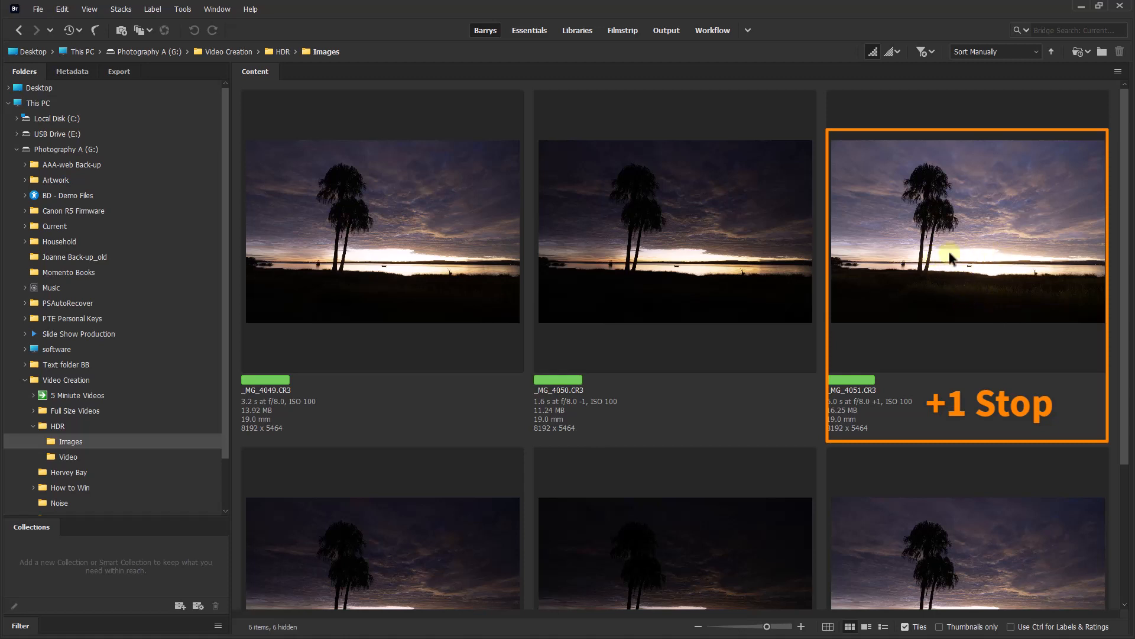
{"action": "mouse_move", "coordinate": [967, 283]}
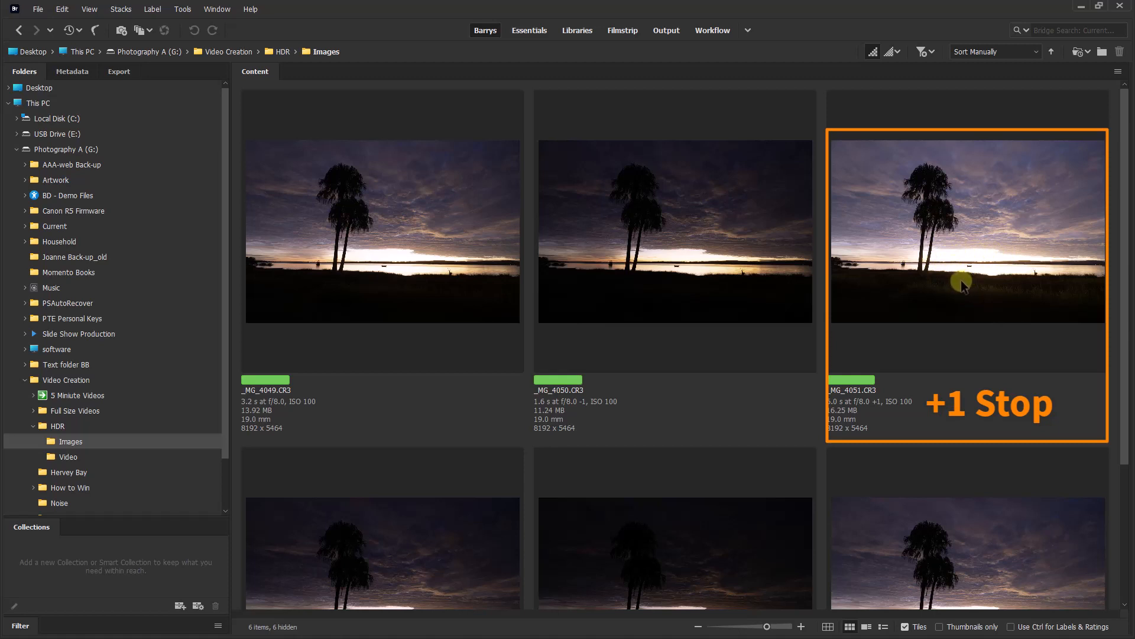
{"action": "mouse_move", "coordinate": [959, 288]}
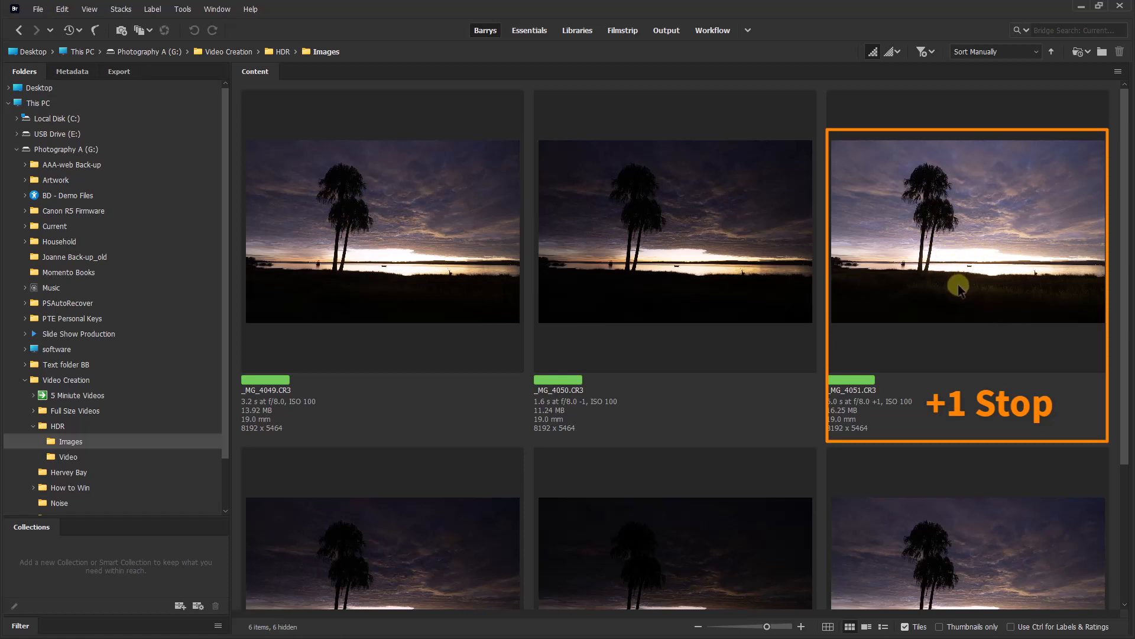
{"action": "mouse_move", "coordinate": [997, 261]}
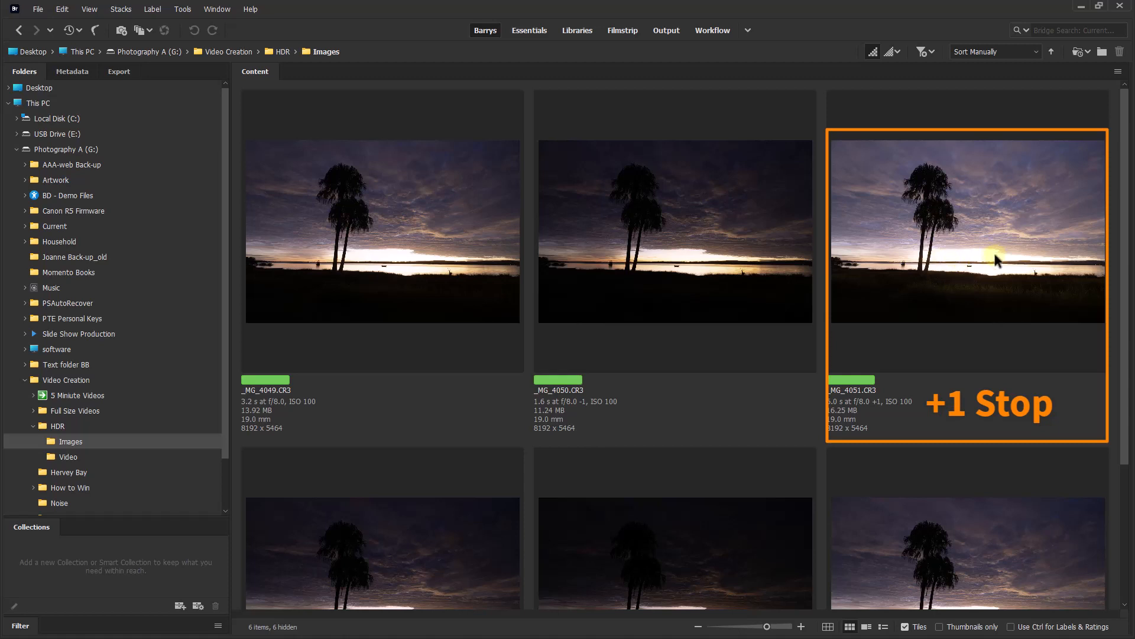
{"action": "mouse_move", "coordinate": [955, 293]}
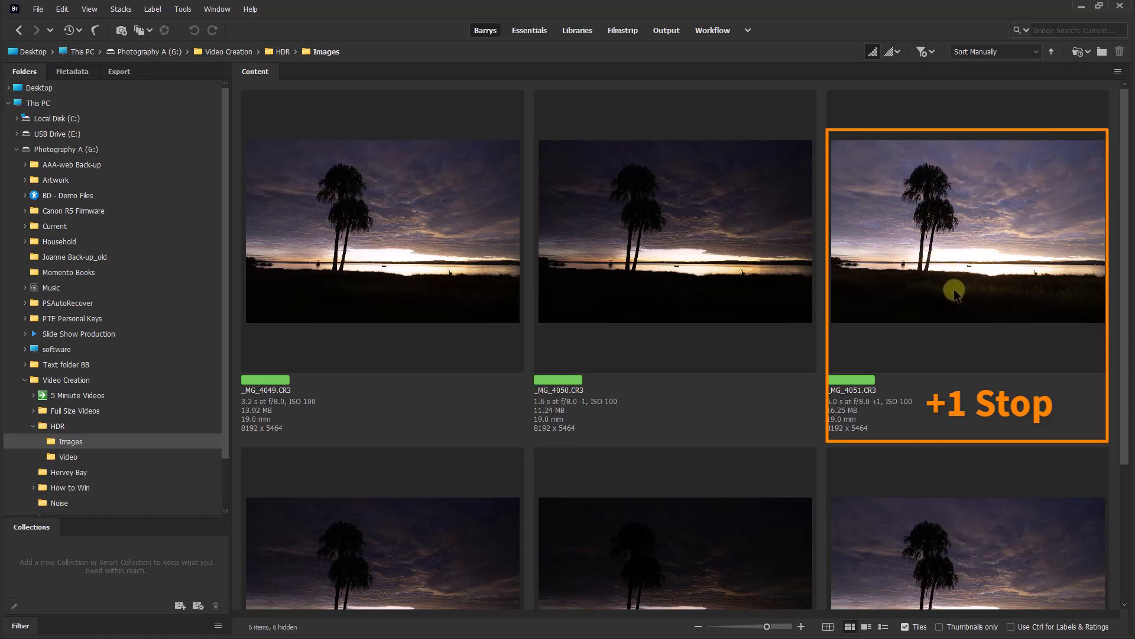
{"action": "mouse_move", "coordinate": [951, 297]}
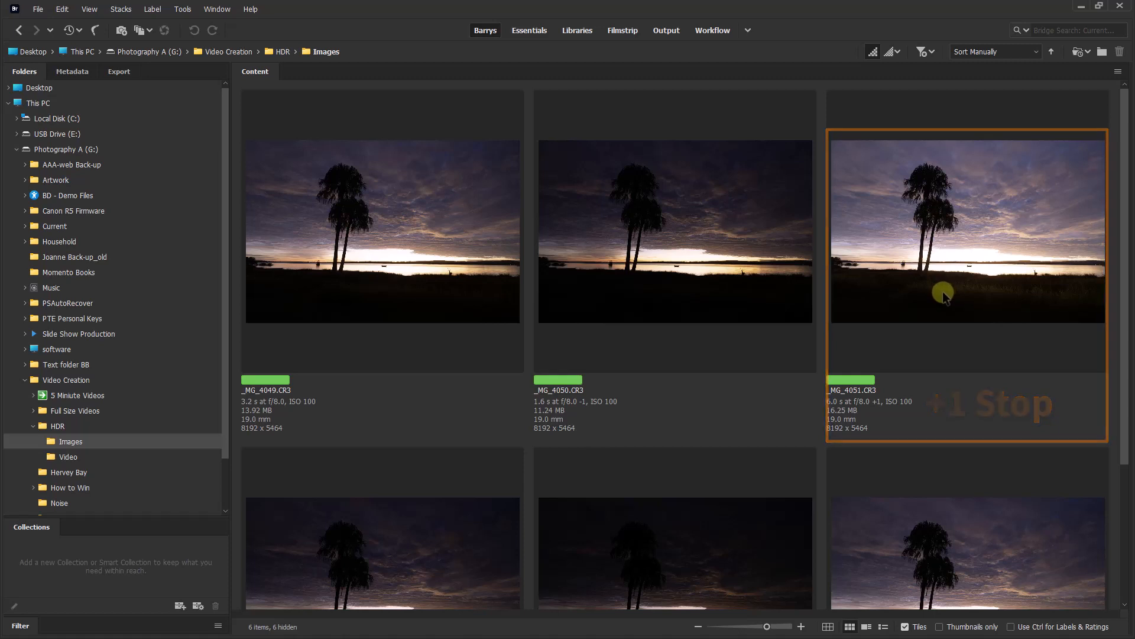
Step: Add _MG_4050.CR3 and _MG_4049.CR3 to the selection to group all three brackets
{"action": "left_click", "coordinate": [381, 230]}
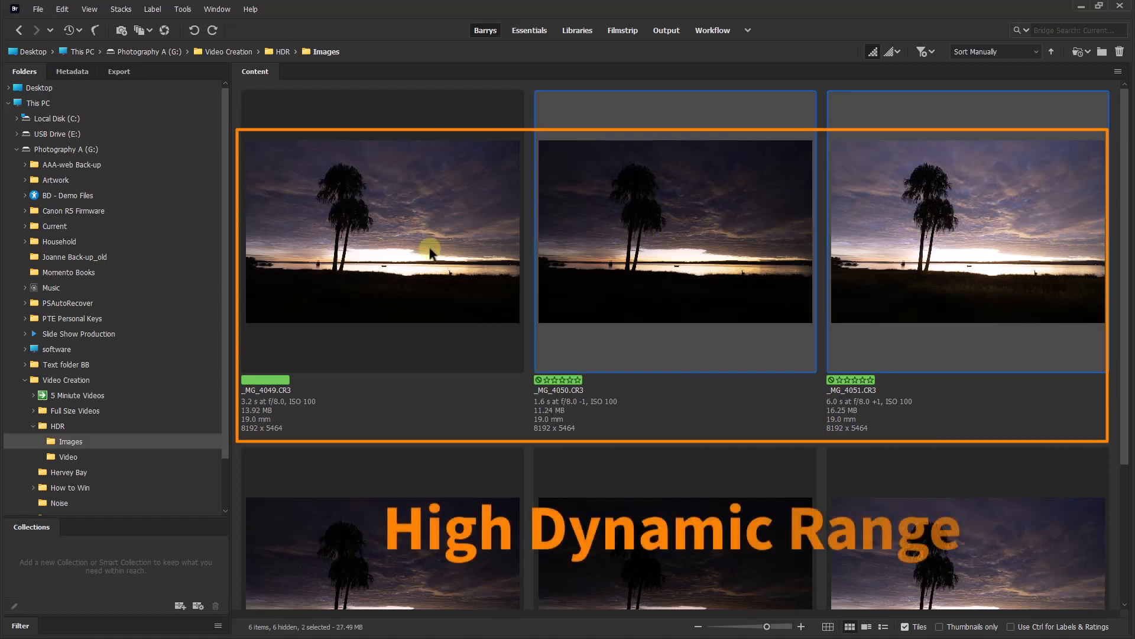
{"action": "left_click", "coordinate": [400, 298]}
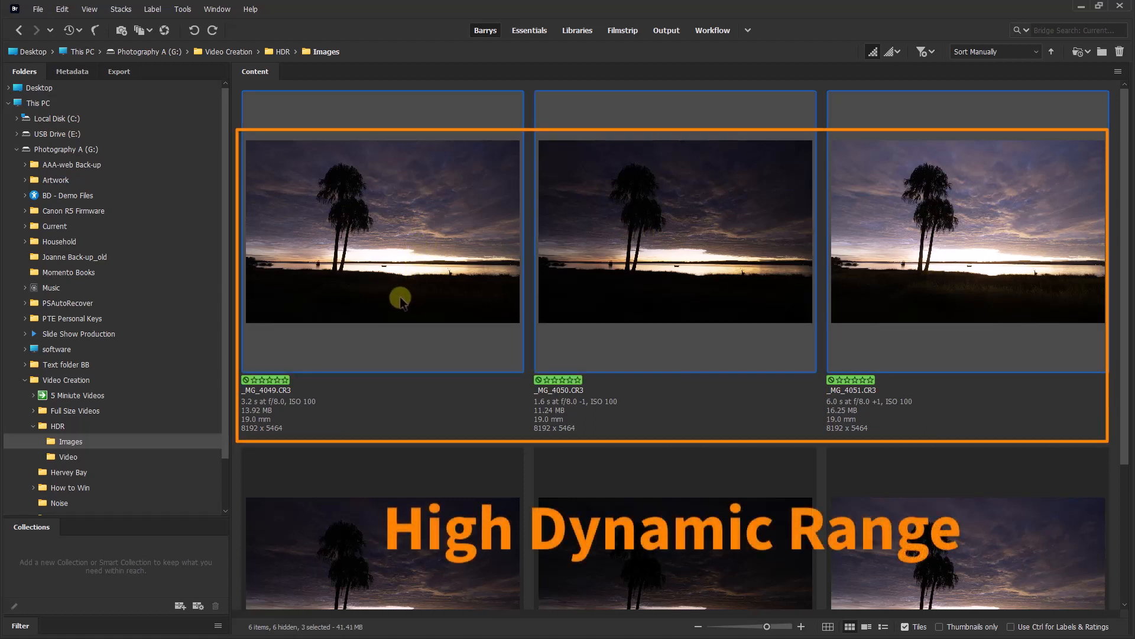
{"action": "mouse_move", "coordinate": [685, 262]}
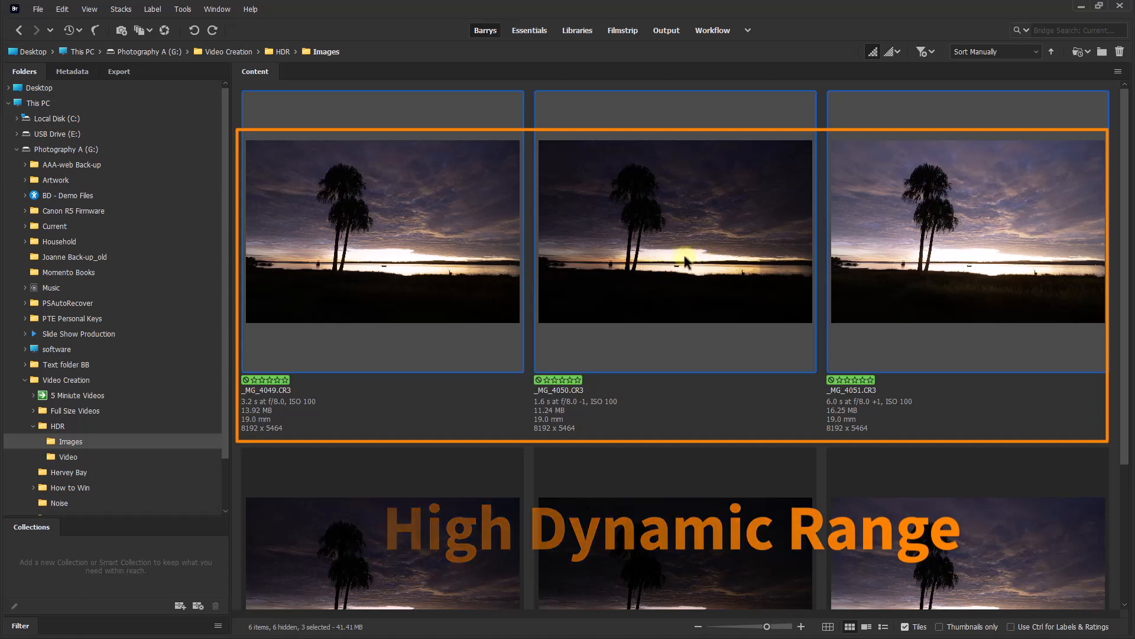
{"action": "mouse_move", "coordinate": [661, 281]}
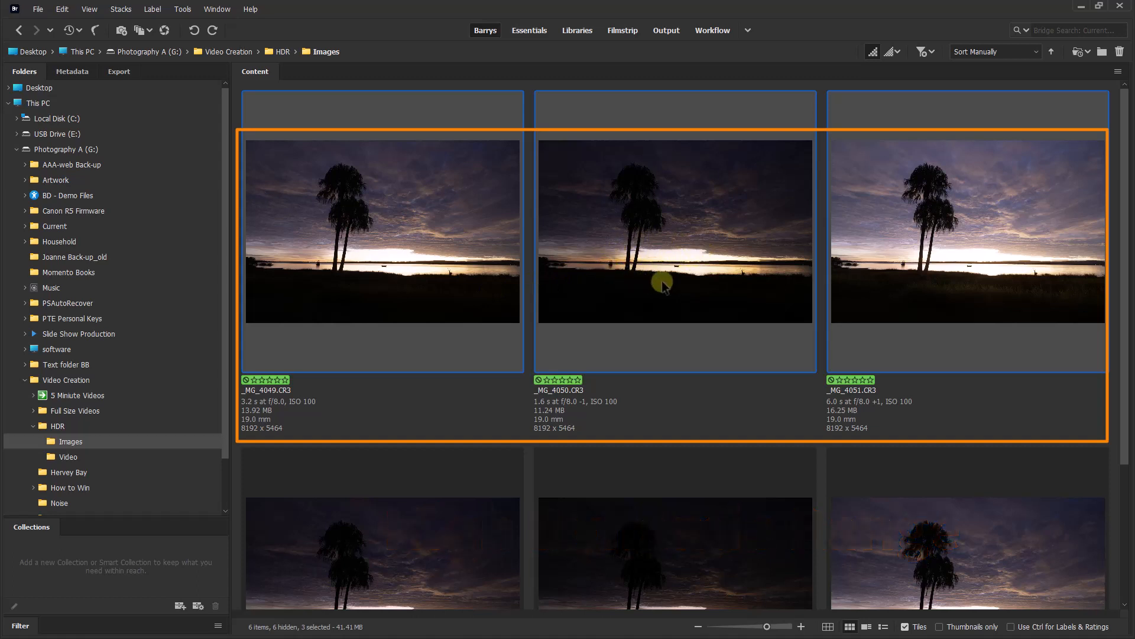
{"action": "mouse_move", "coordinate": [607, 258]}
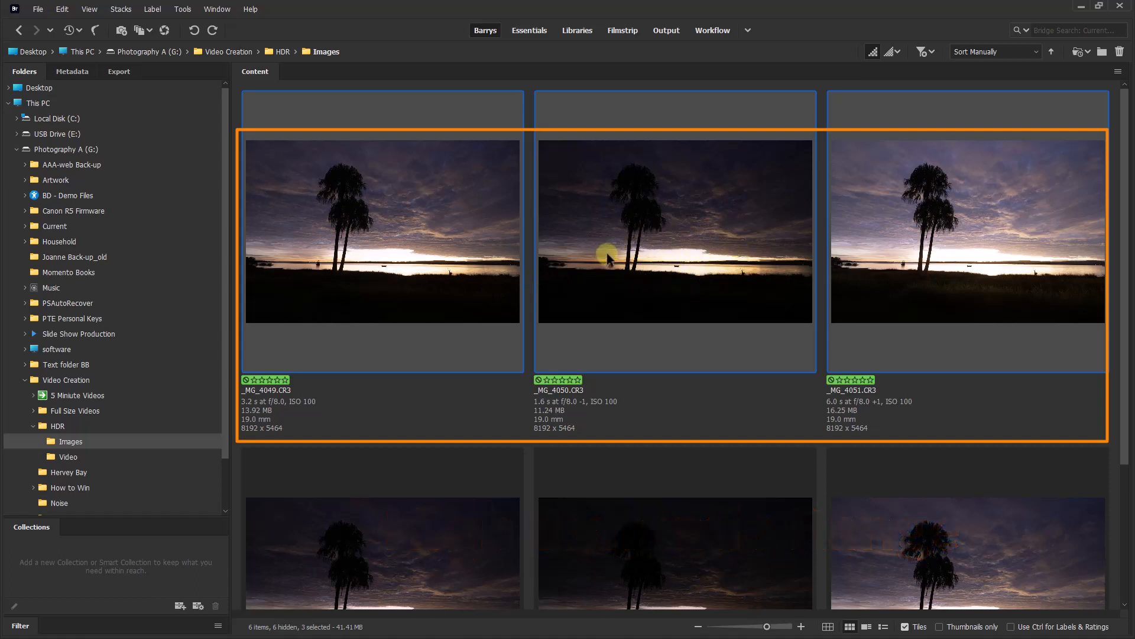
{"action": "mouse_move", "coordinate": [1008, 300]}
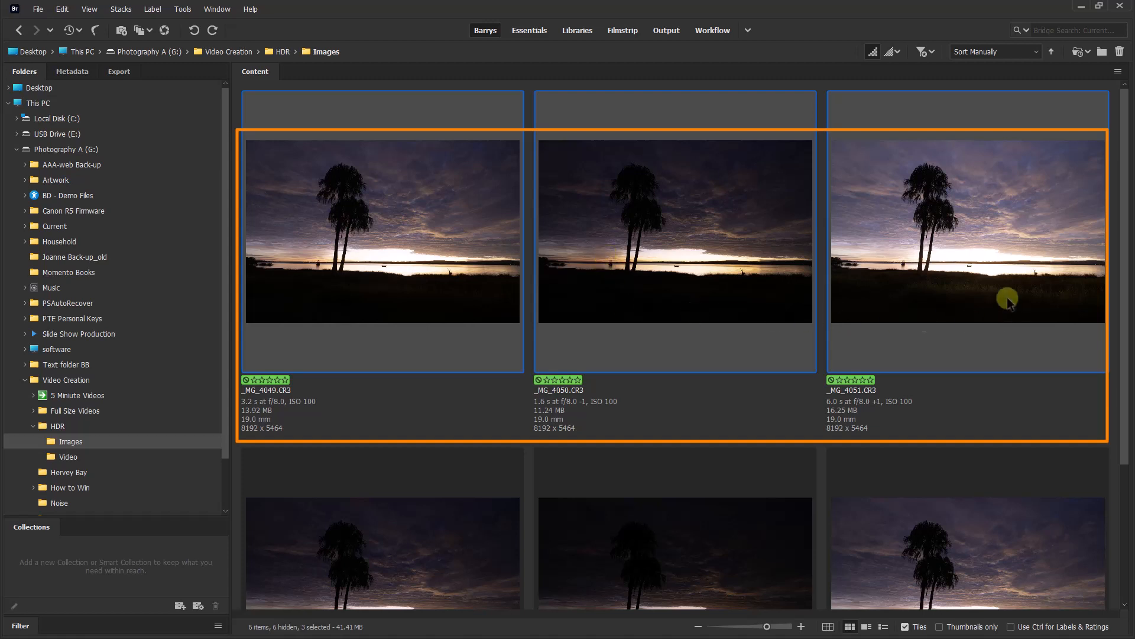
{"action": "mouse_move", "coordinate": [995, 307]}
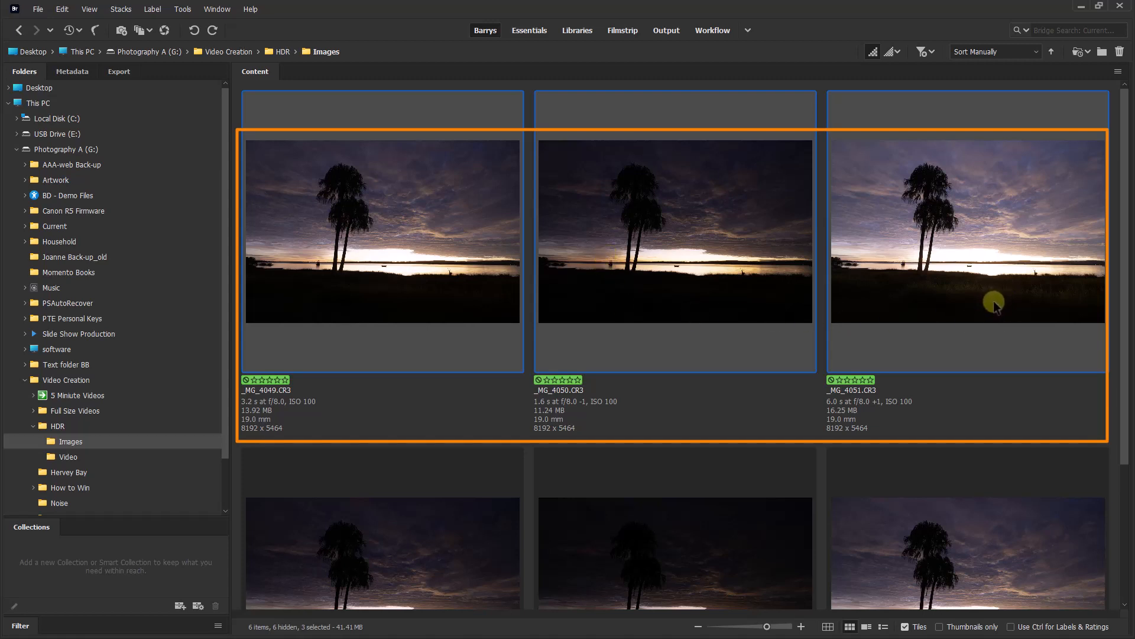
{"action": "mouse_move", "coordinate": [1104, 287]}
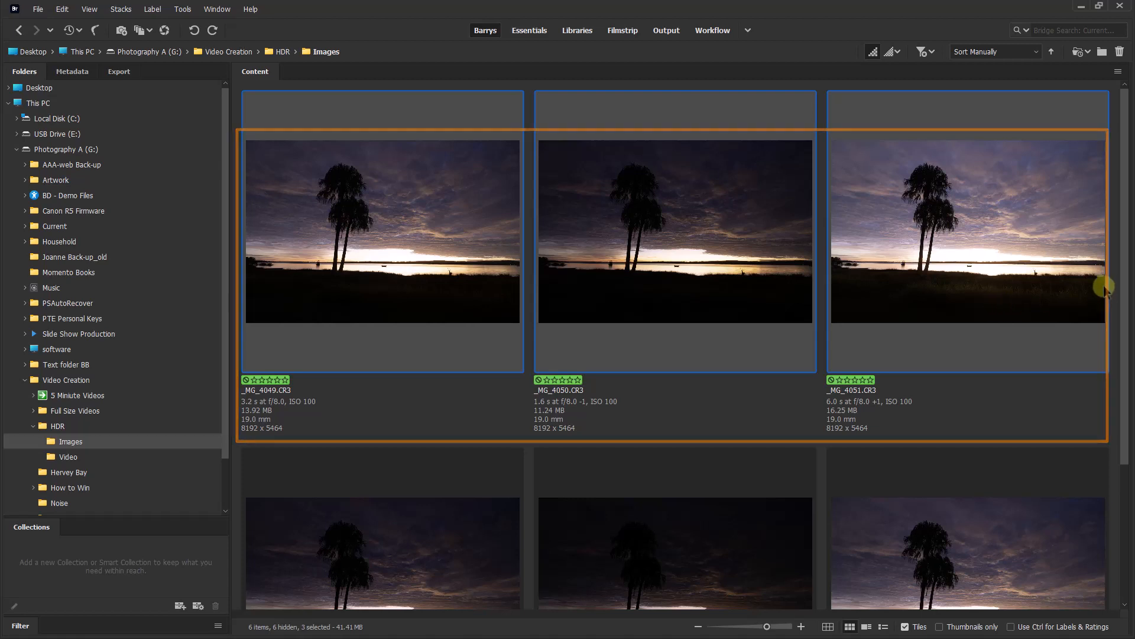
Step: Scroll to the second bracket set, compare _MG_4054, and leave _MG_4053 selected
{"action": "scroll", "scroll_direction": "down", "scroll_amount": 3}
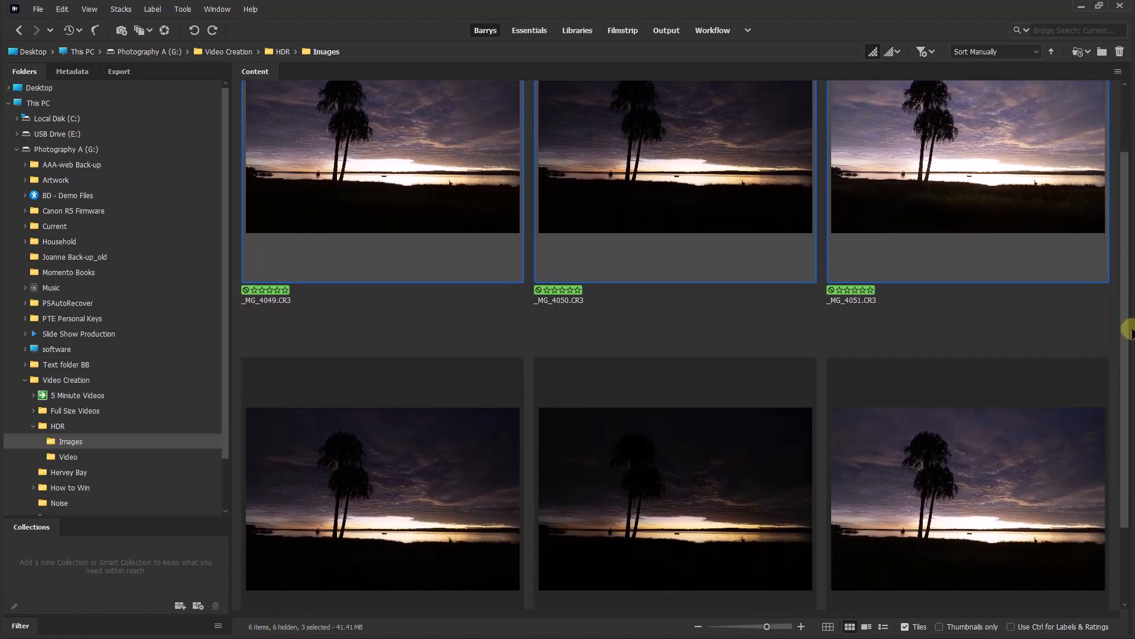
{"action": "scroll", "scroll_direction": "down", "scroll_amount": 3}
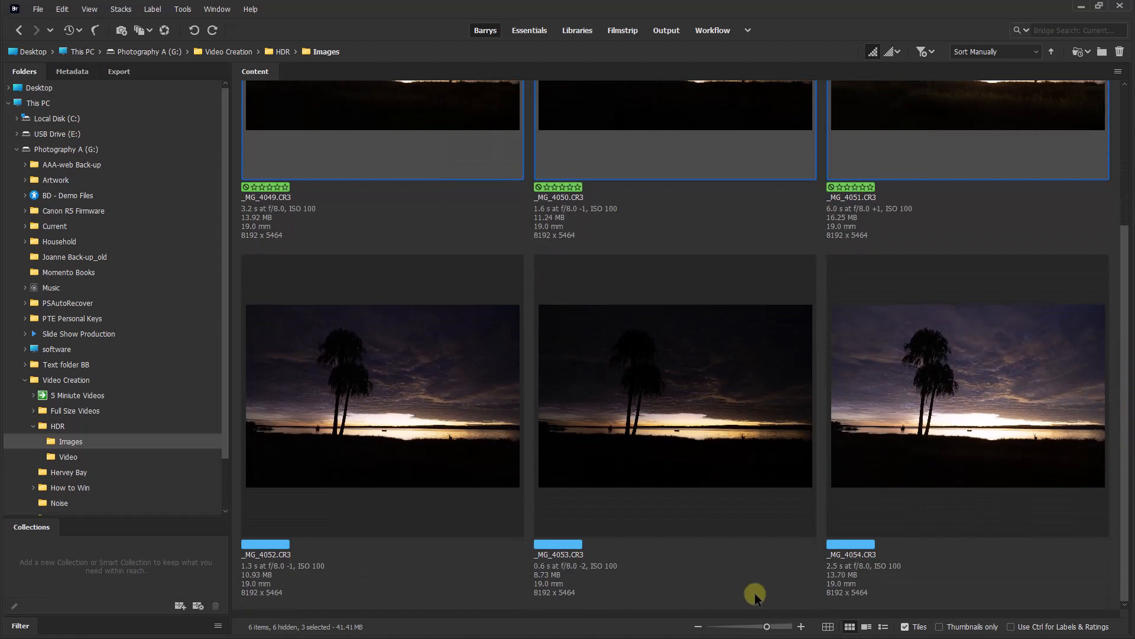
{"action": "mouse_move", "coordinate": [335, 567]}
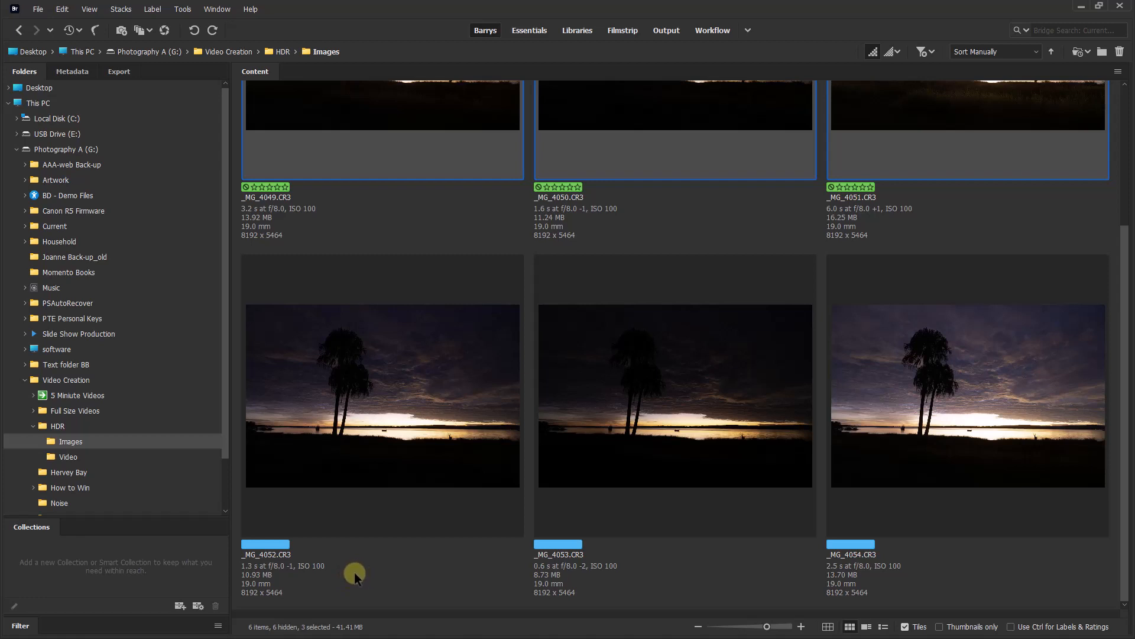
{"action": "mouse_move", "coordinate": [360, 571]}
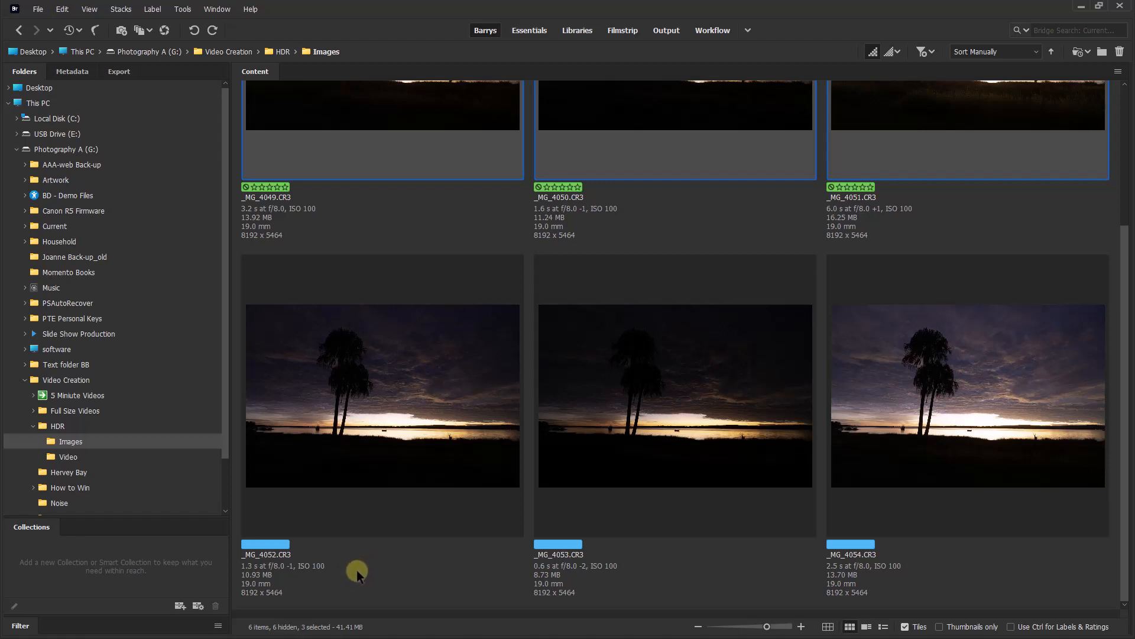
{"action": "mouse_move", "coordinate": [353, 579]}
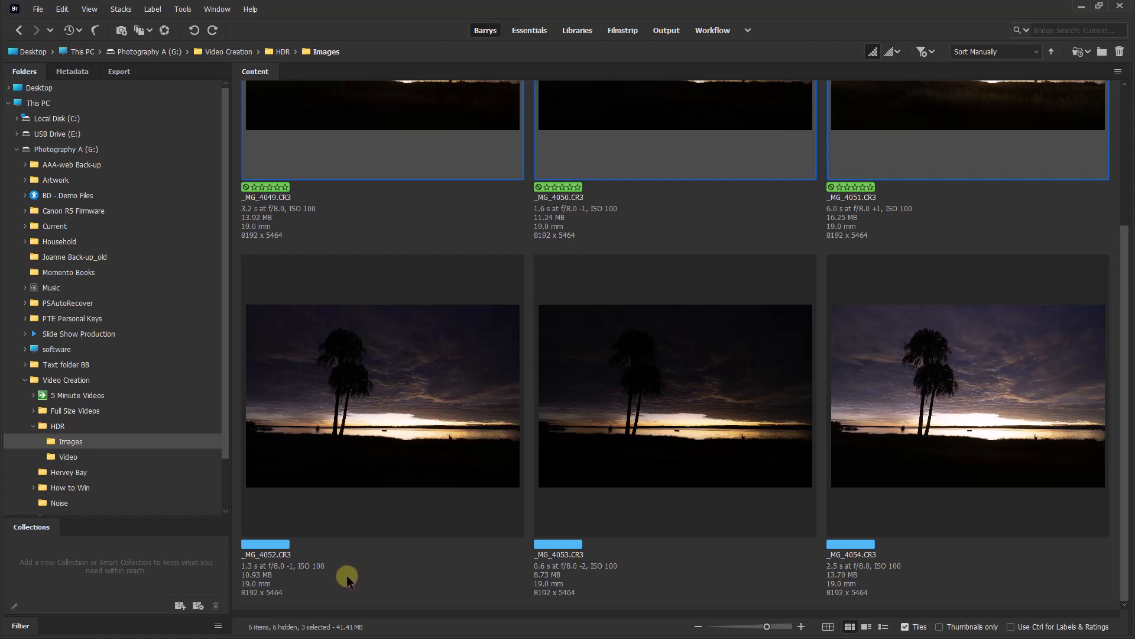
{"action": "mouse_move", "coordinate": [336, 576]}
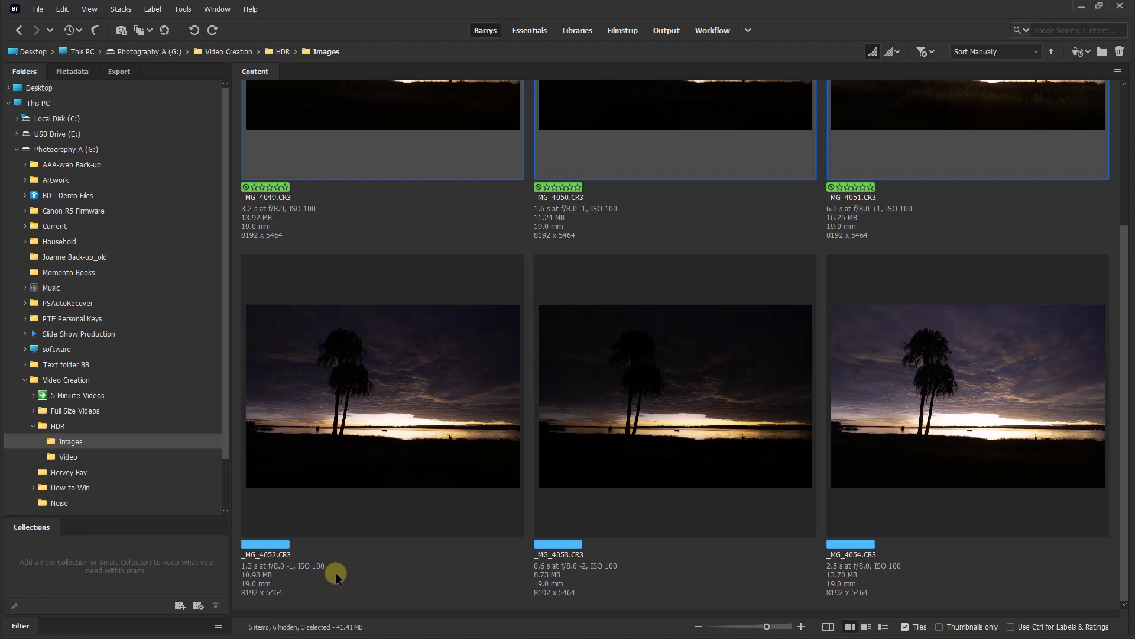
{"action": "mouse_move", "coordinate": [310, 572]}
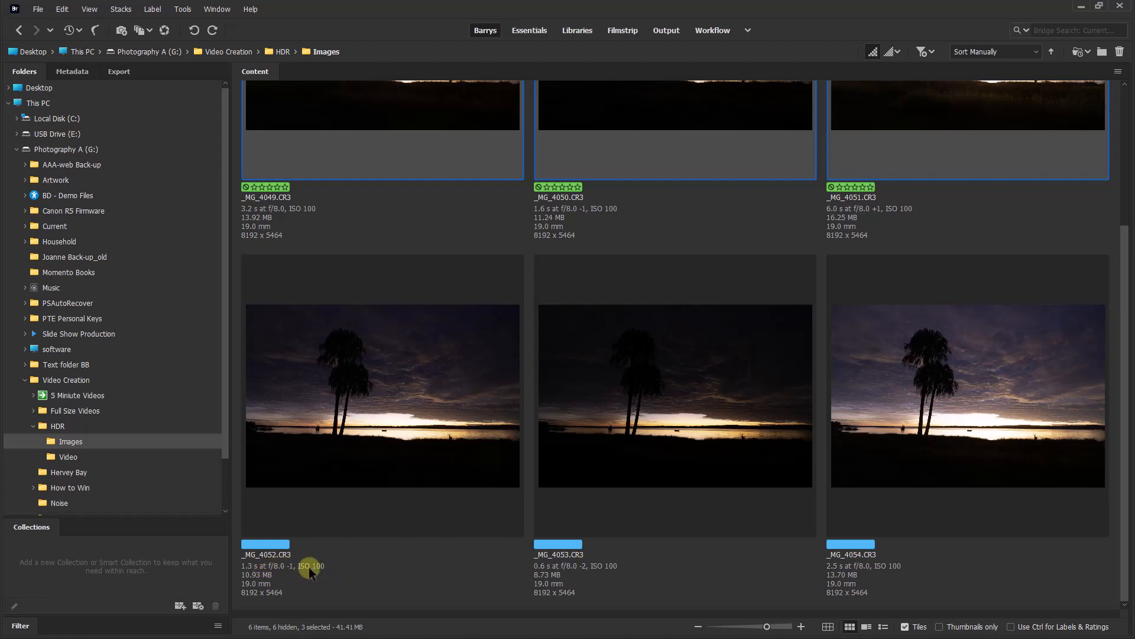
{"action": "mouse_move", "coordinate": [313, 587]}
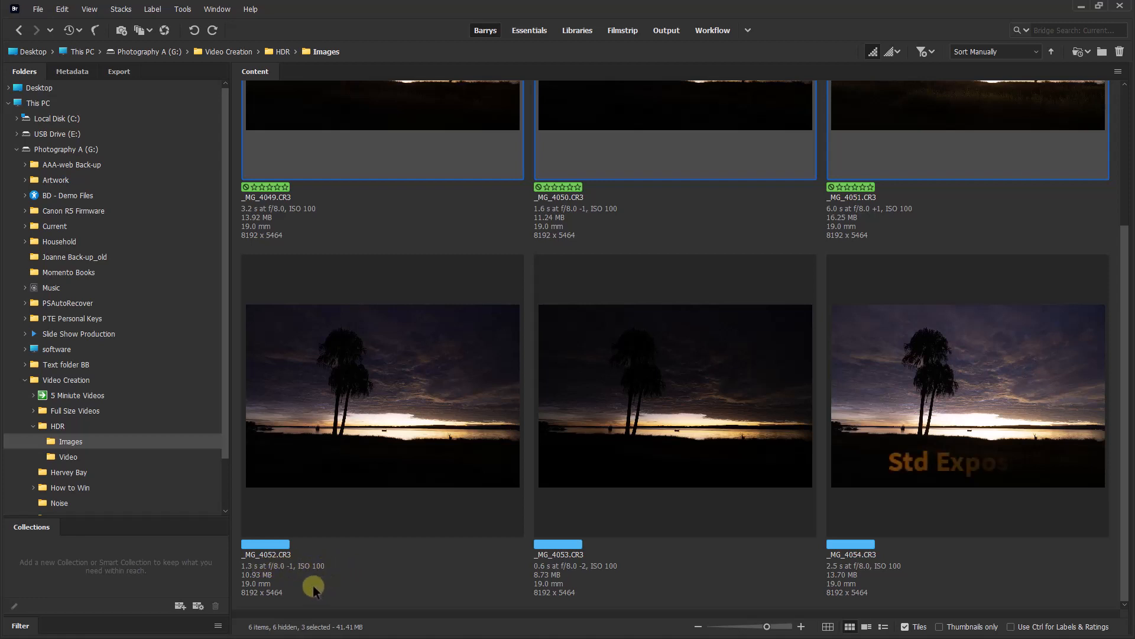
{"action": "mouse_move", "coordinate": [936, 579]}
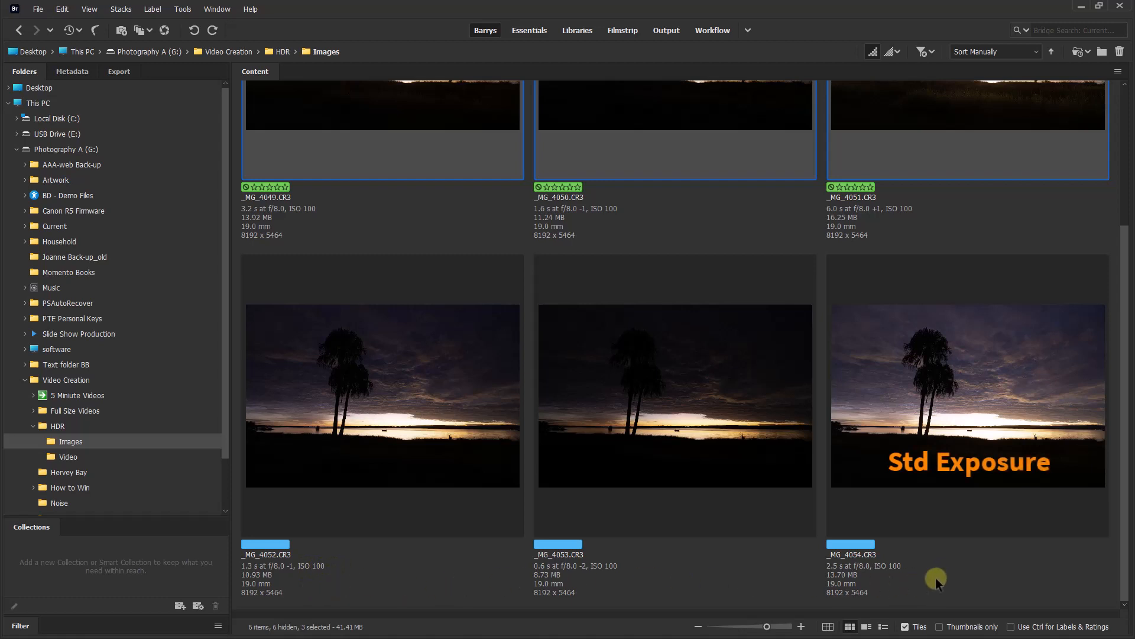
{"action": "left_click", "coordinate": [967, 394]}
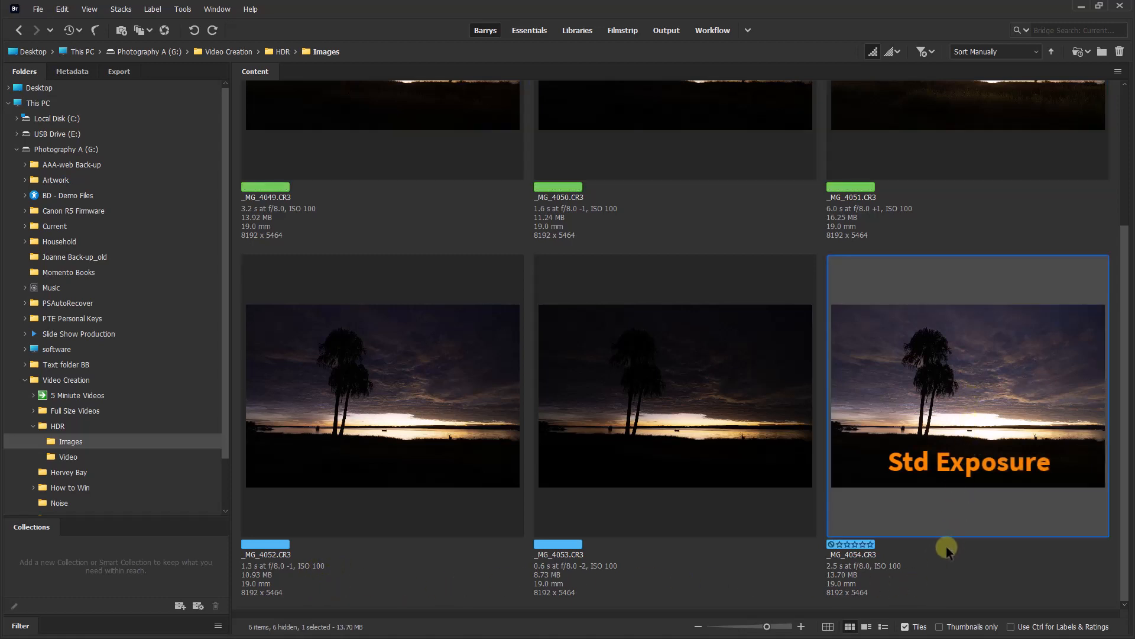
{"action": "mouse_move", "coordinate": [360, 426]}
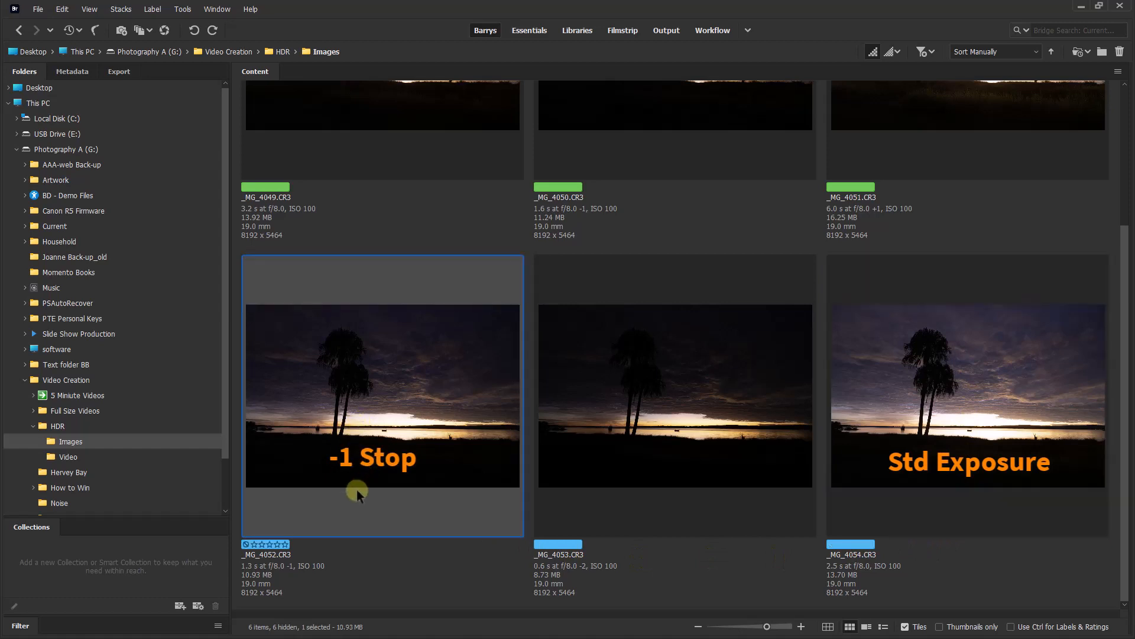
{"action": "left_click", "coordinate": [673, 395]}
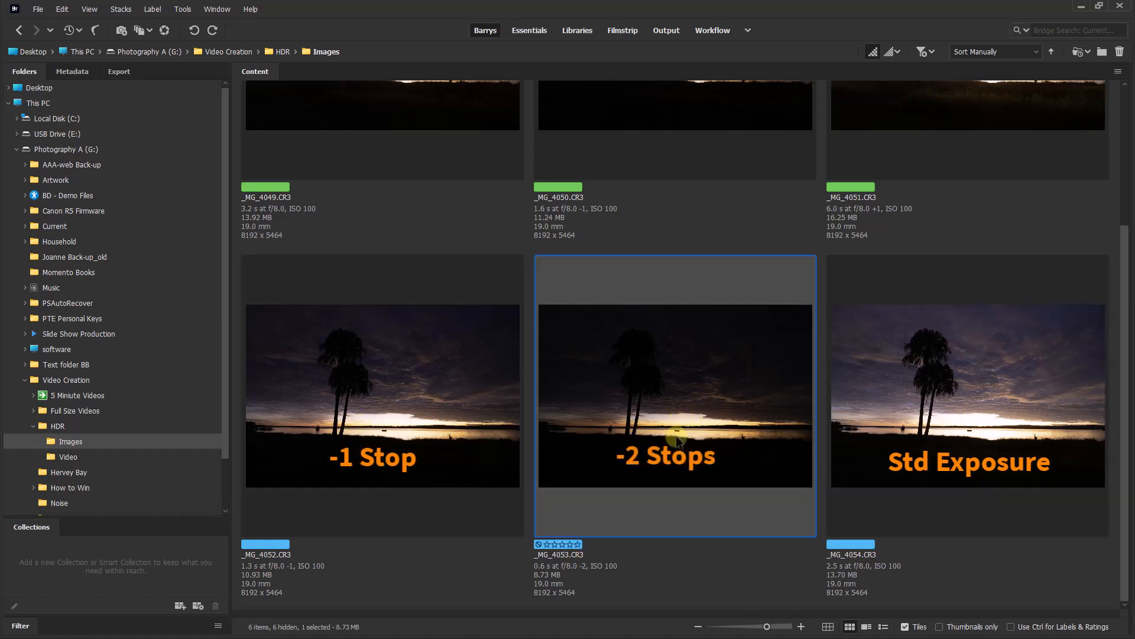
{"action": "mouse_move", "coordinate": [666, 575]}
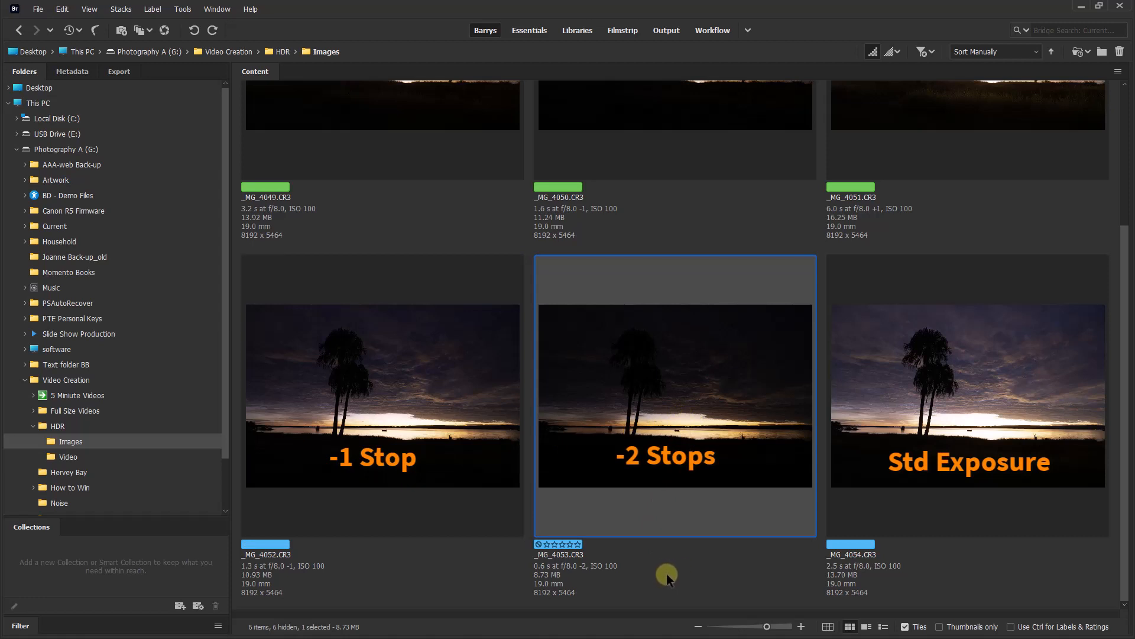
{"action": "mouse_move", "coordinate": [659, 596]}
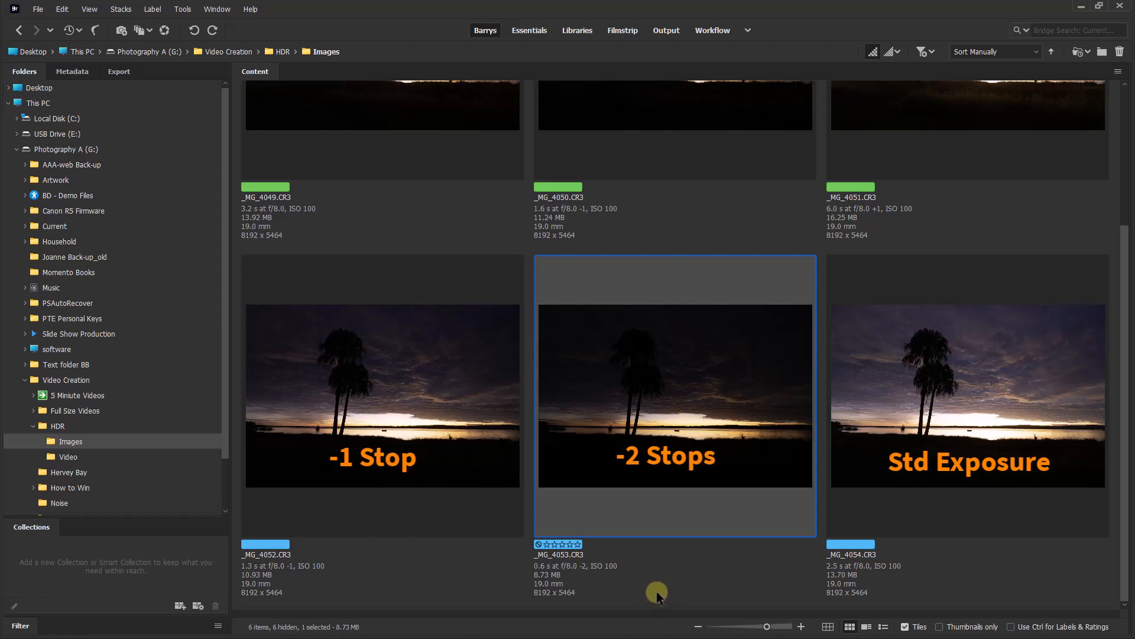
{"action": "mouse_move", "coordinate": [676, 393]}
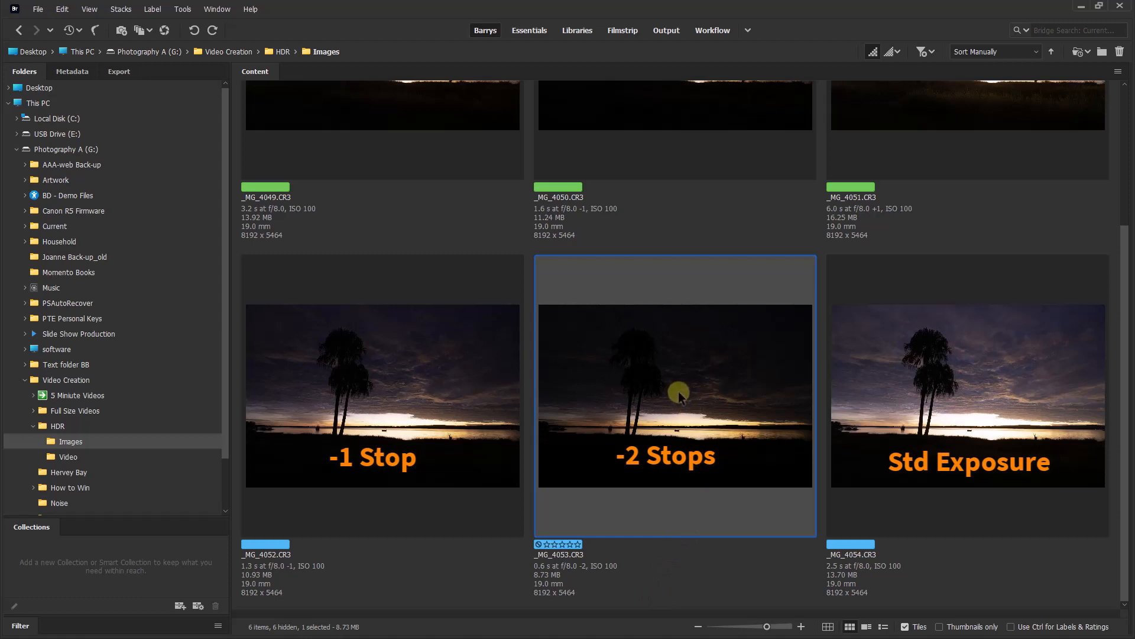
{"action": "mouse_move", "coordinate": [673, 395]}
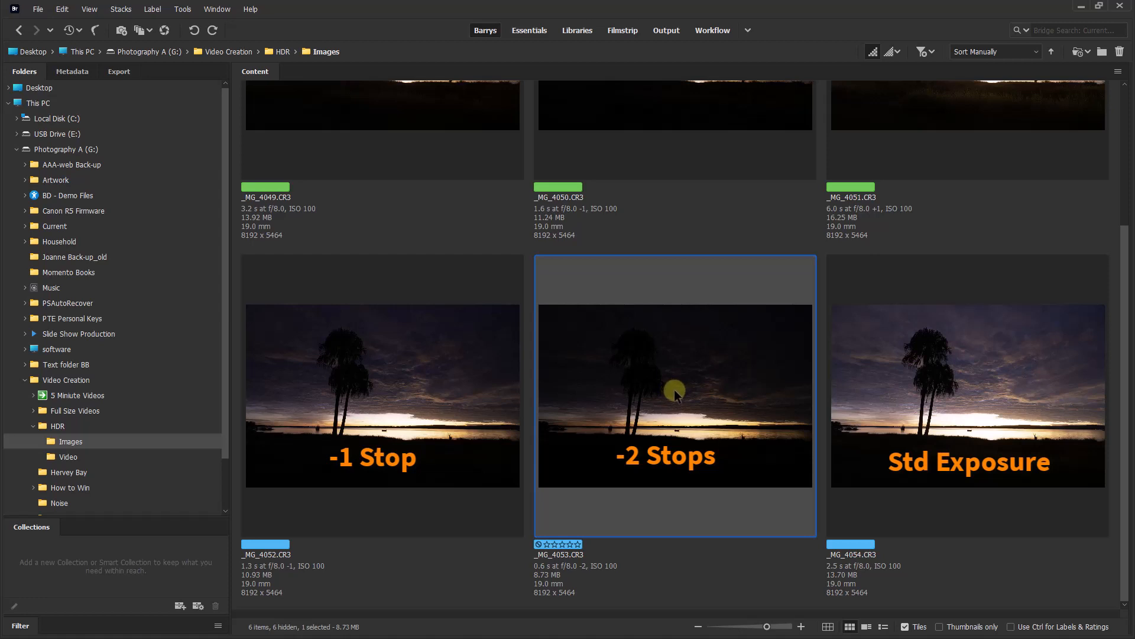
{"action": "mouse_move", "coordinate": [737, 383]}
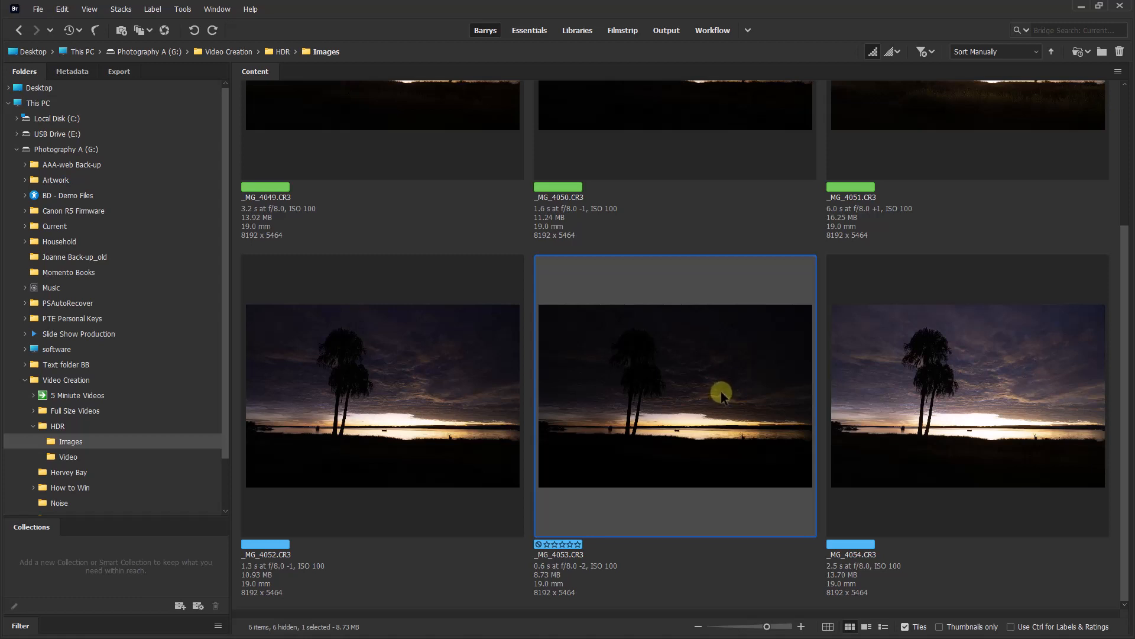
{"action": "mouse_move", "coordinate": [725, 387]}
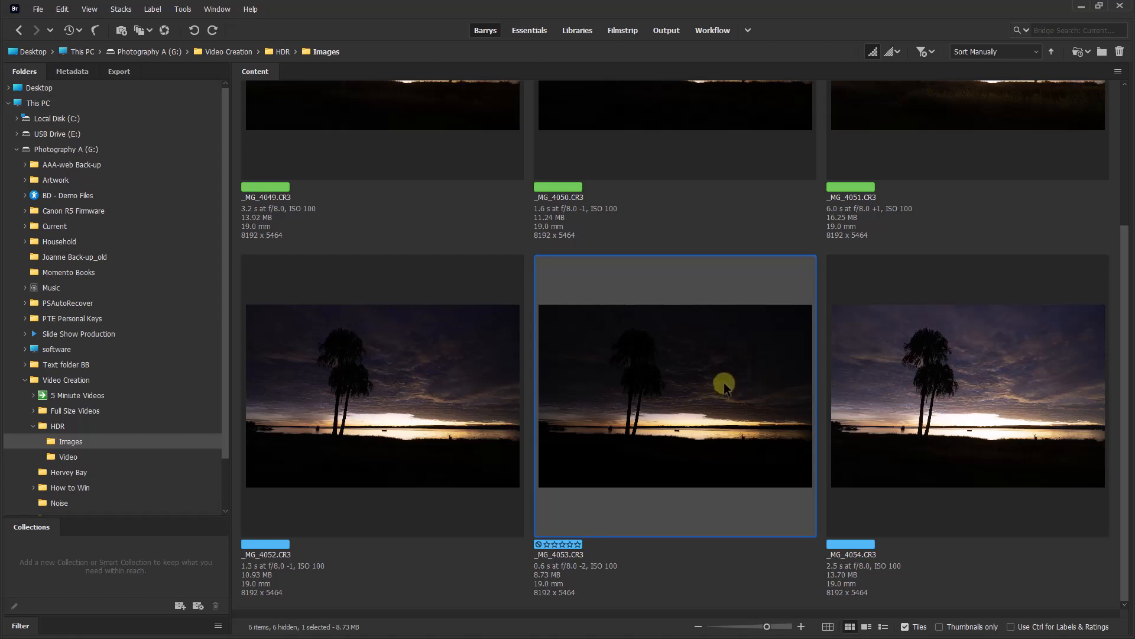
{"action": "mouse_move", "coordinate": [688, 387]}
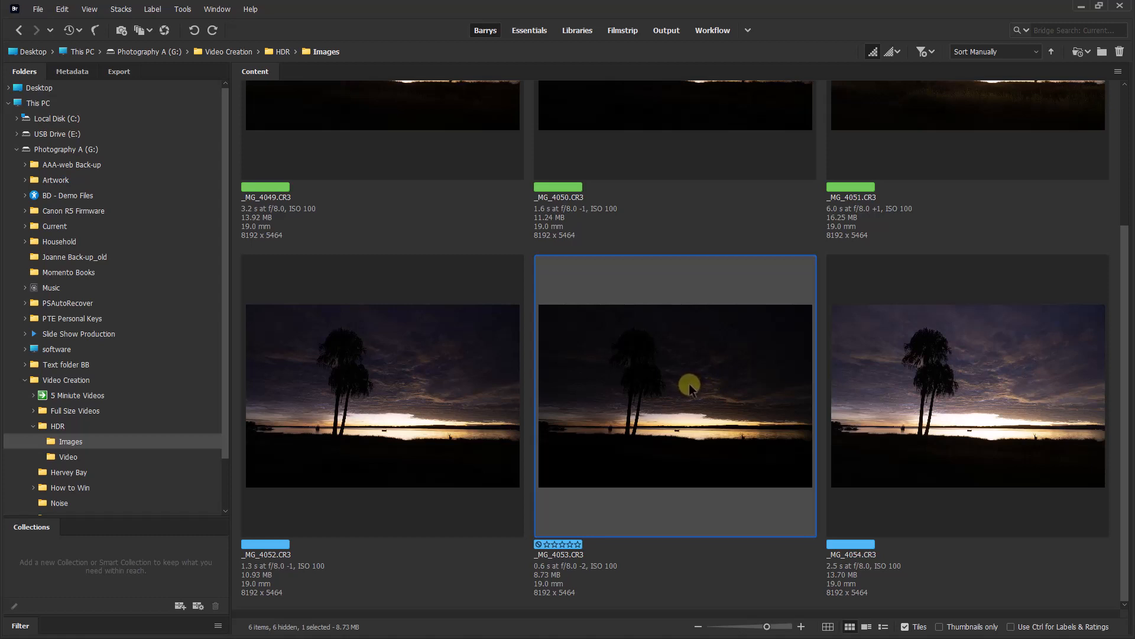
Step: Open _MG_4053.CR3 in Camera Raw and apply Auto tone settings
{"action": "double_click", "coordinate": [674, 394]}
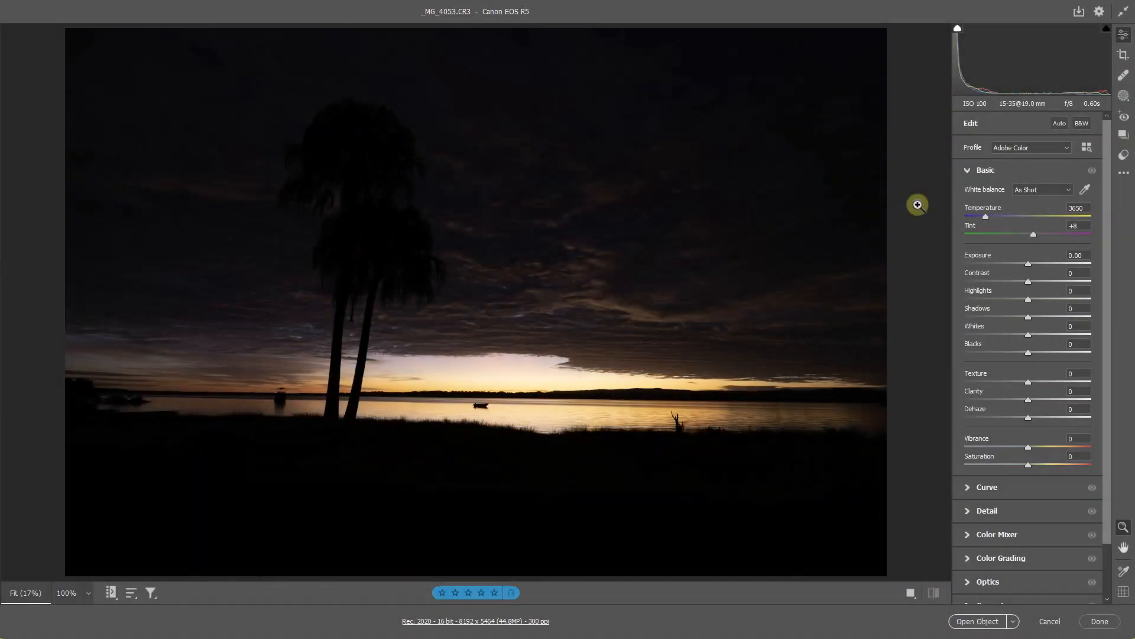
{"action": "mouse_move", "coordinate": [934, 173]}
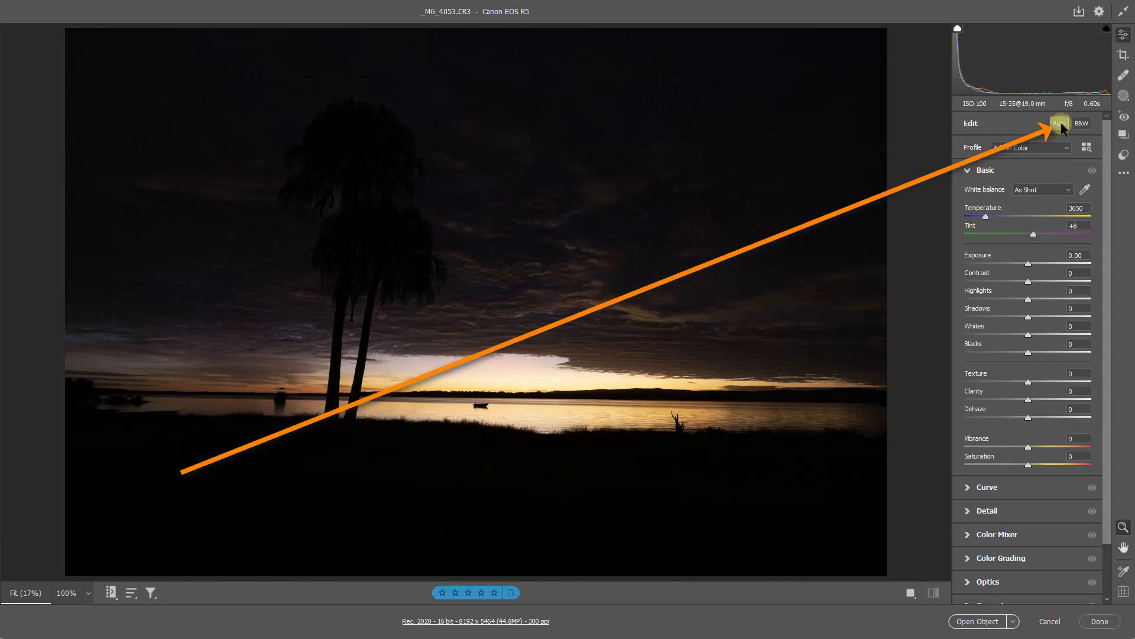
{"action": "left_click", "coordinate": [1058, 123]}
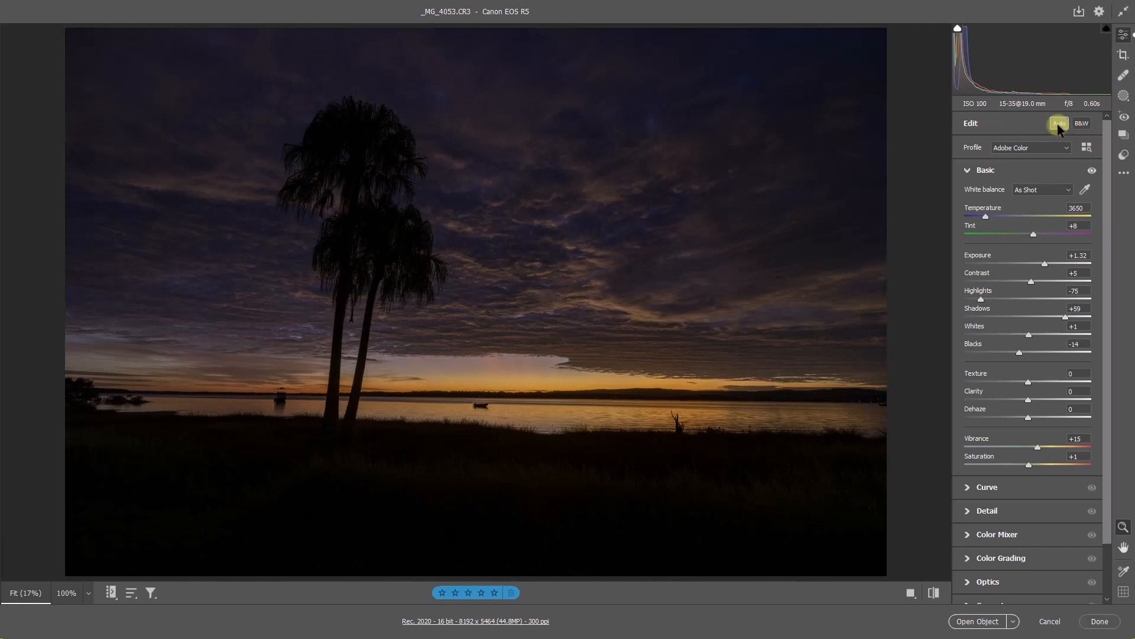
{"action": "mouse_move", "coordinate": [1058, 126]}
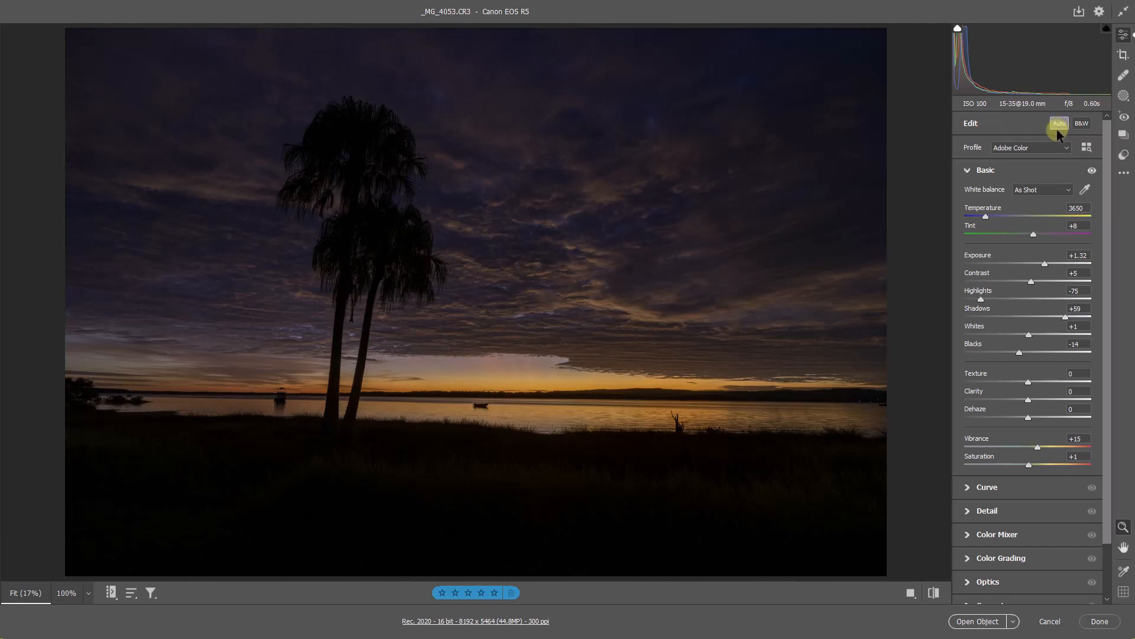
{"action": "mouse_move", "coordinate": [919, 360]}
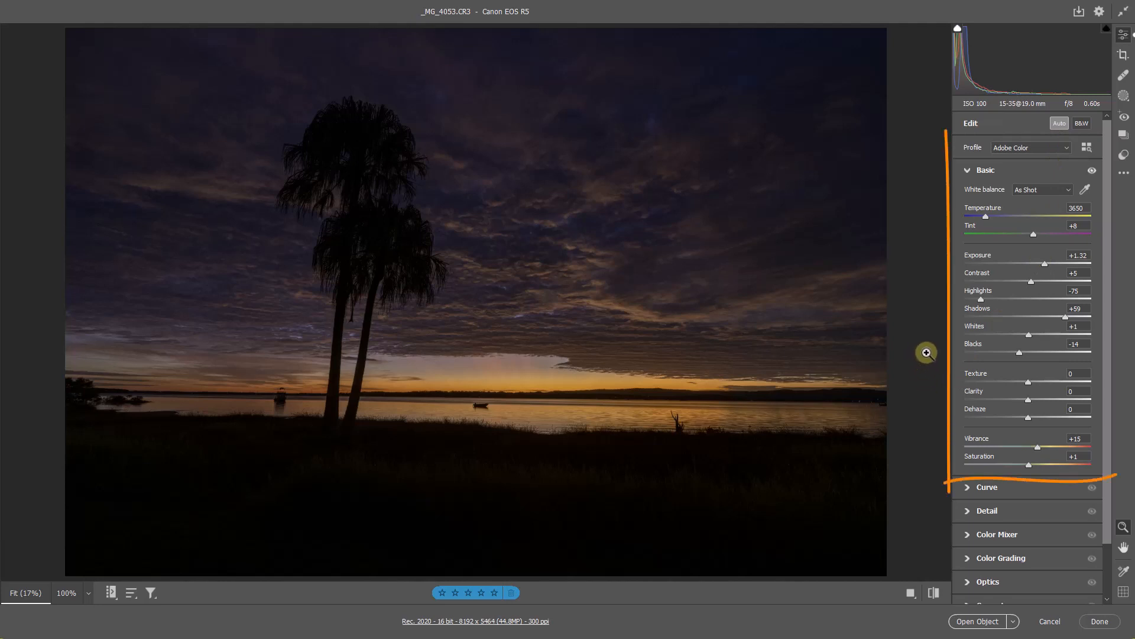
{"action": "mouse_move", "coordinate": [970, 290]}
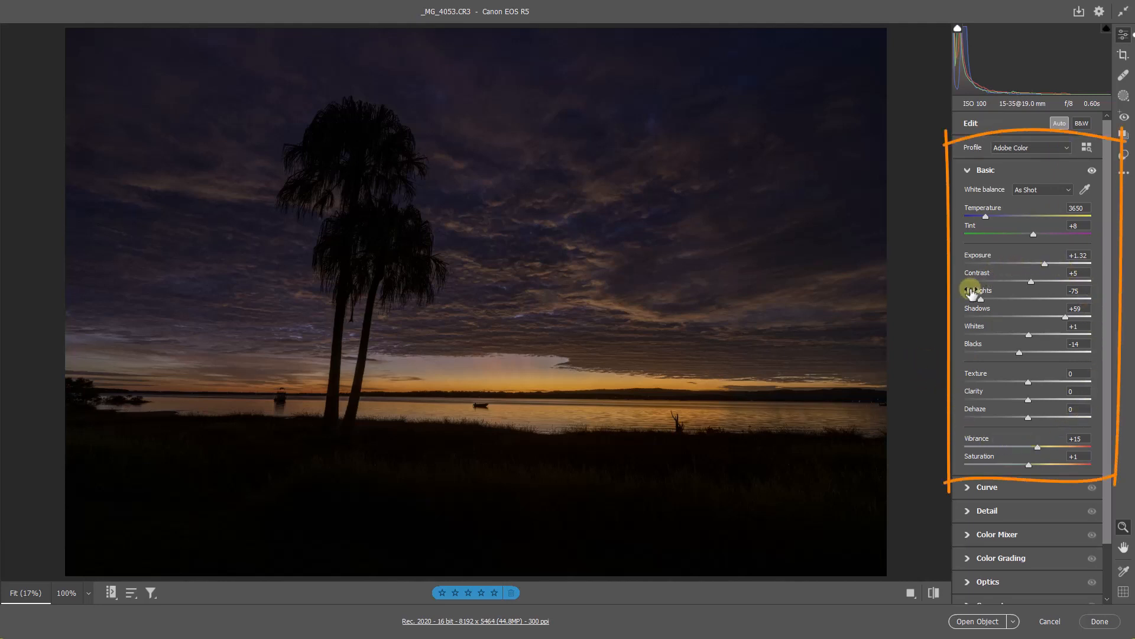
{"action": "mouse_move", "coordinate": [929, 327]}
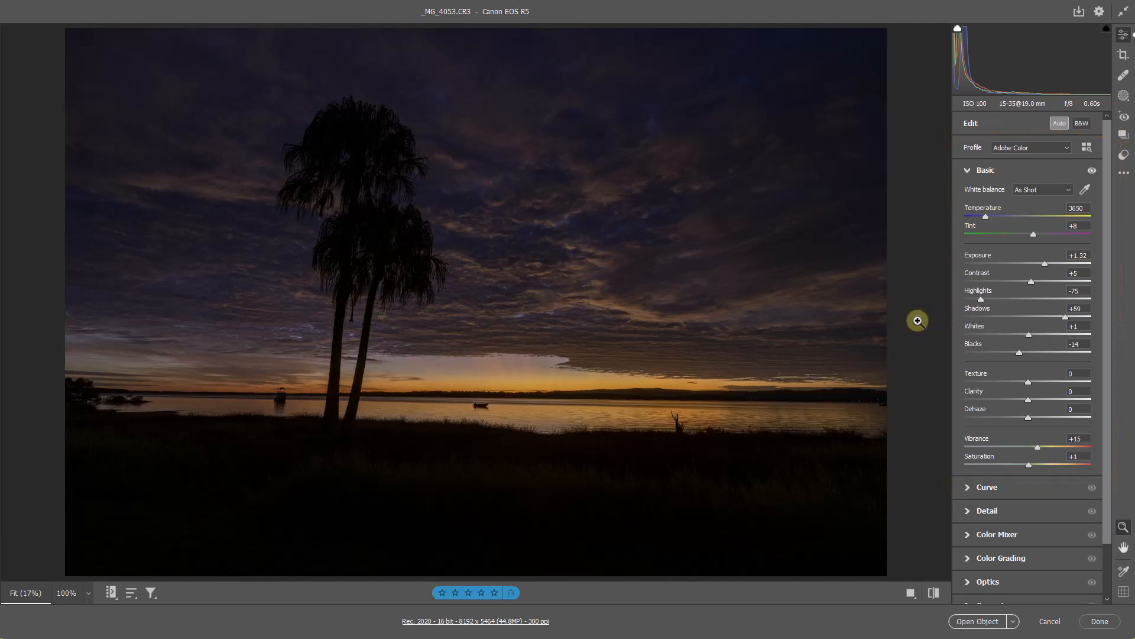
{"action": "mouse_move", "coordinate": [589, 361]}
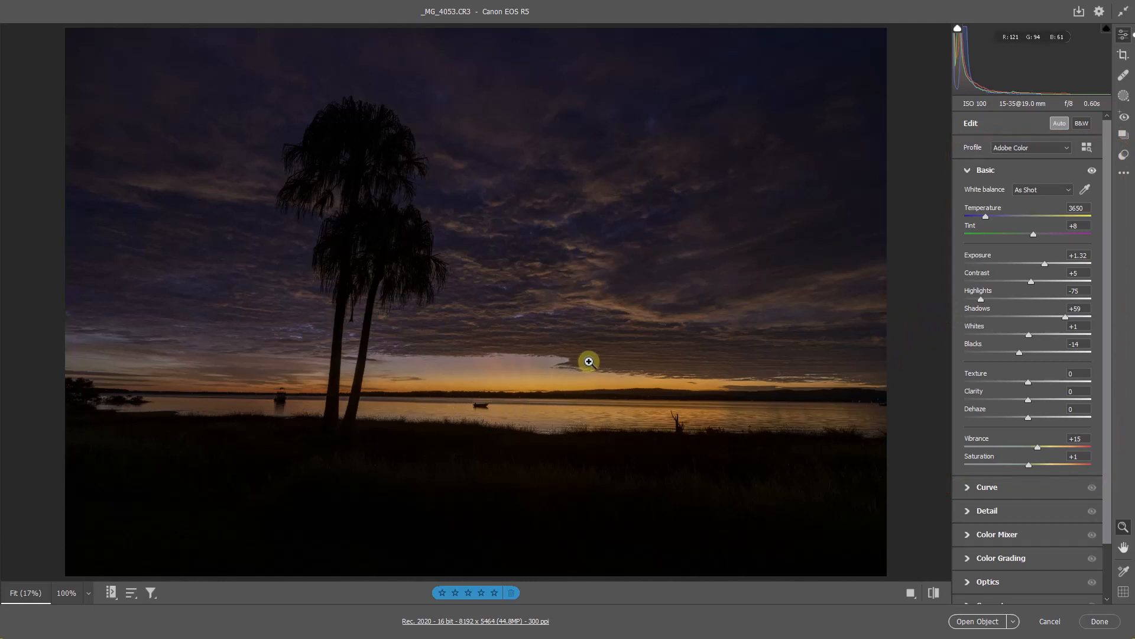
{"action": "mouse_move", "coordinate": [567, 400]}
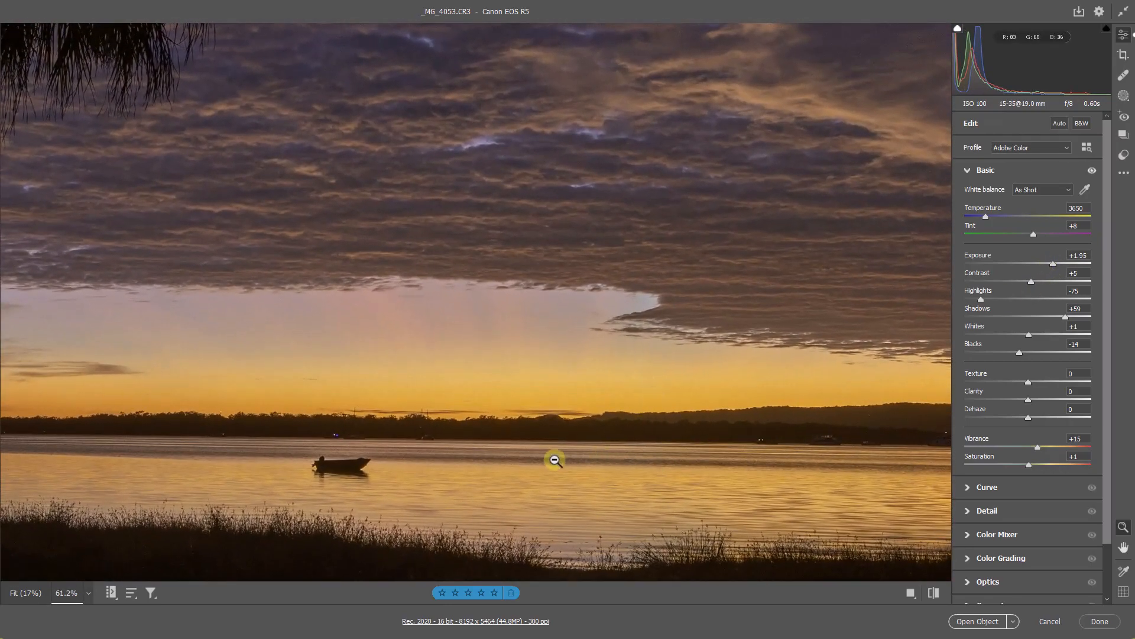
{"action": "mouse_move", "coordinate": [456, 463]}
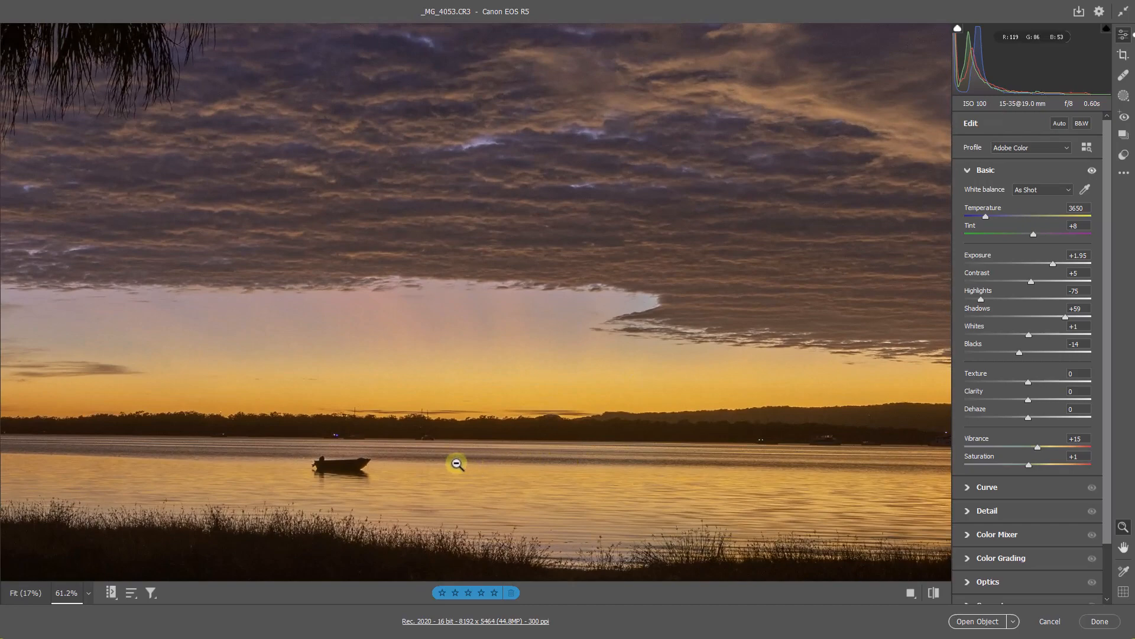
{"action": "right_click", "coordinate": [532, 384]}
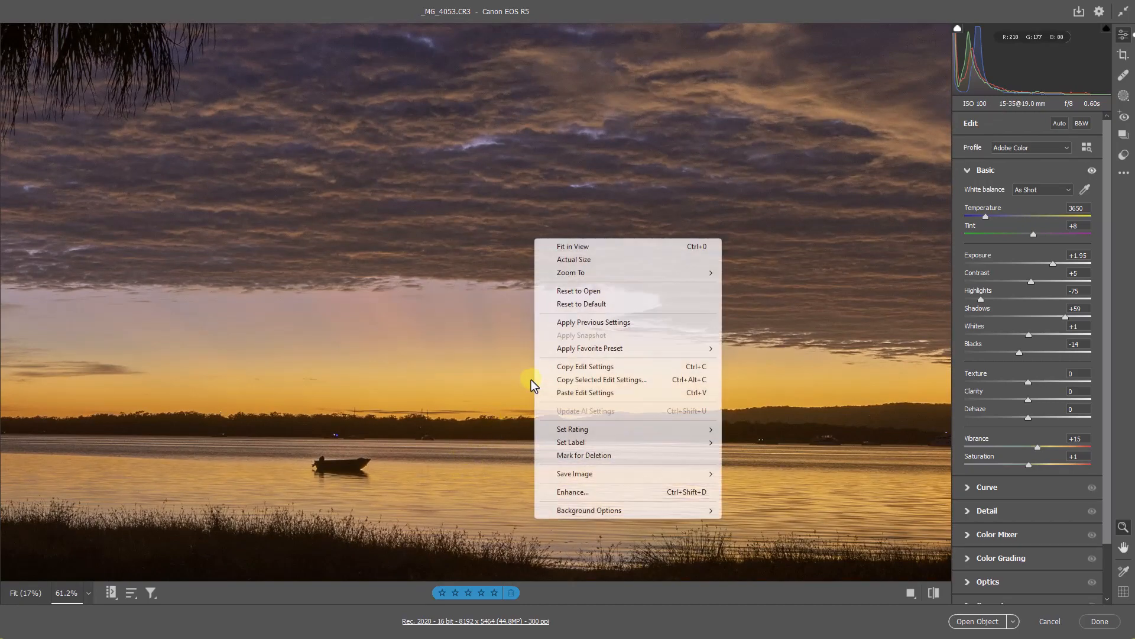
{"action": "left_click", "coordinate": [573, 246]}
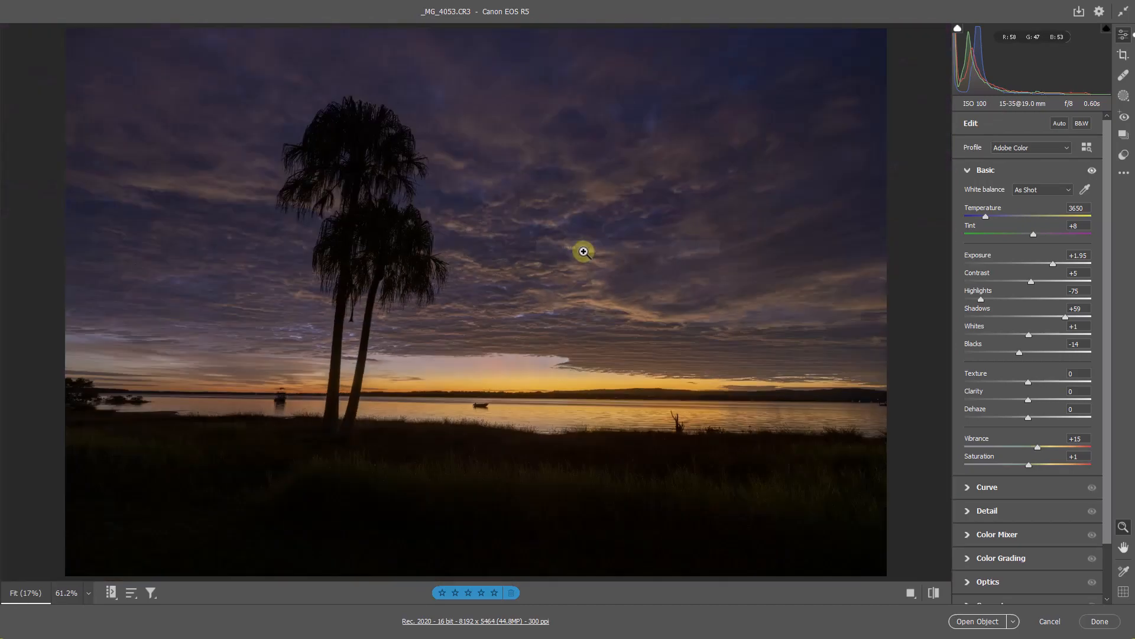
{"action": "mouse_move", "coordinate": [670, 310]}
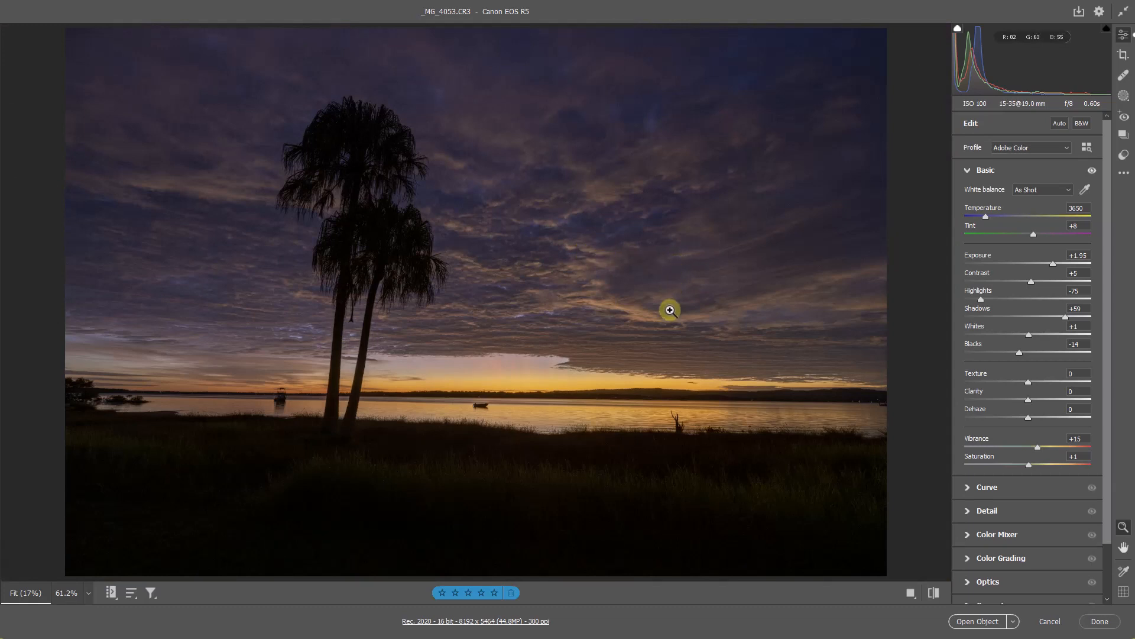
{"action": "mouse_move", "coordinate": [1019, 377]}
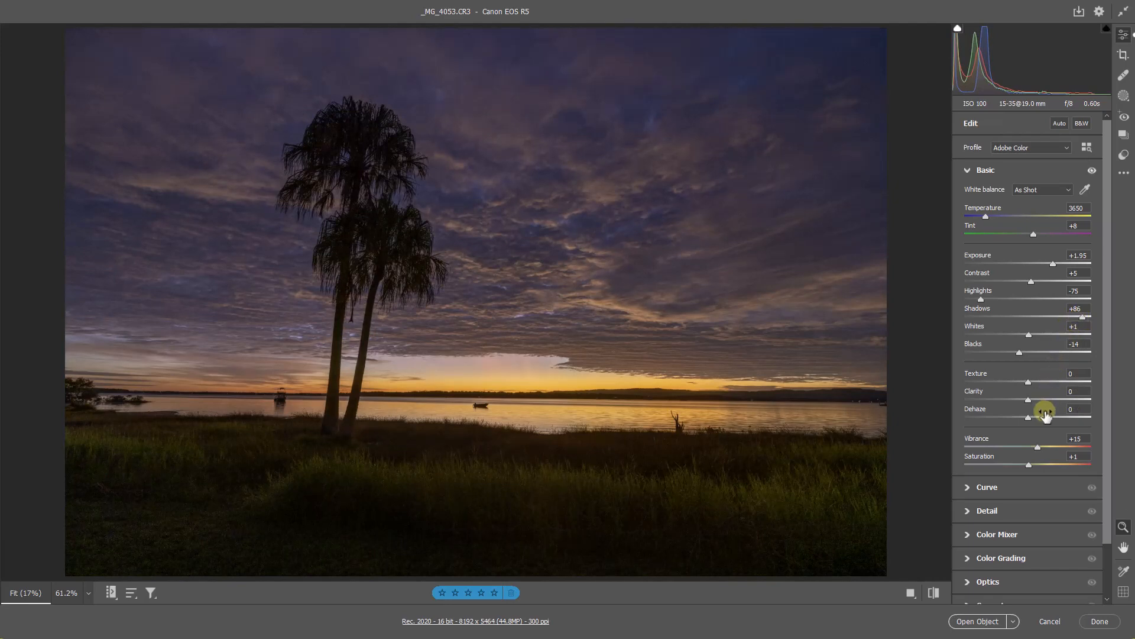
{"action": "mouse_move", "coordinate": [1051, 406]}
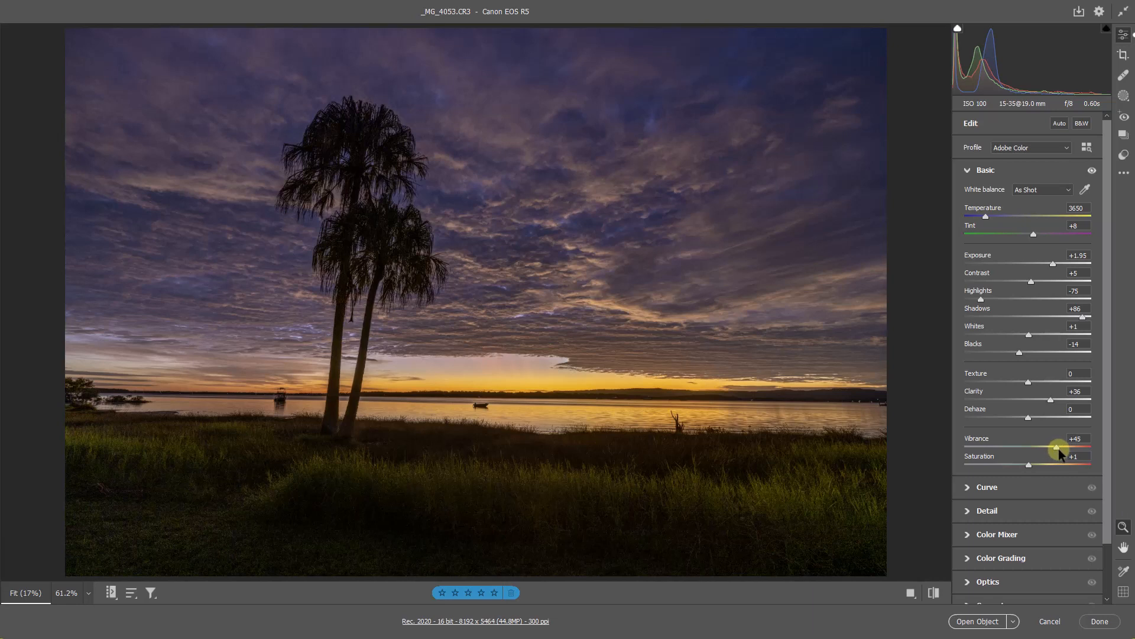
{"action": "mouse_move", "coordinate": [826, 448]}
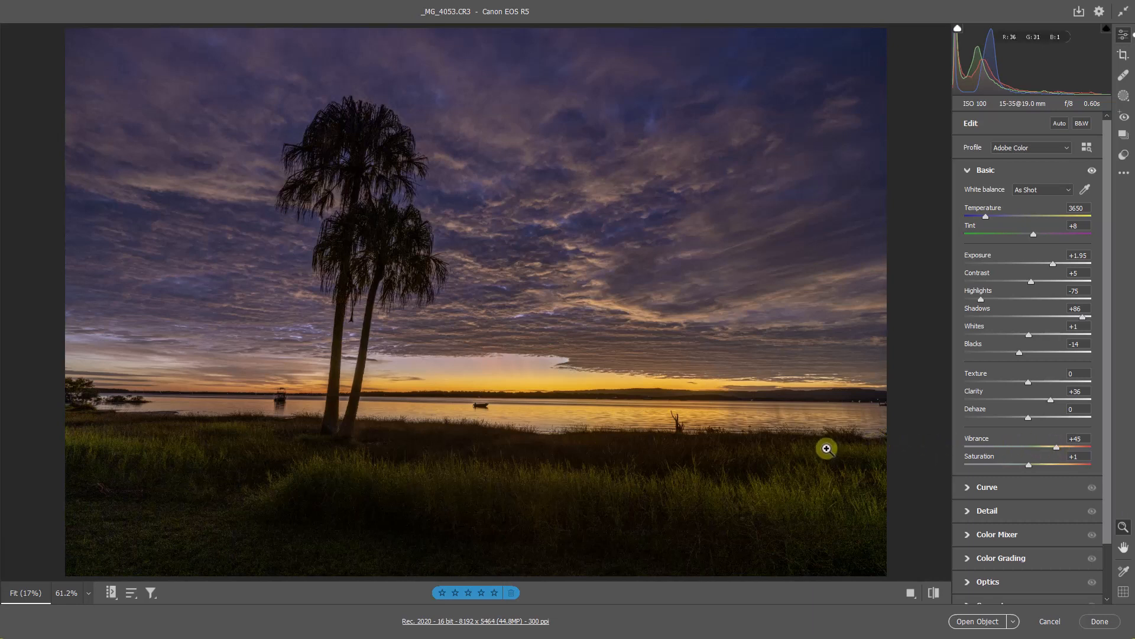
{"action": "mouse_move", "coordinate": [812, 453]}
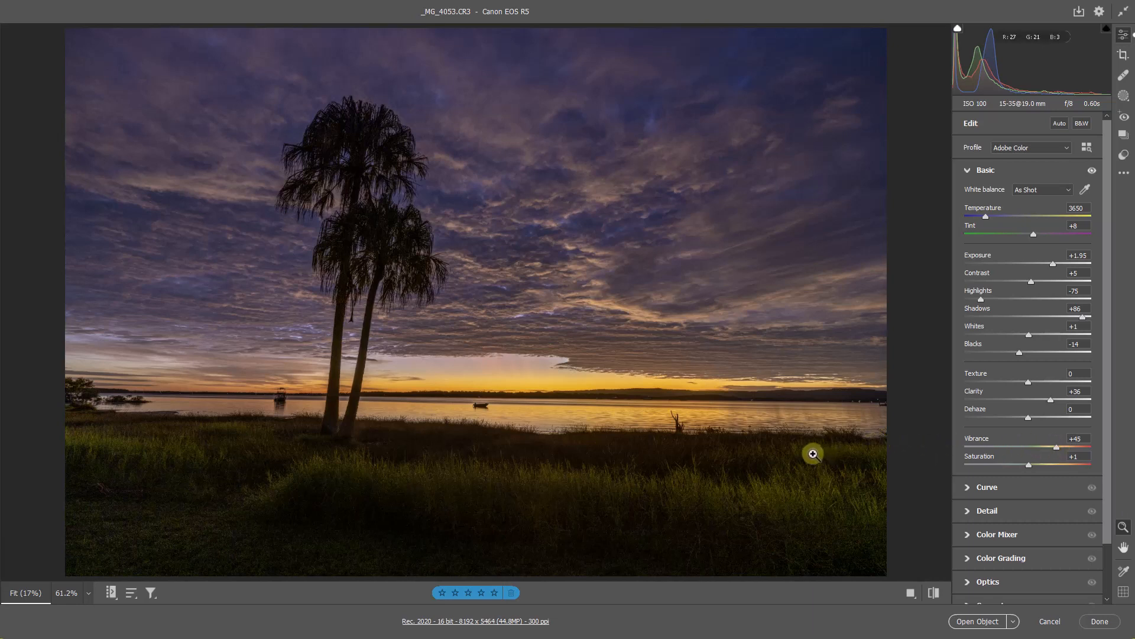
{"action": "mouse_move", "coordinate": [806, 457]}
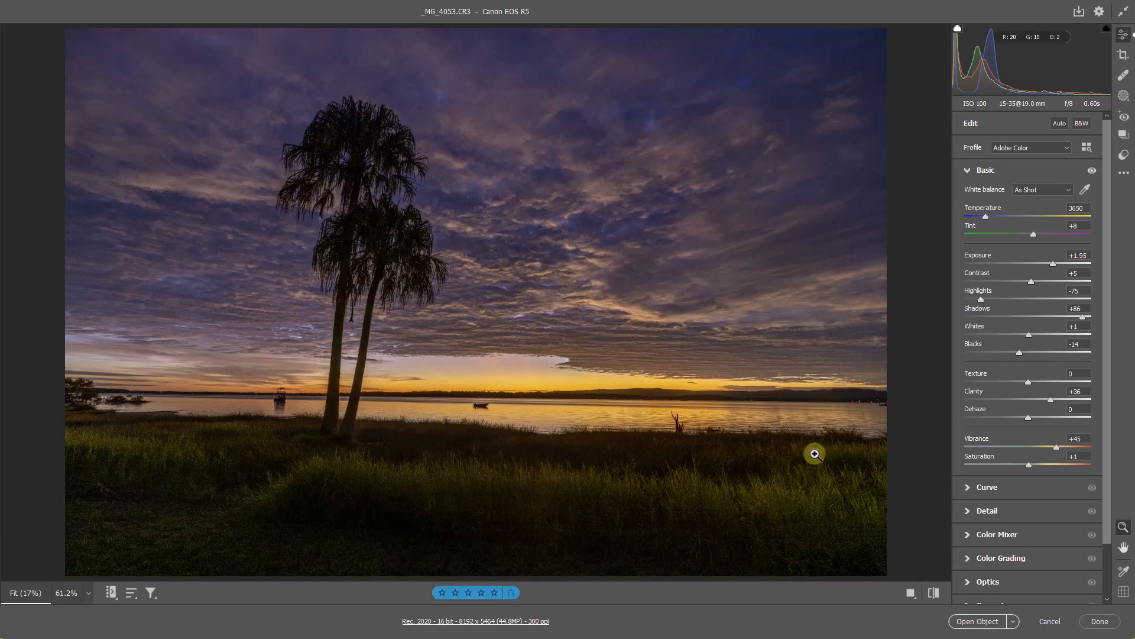
{"action": "mouse_move", "coordinate": [287, 535]}
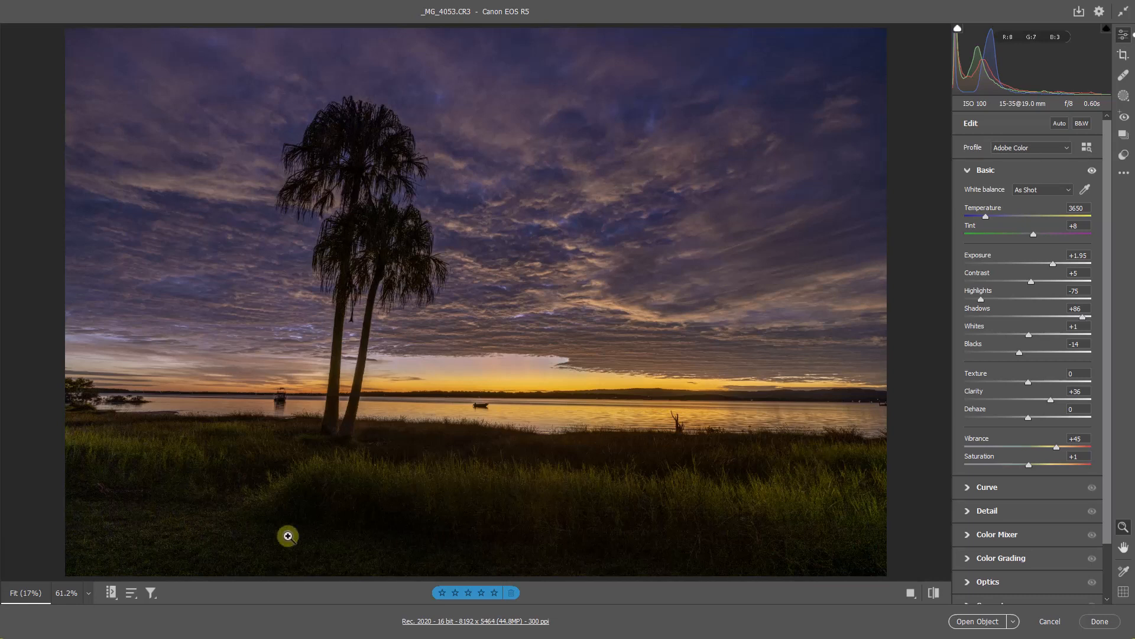
{"action": "mouse_move", "coordinate": [138, 516]}
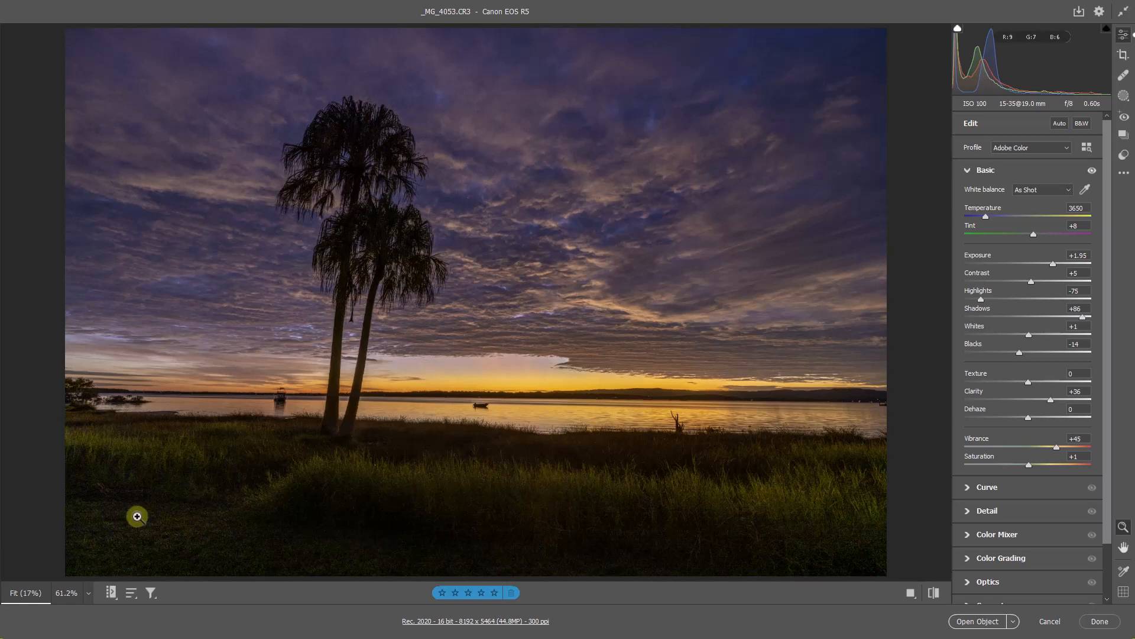
{"action": "mouse_move", "coordinate": [591, 507]}
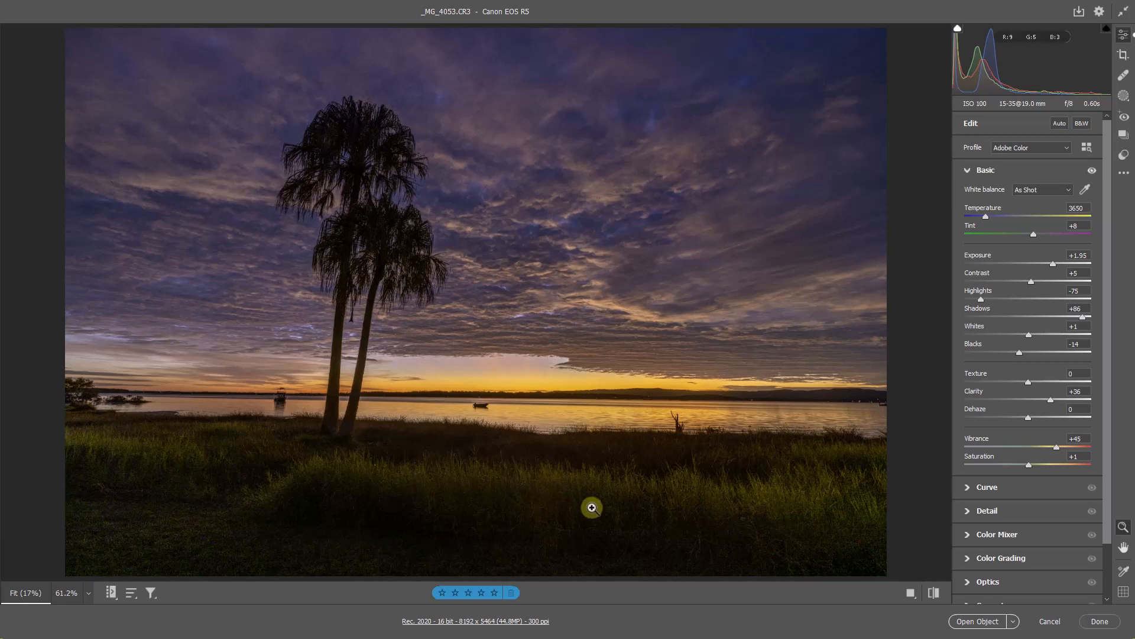
{"action": "mouse_move", "coordinate": [557, 119]}
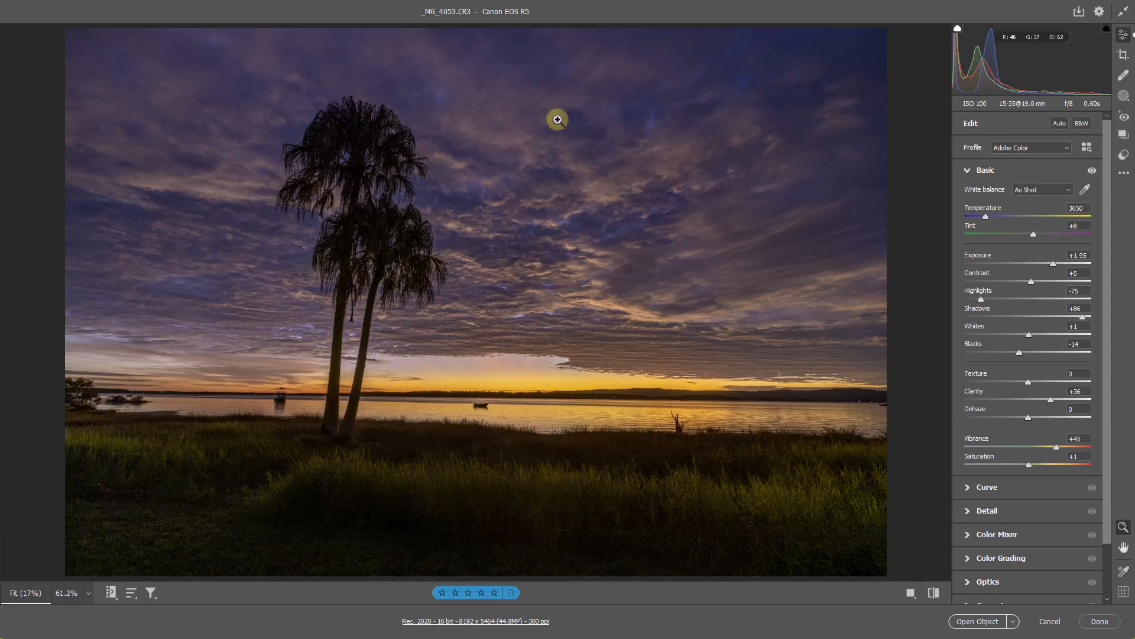
{"action": "mouse_move", "coordinate": [560, 116]}
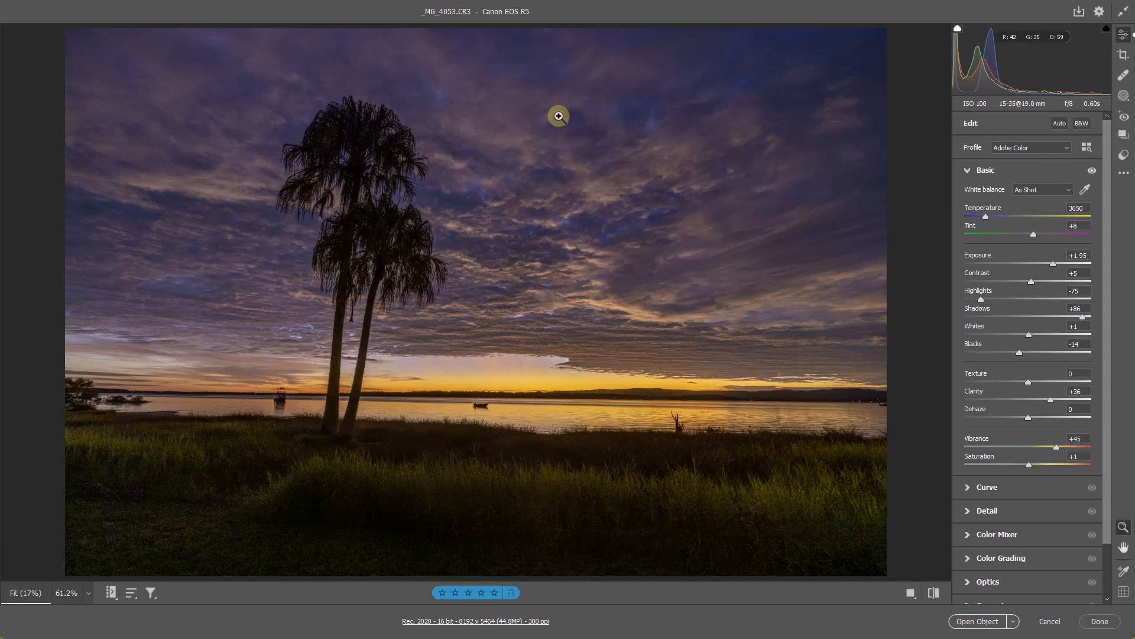
{"action": "mouse_move", "coordinate": [552, 122]}
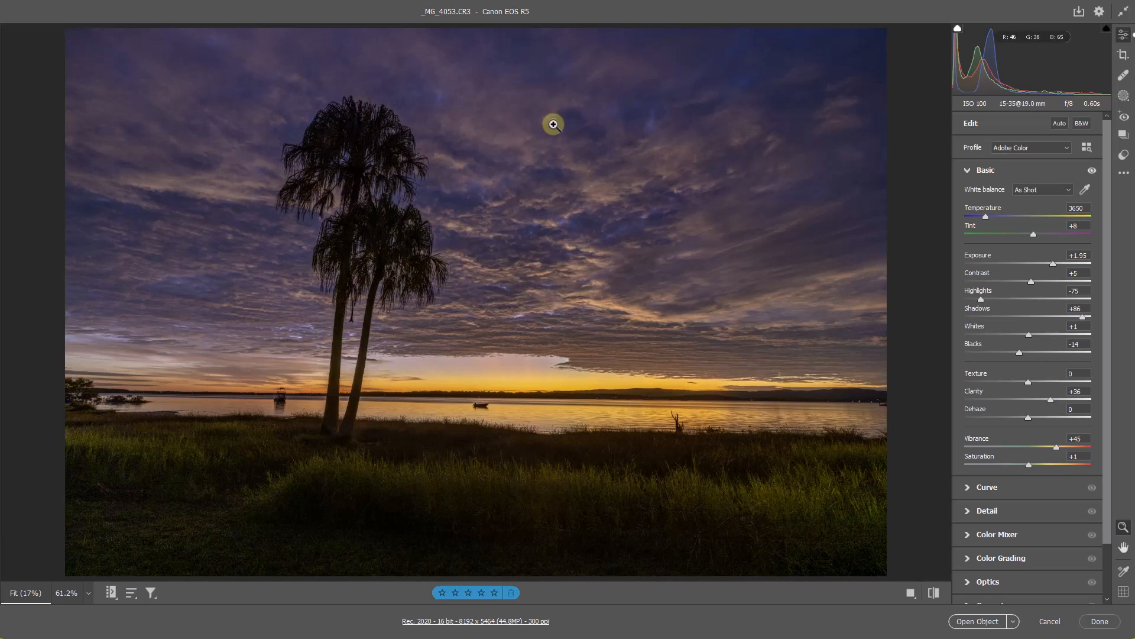
{"action": "mouse_move", "coordinate": [530, 154]}
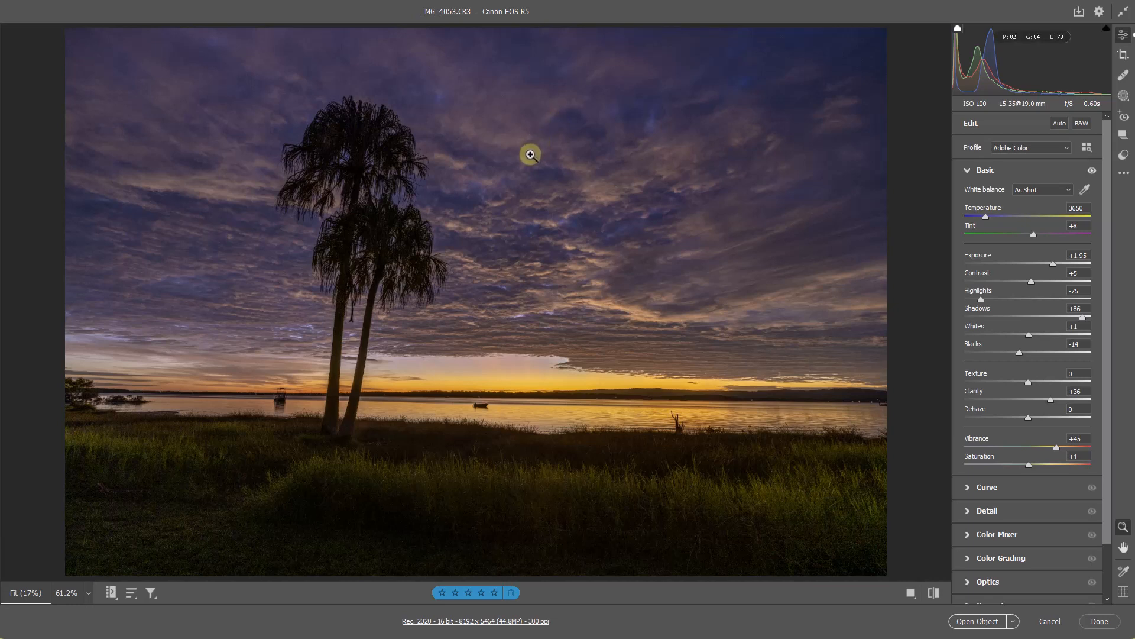
{"action": "mouse_move", "coordinate": [522, 167]}
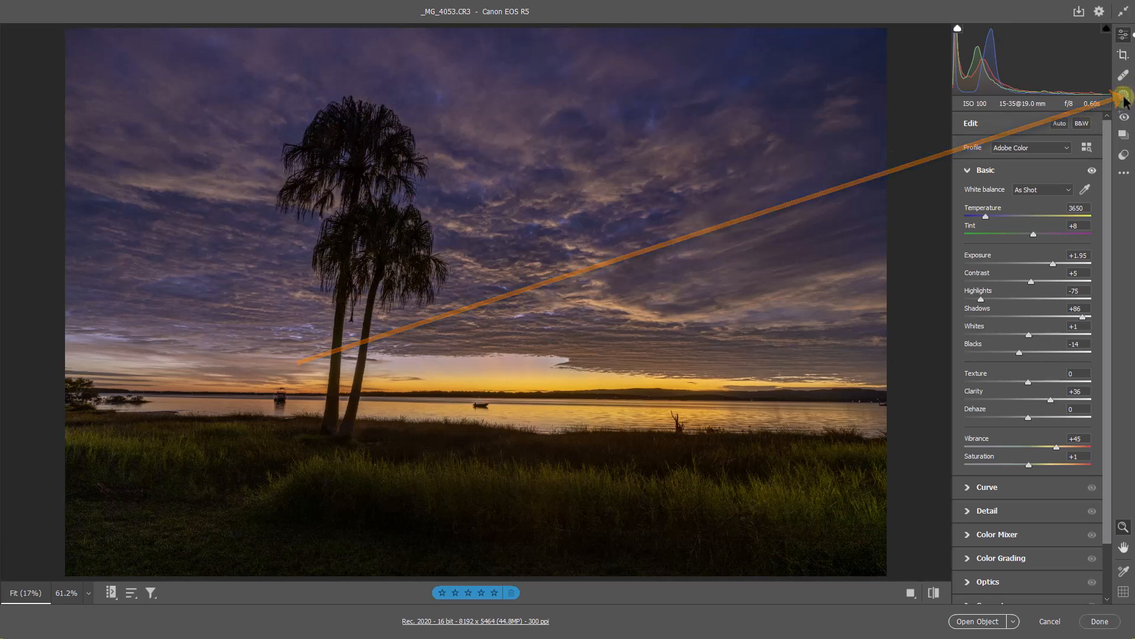
Step: Open Masking and start a new Linear Gradient mask for the foreground grass
{"action": "left_click", "coordinate": [1123, 99]}
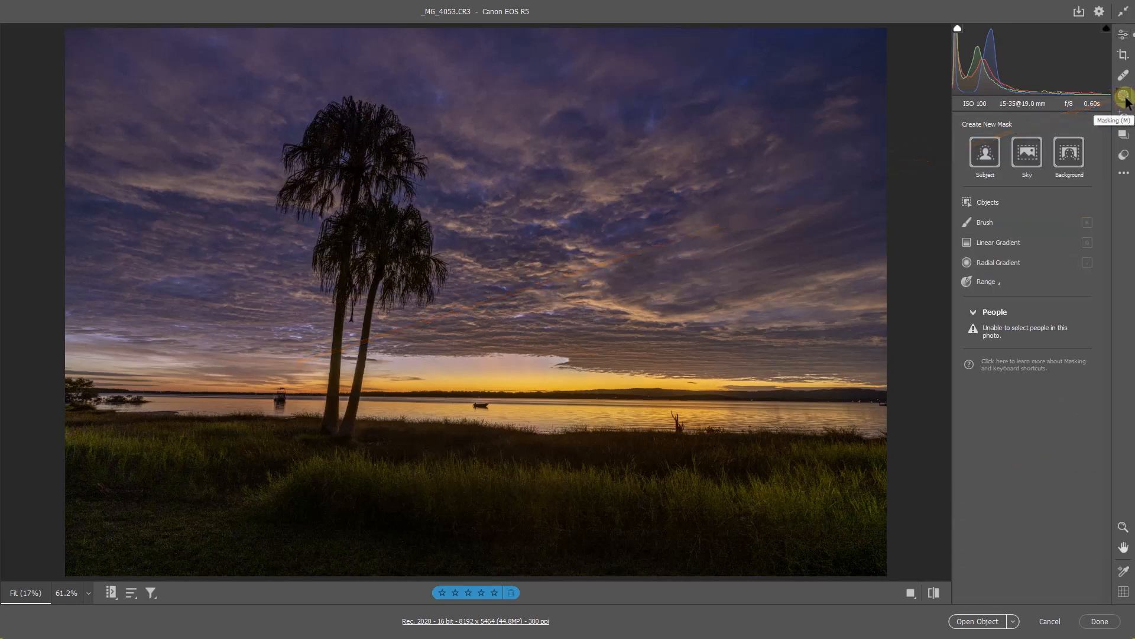
{"action": "mouse_move", "coordinate": [998, 242]}
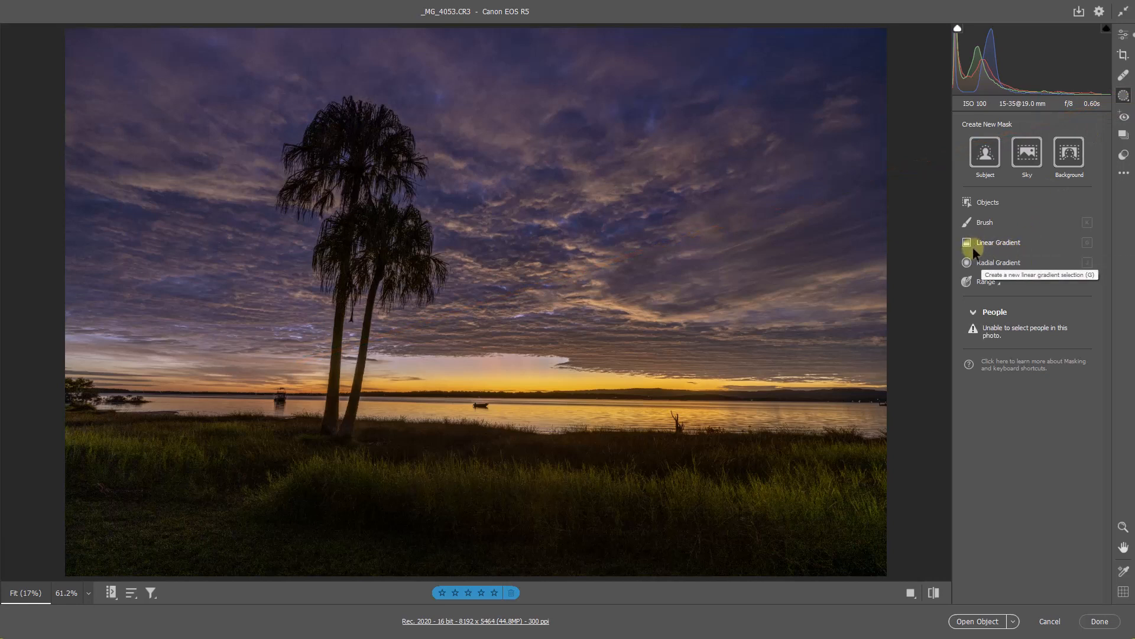
{"action": "left_click", "coordinate": [998, 242]}
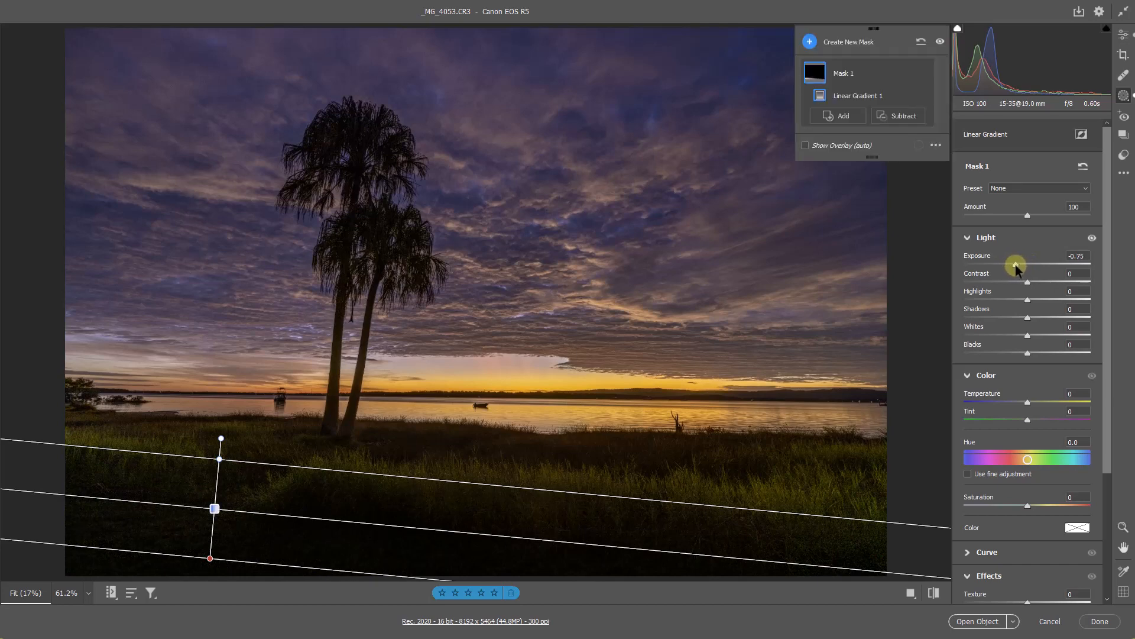
{"action": "mouse_move", "coordinate": [474, 96]}
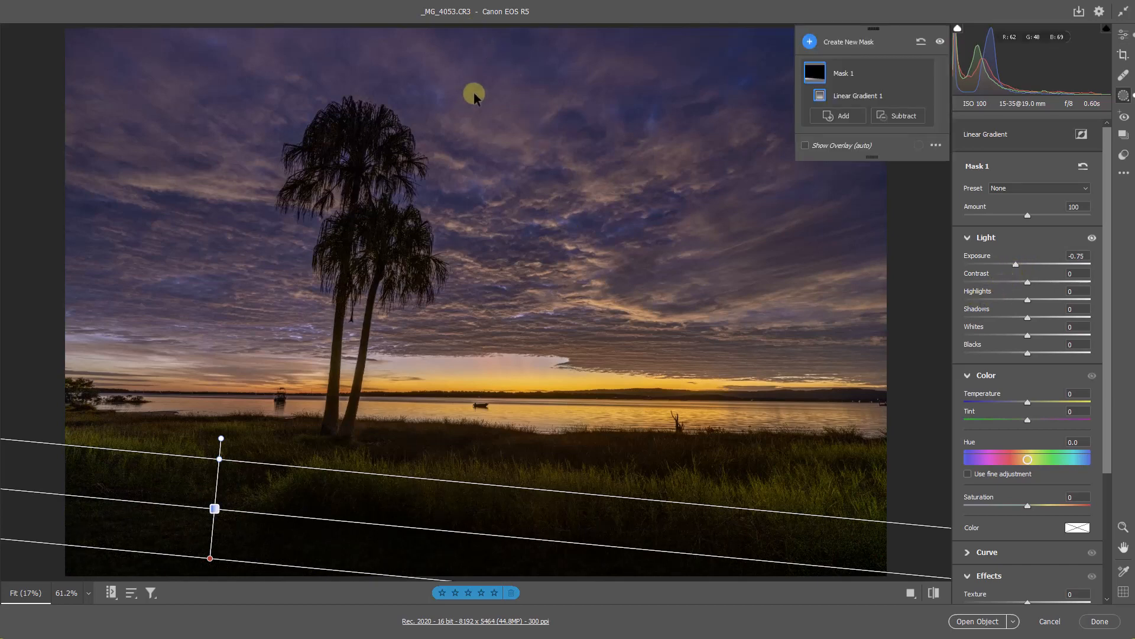
{"action": "mouse_move", "coordinate": [207, 277]}
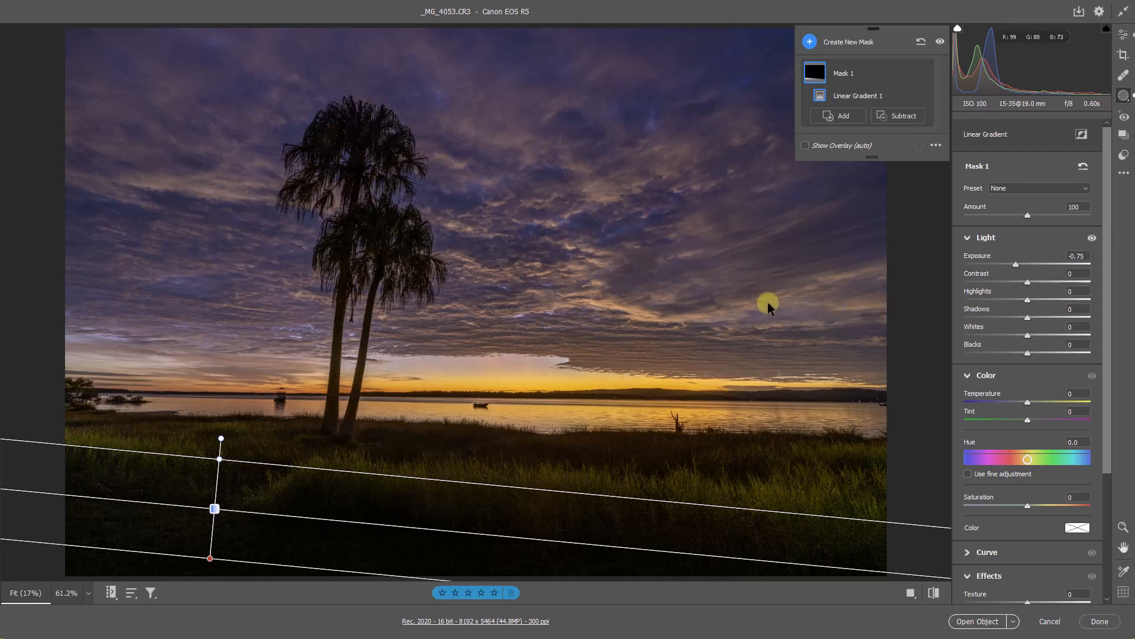
{"action": "mouse_move", "coordinate": [770, 307]}
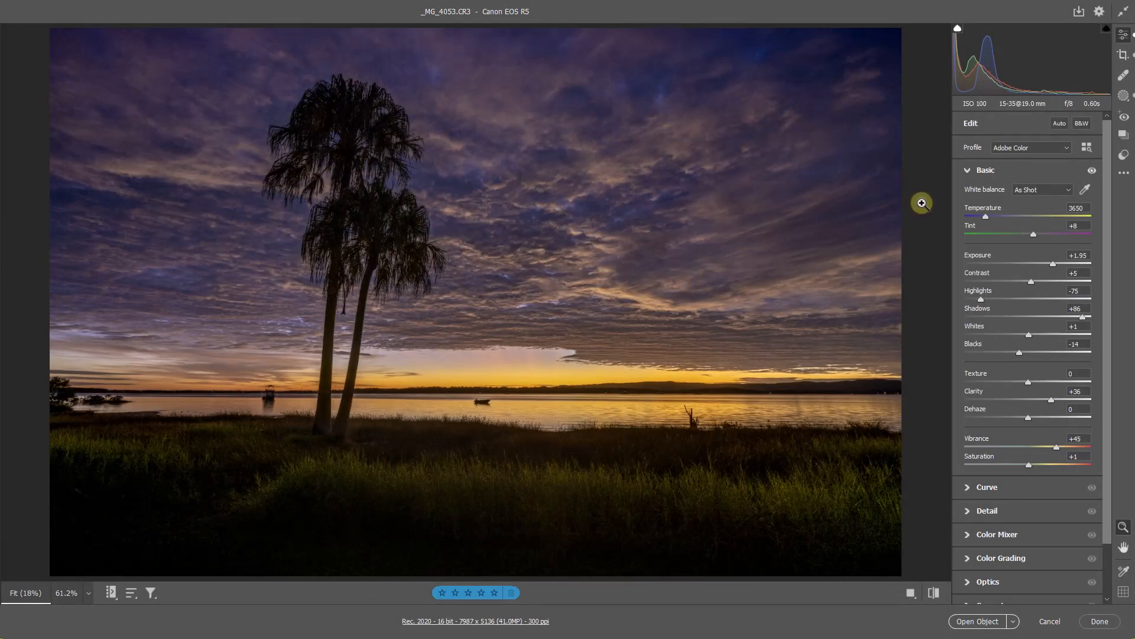
{"action": "mouse_move", "coordinate": [1016, 123]}
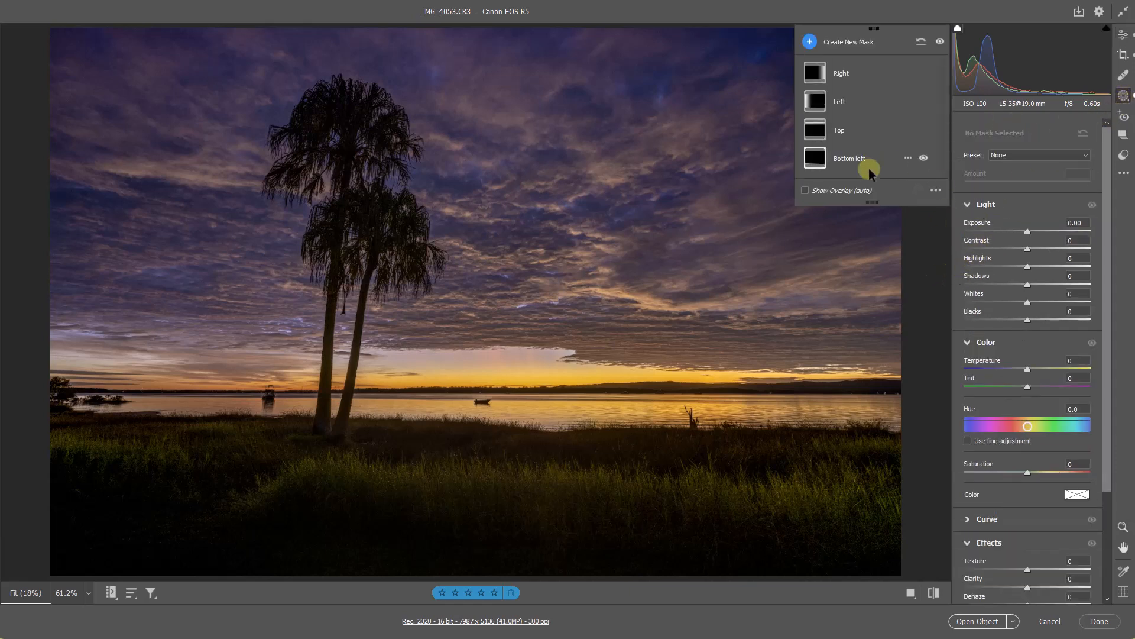
Step: Preview the Top and Left mask overlays and toggle off the Bottom left mask
{"action": "left_click", "coordinate": [840, 129]}
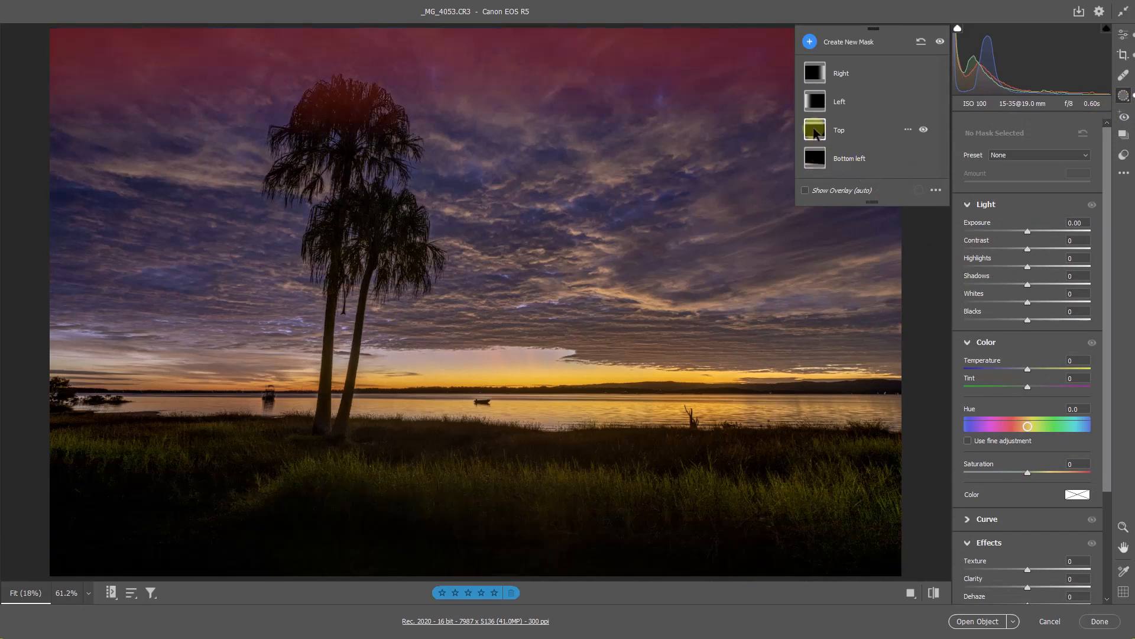
{"action": "left_click", "coordinate": [839, 101]}
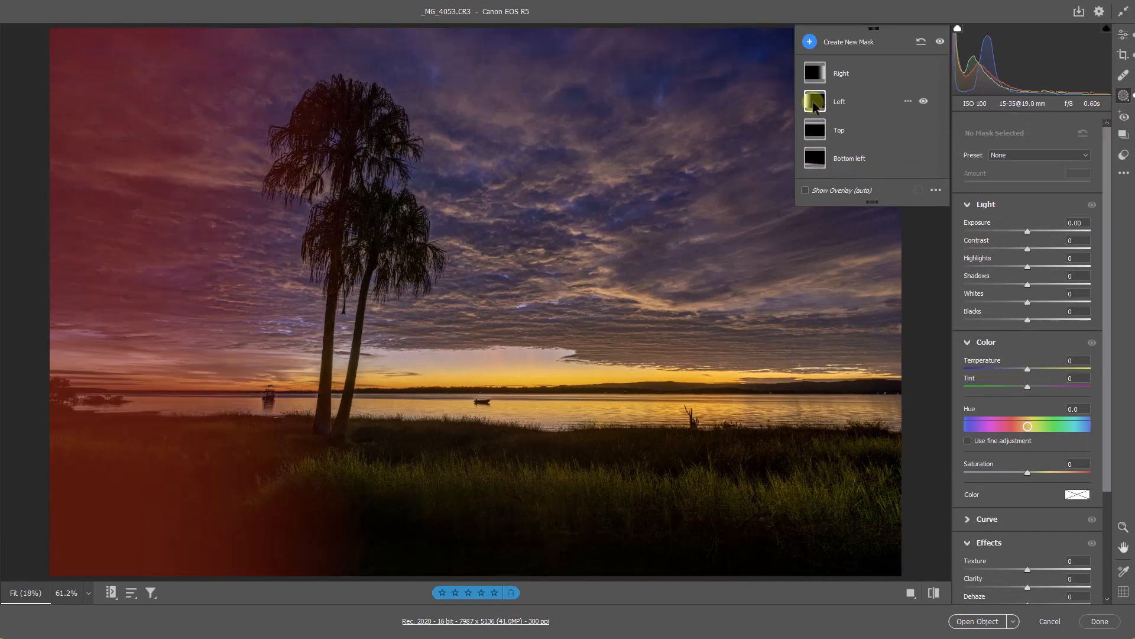
{"action": "left_click", "coordinate": [840, 72]}
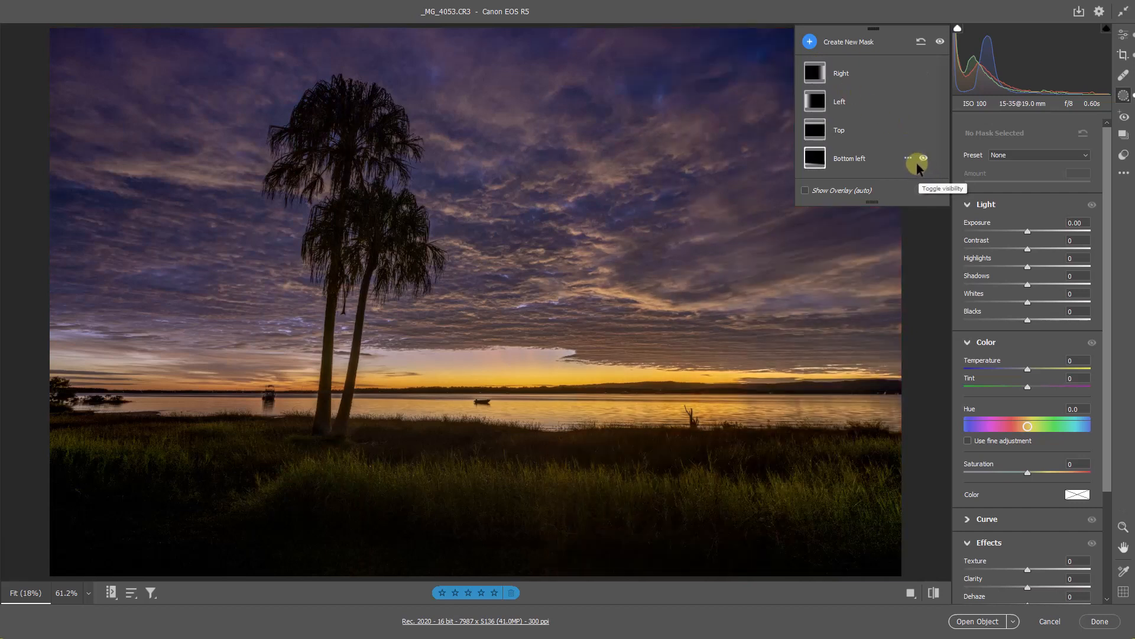
{"action": "mouse_move", "coordinate": [887, 156]}
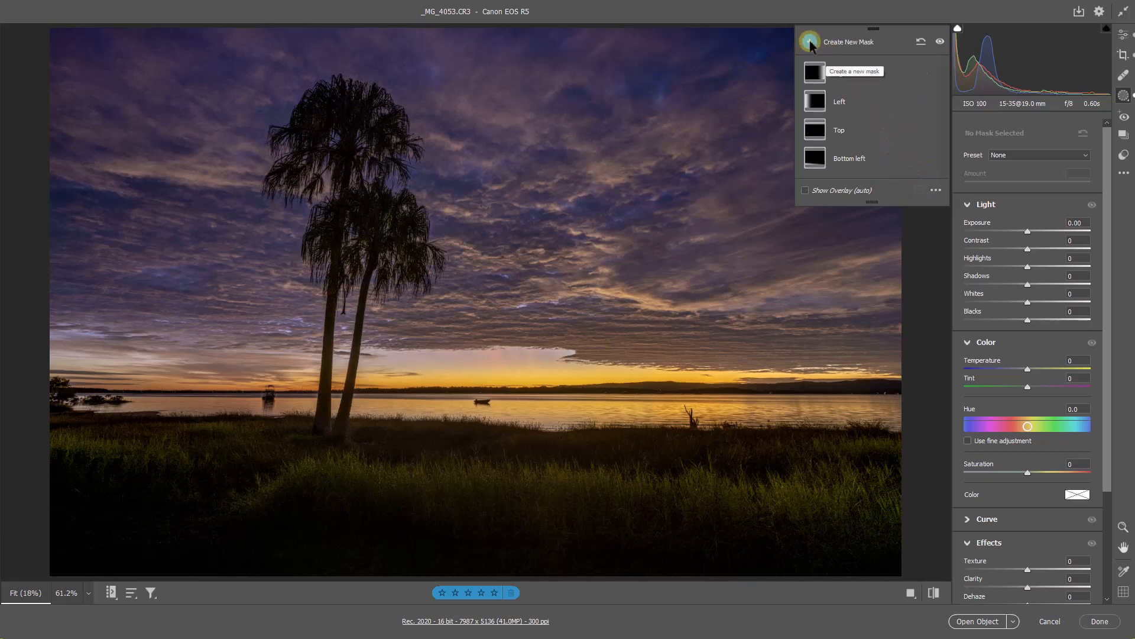
Step: Create a new mask using Select Sky over the horizon and palm trees
{"action": "left_click", "coordinate": [809, 41]}
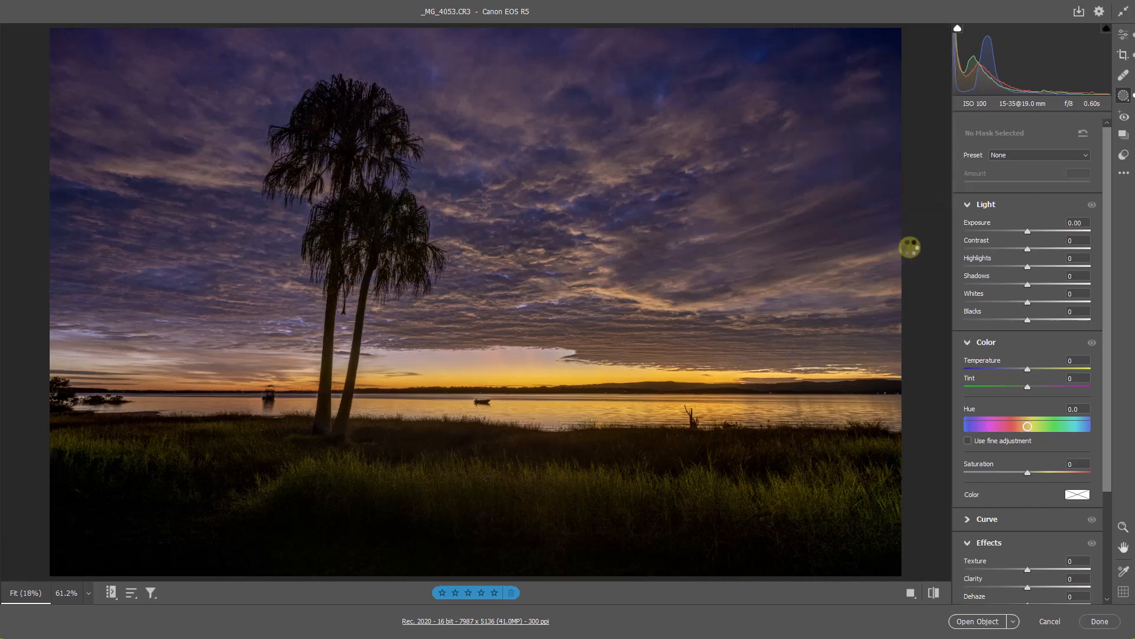
{"action": "mouse_move", "coordinate": [931, 242]}
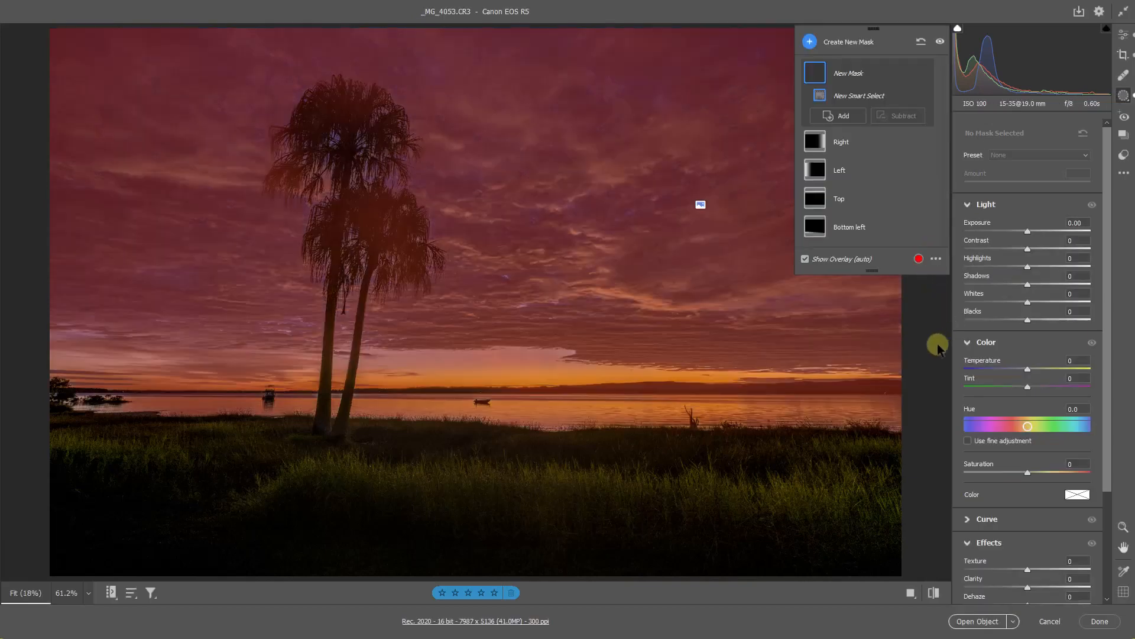
{"action": "left_click", "coordinate": [858, 94]}
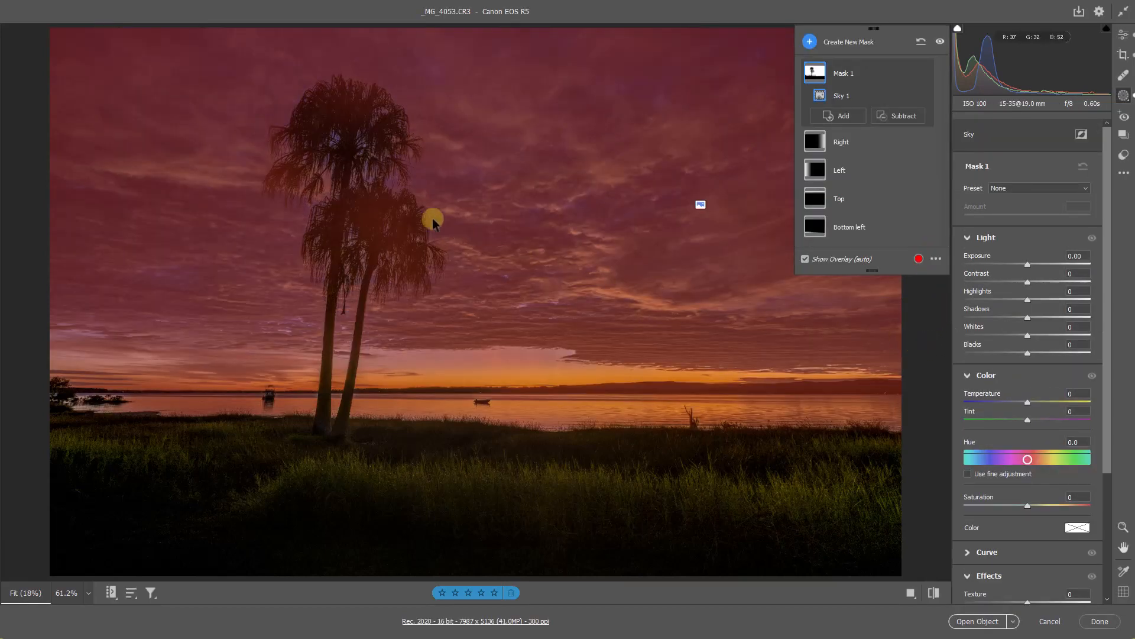
{"action": "mouse_move", "coordinate": [348, 250]}
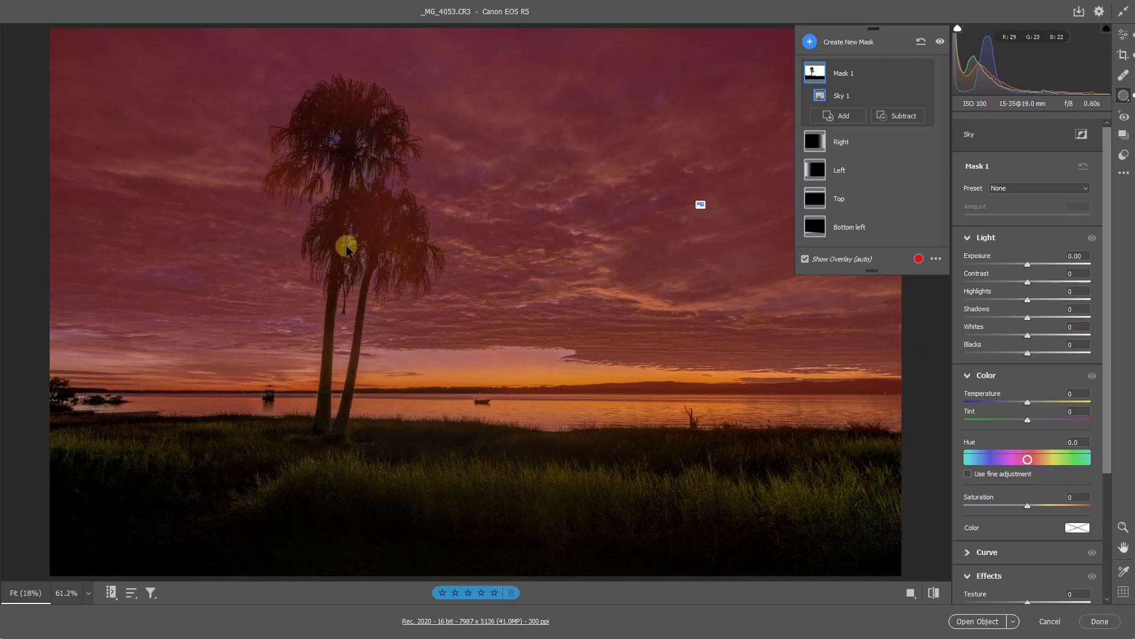
{"action": "mouse_move", "coordinate": [339, 157]}
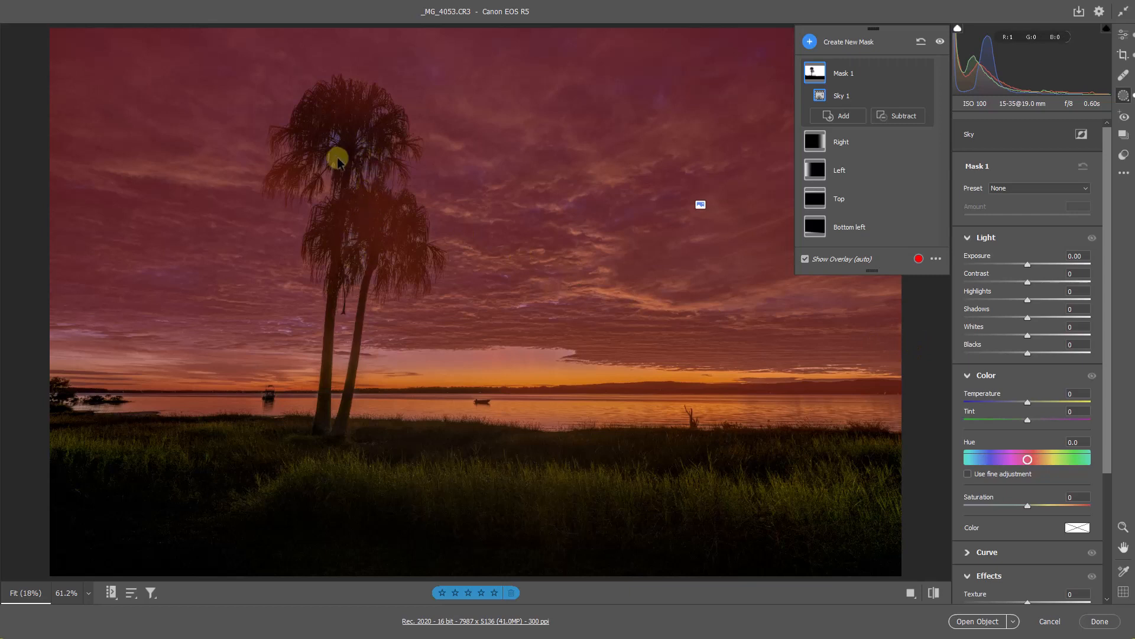
{"action": "mouse_move", "coordinate": [913, 323]}
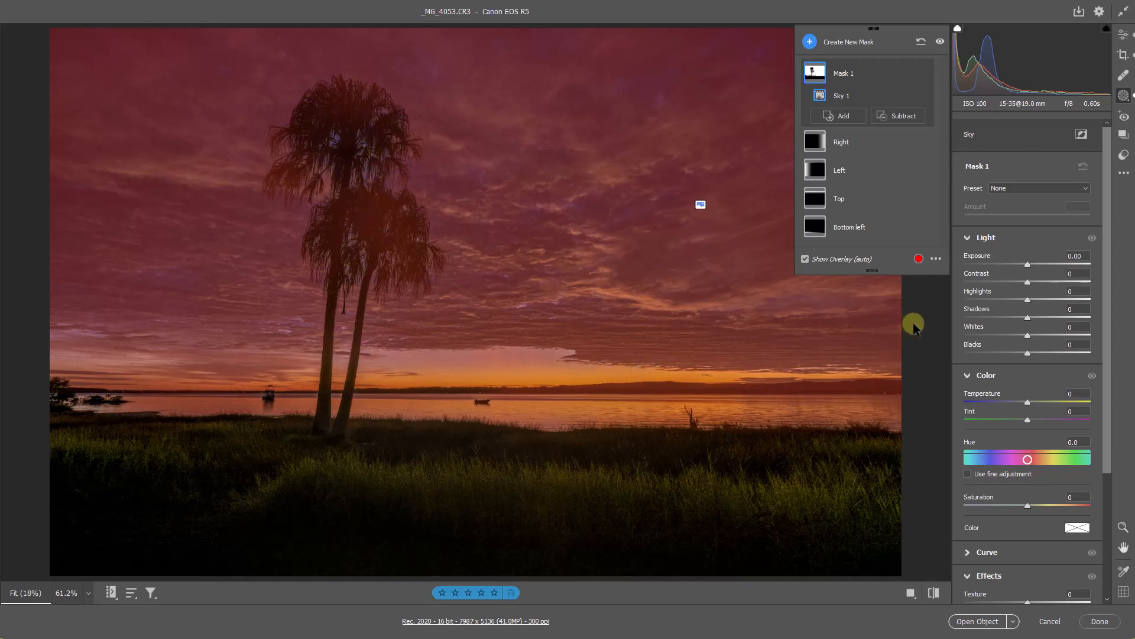
{"action": "mouse_move", "coordinate": [805, 258]}
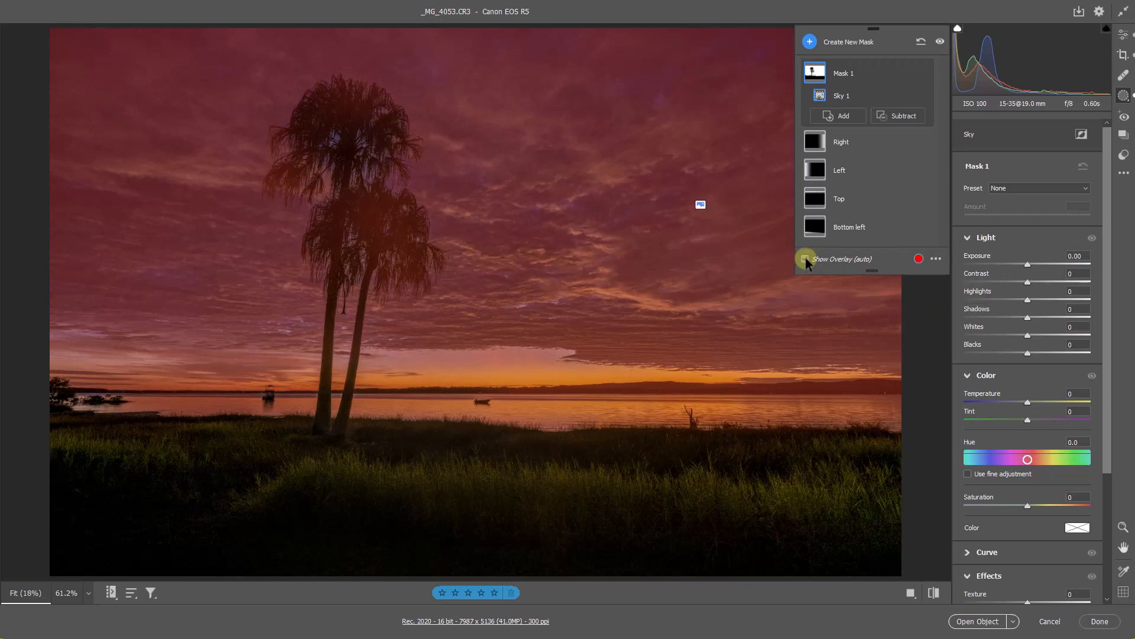
Step: Hide the red overlay of the sky mask
{"action": "left_click", "coordinate": [805, 259]}
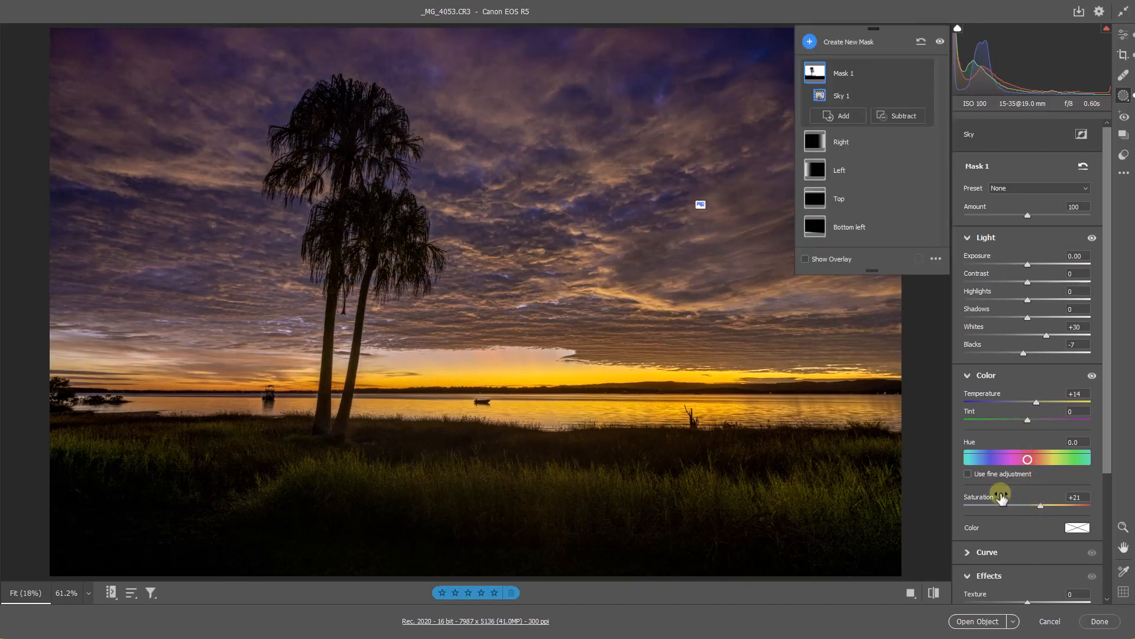
{"action": "mouse_move", "coordinate": [945, 490]}
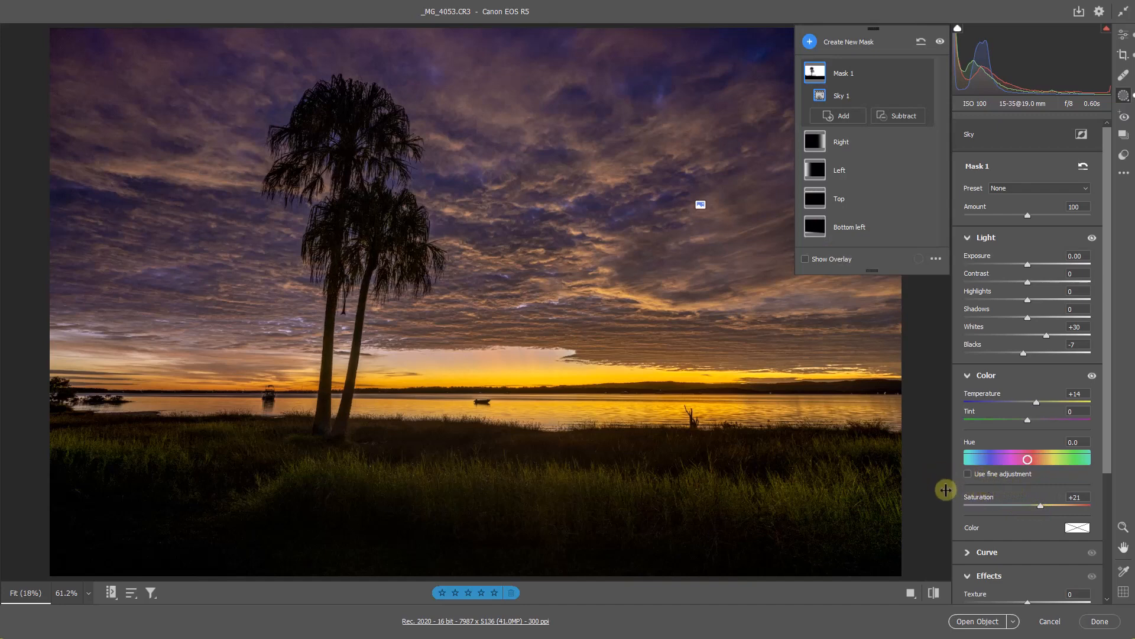
{"action": "mouse_move", "coordinate": [509, 471]}
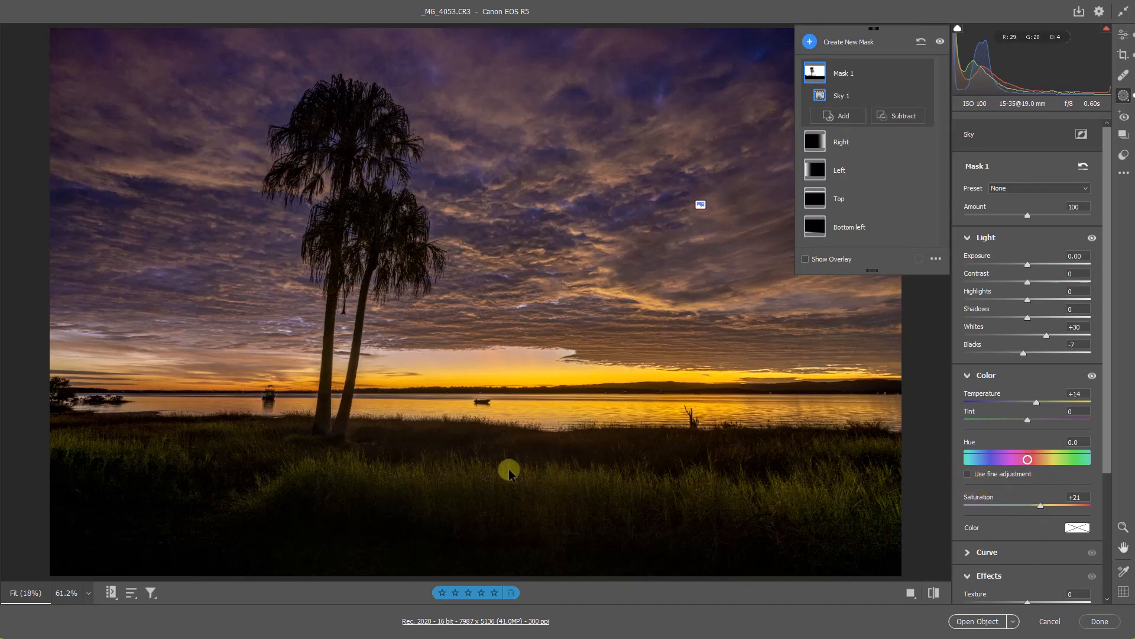
{"action": "mouse_move", "coordinate": [478, 489]}
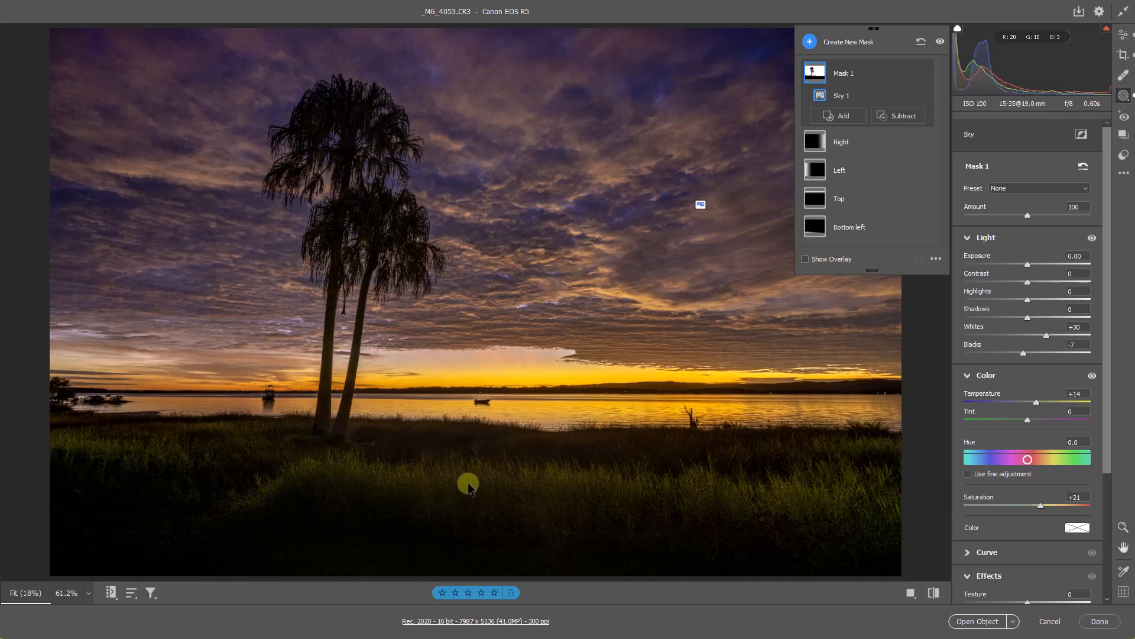
{"action": "mouse_move", "coordinate": [455, 484]}
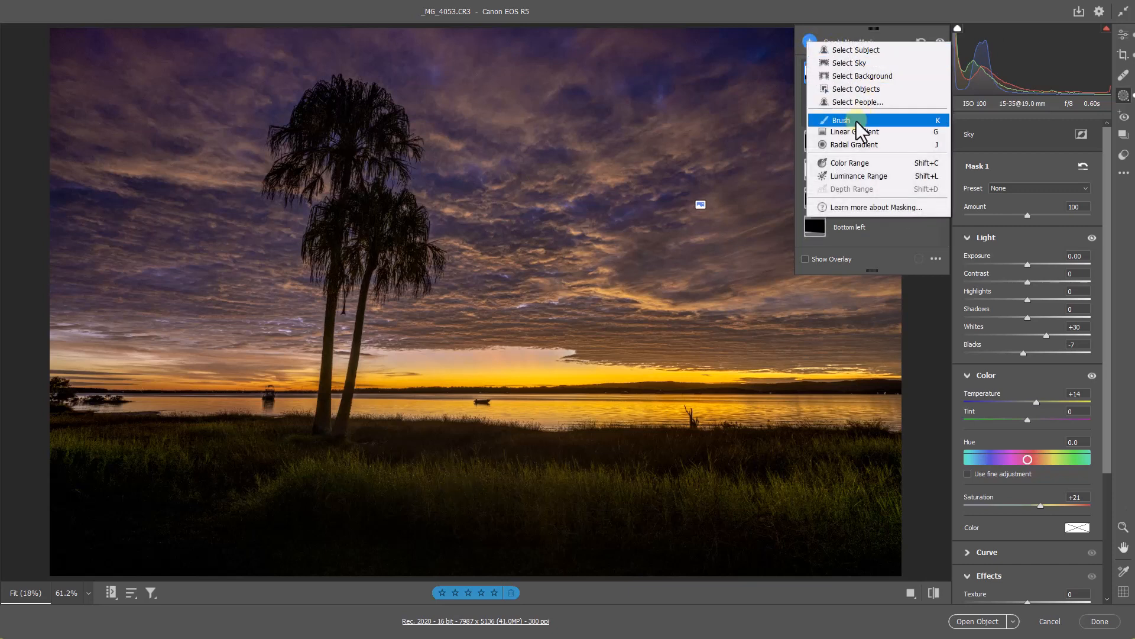
Step: Start a new Brush mask for painting the foreground grass
{"action": "left_click", "coordinate": [842, 119]}
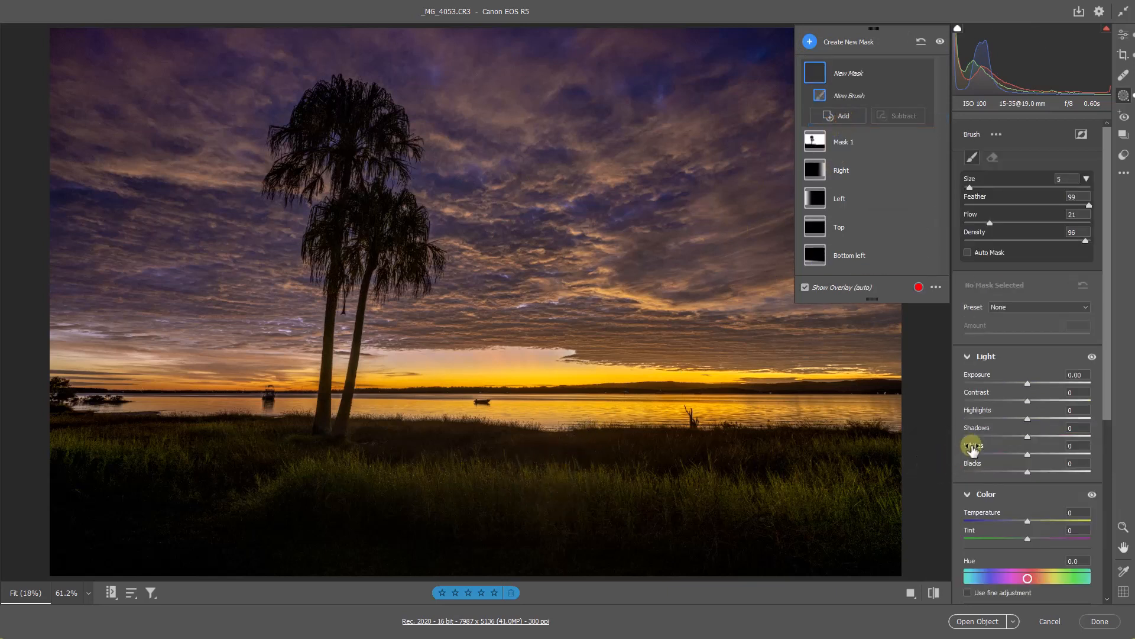
{"action": "mouse_move", "coordinate": [1035, 428]}
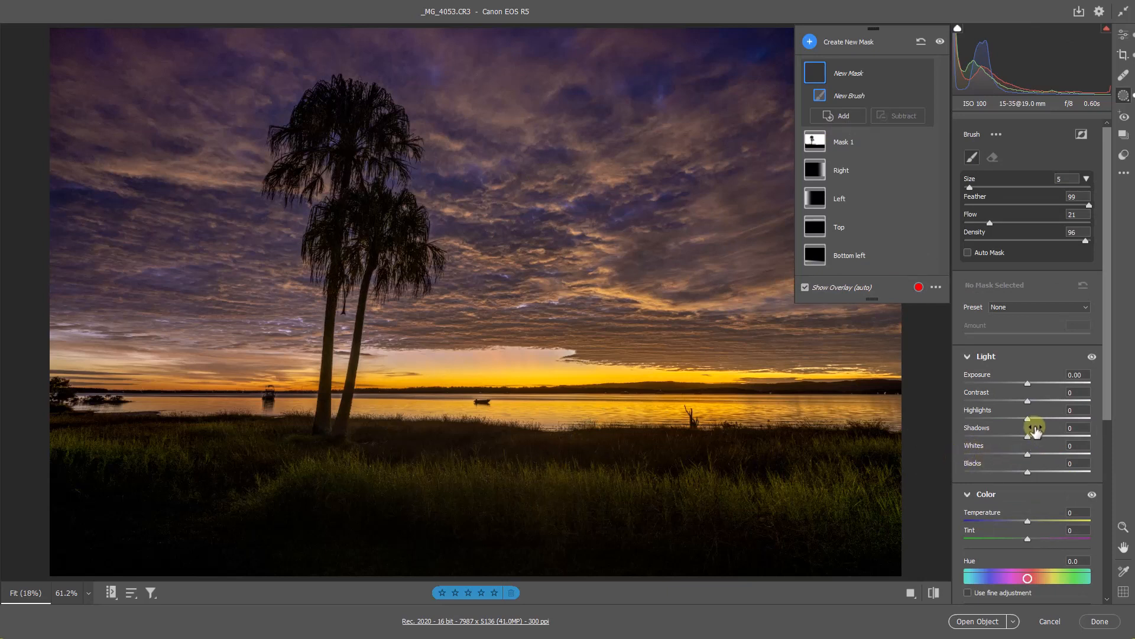
{"action": "mouse_move", "coordinate": [1031, 403]}
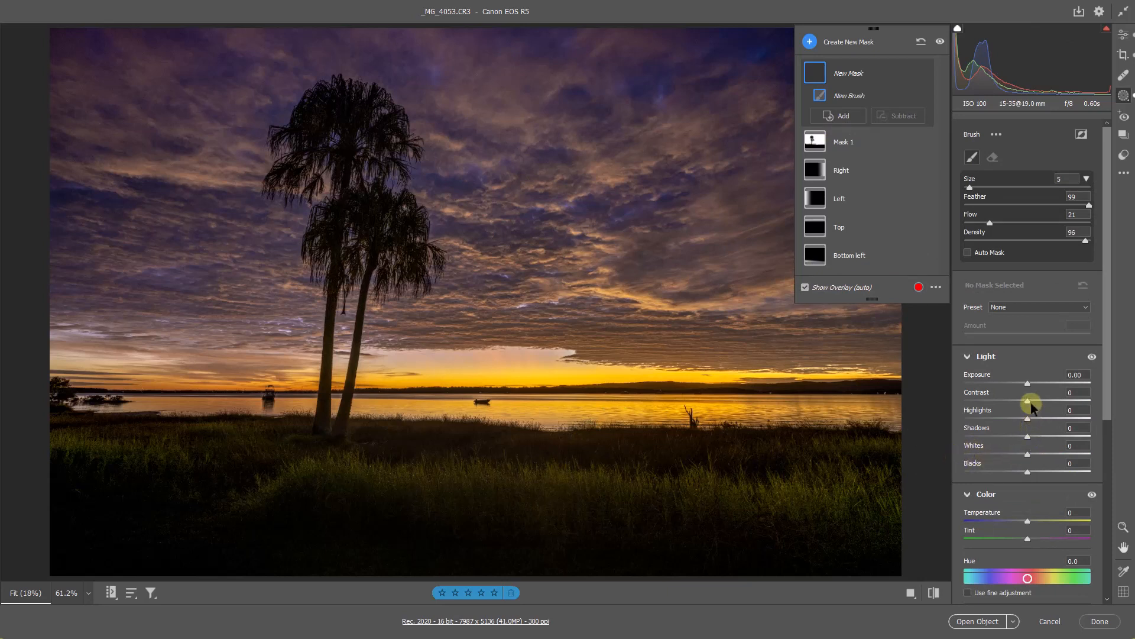
{"action": "mouse_move", "coordinate": [1039, 384]}
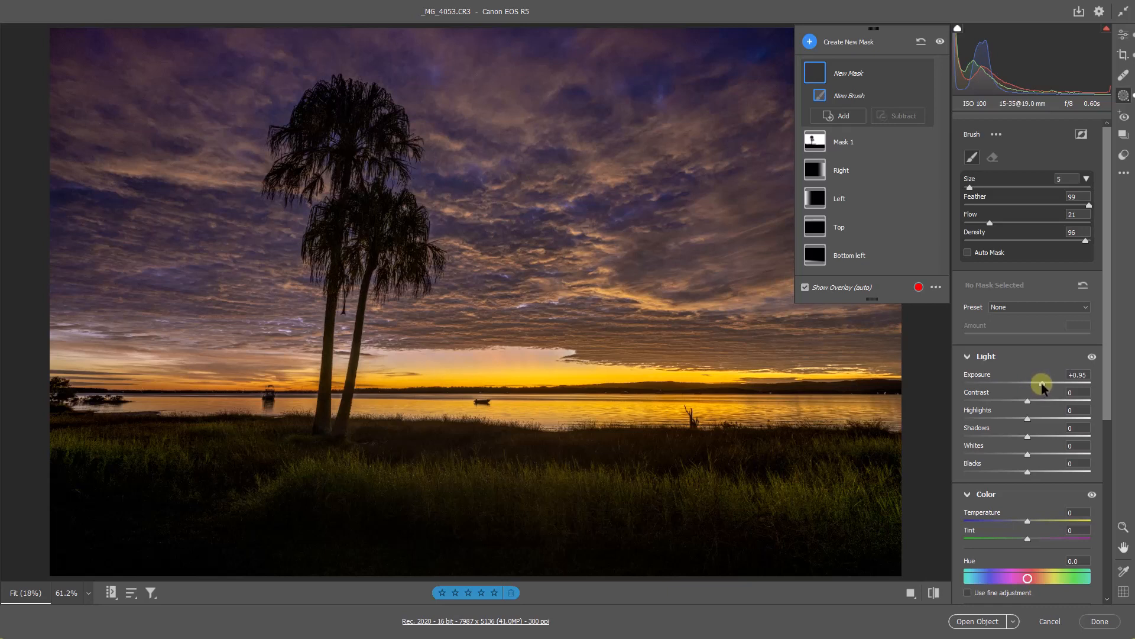
{"action": "mouse_move", "coordinate": [974, 232]}
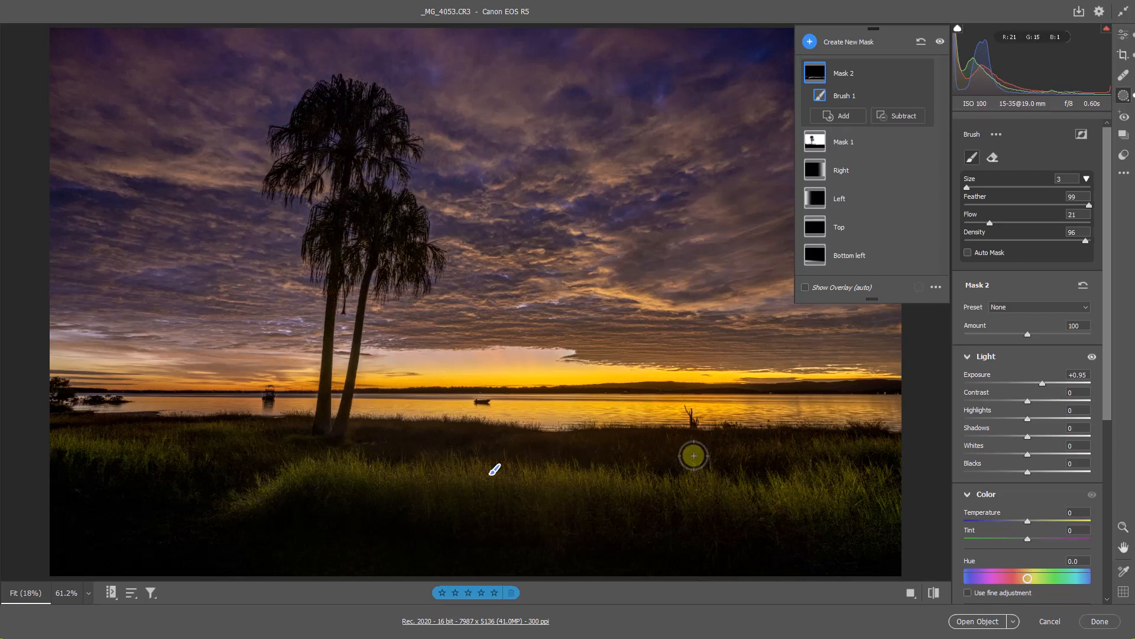
{"action": "mouse_move", "coordinate": [1106, 39]}
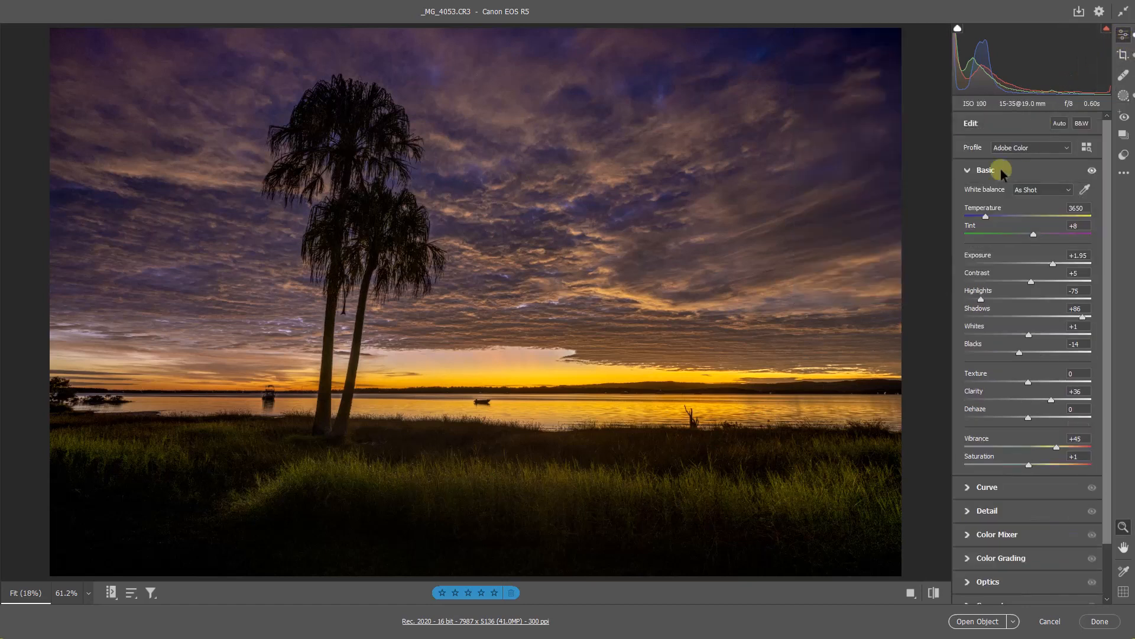
{"action": "mouse_move", "coordinate": [904, 232]}
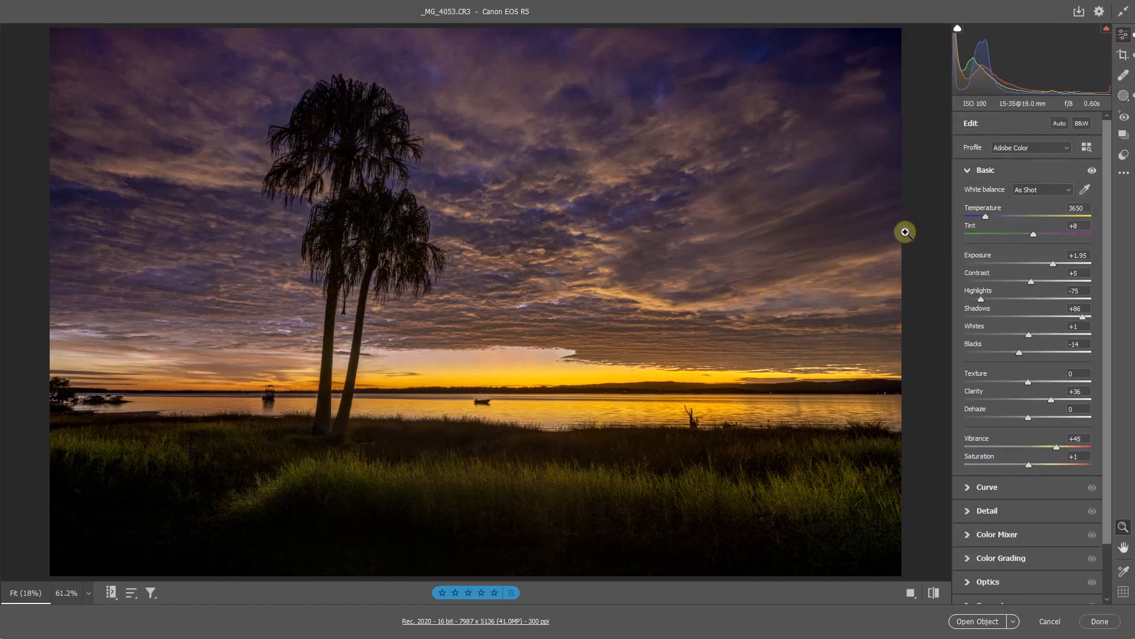
{"action": "mouse_move", "coordinate": [929, 226]}
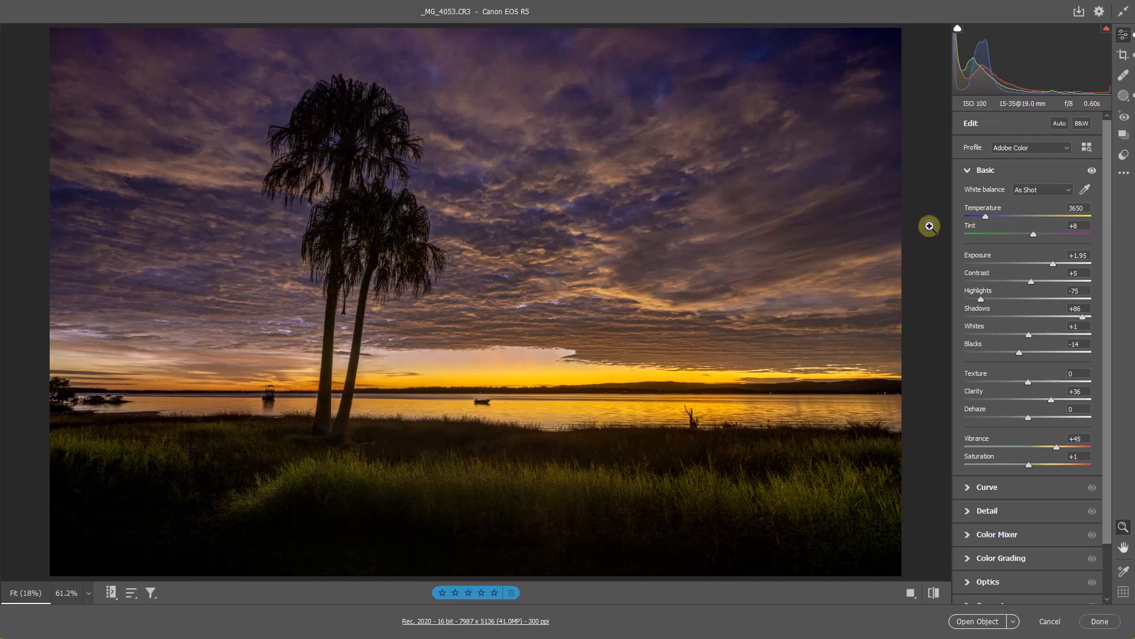
{"action": "mouse_move", "coordinate": [917, 231]}
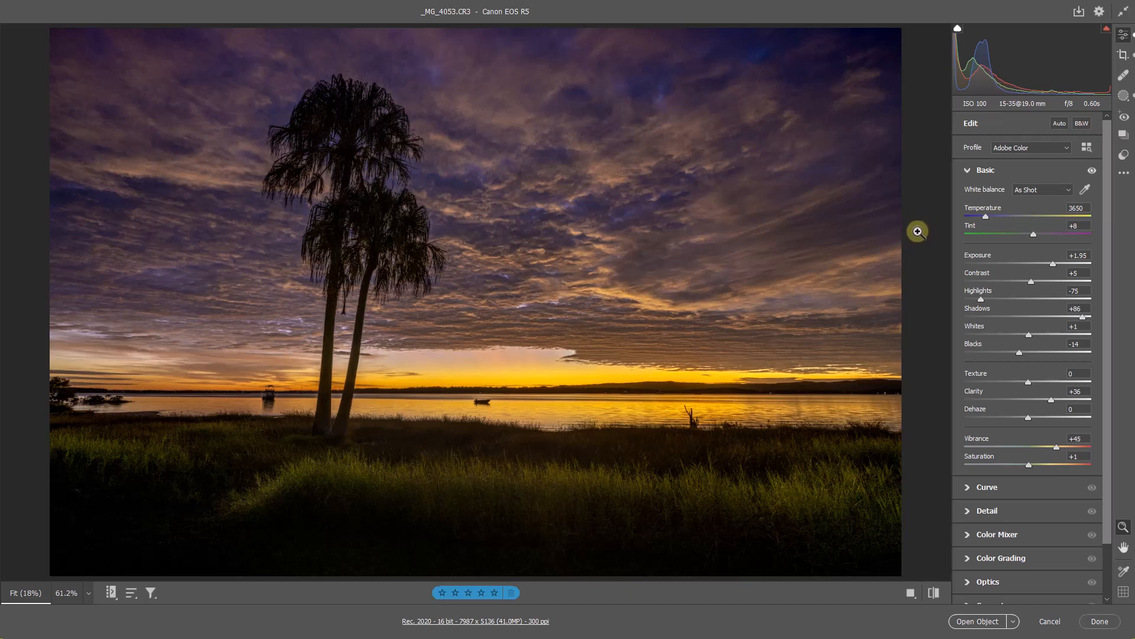
{"action": "mouse_move", "coordinate": [924, 237]}
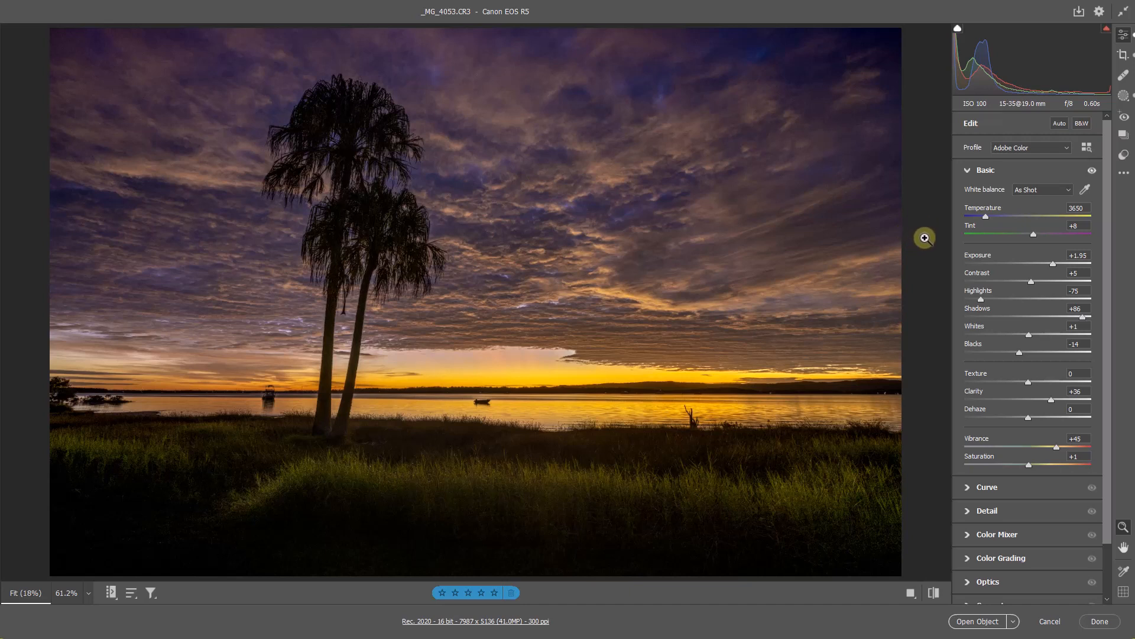
{"action": "mouse_move", "coordinate": [930, 241]}
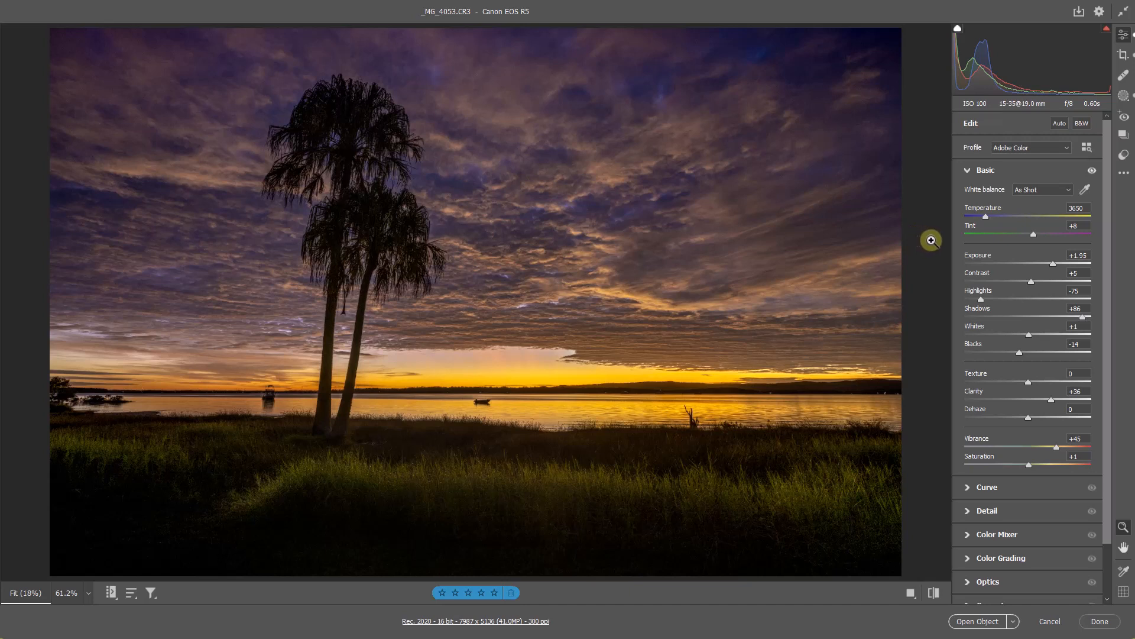
{"action": "mouse_move", "coordinate": [917, 251]}
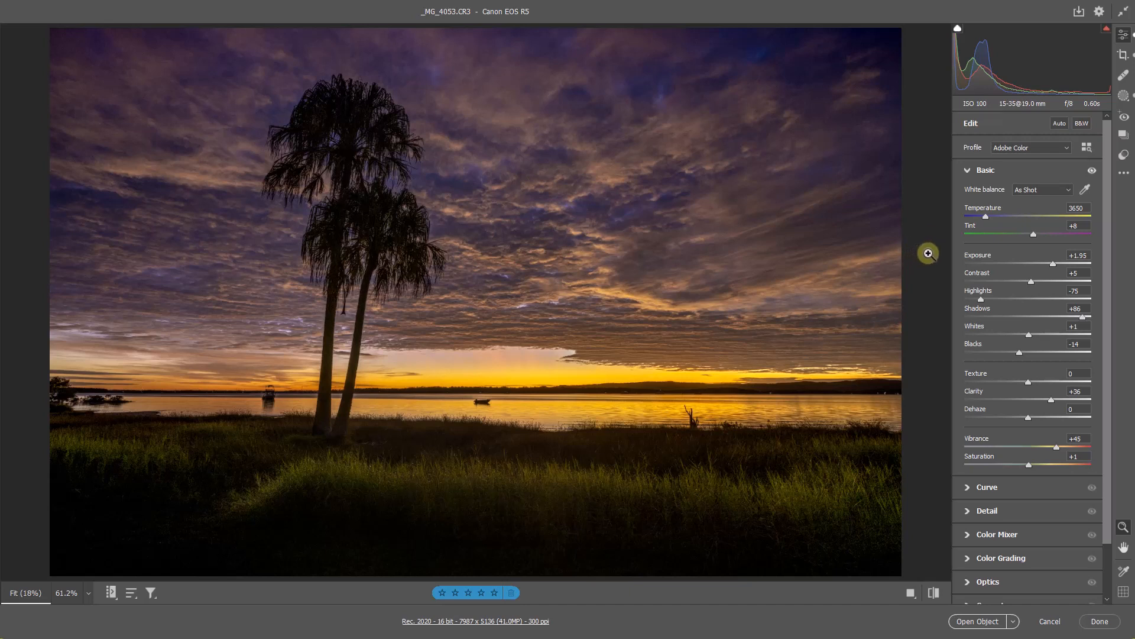
{"action": "mouse_move", "coordinate": [861, 285]}
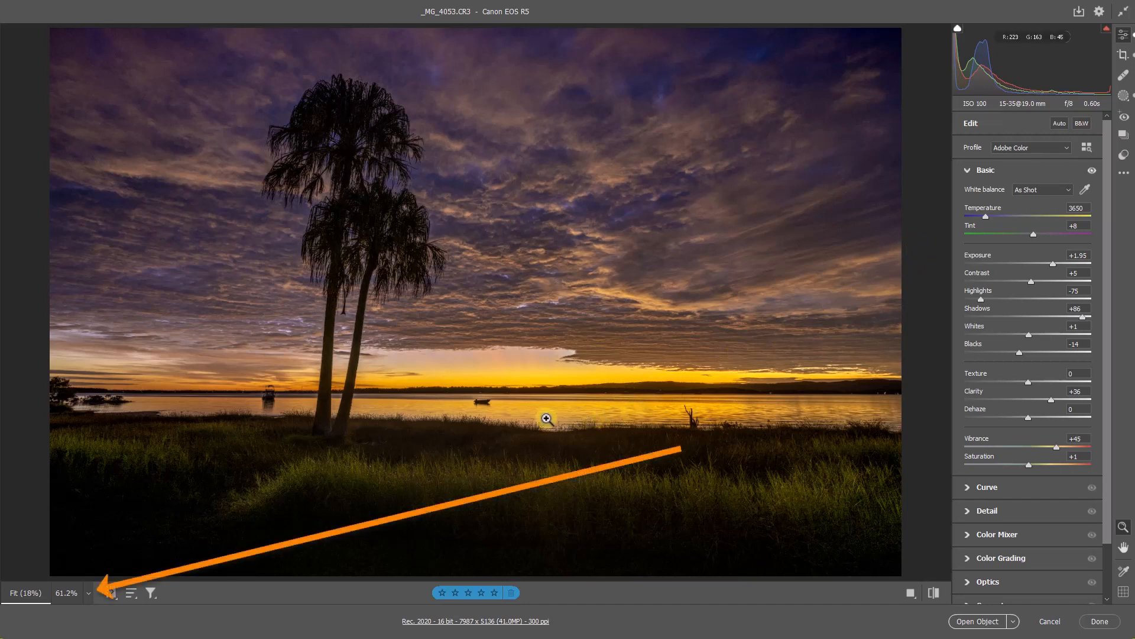
Step: Zoom the photo to 200% from the bottom-left zoom menu
{"action": "left_click", "coordinate": [66, 593]}
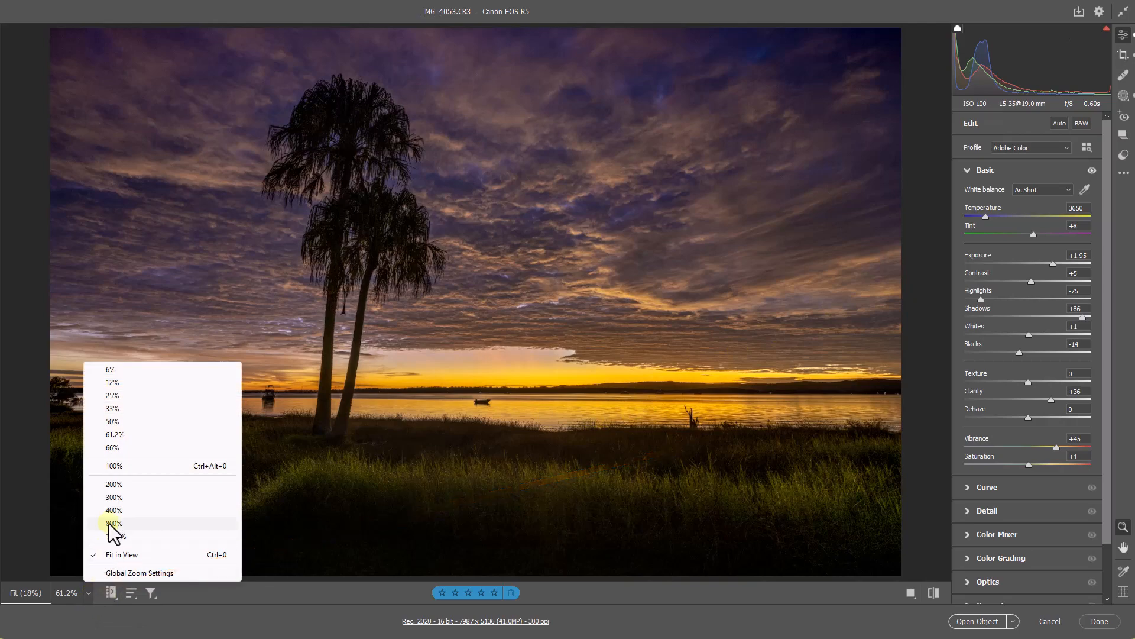
{"action": "left_click", "coordinate": [113, 484]}
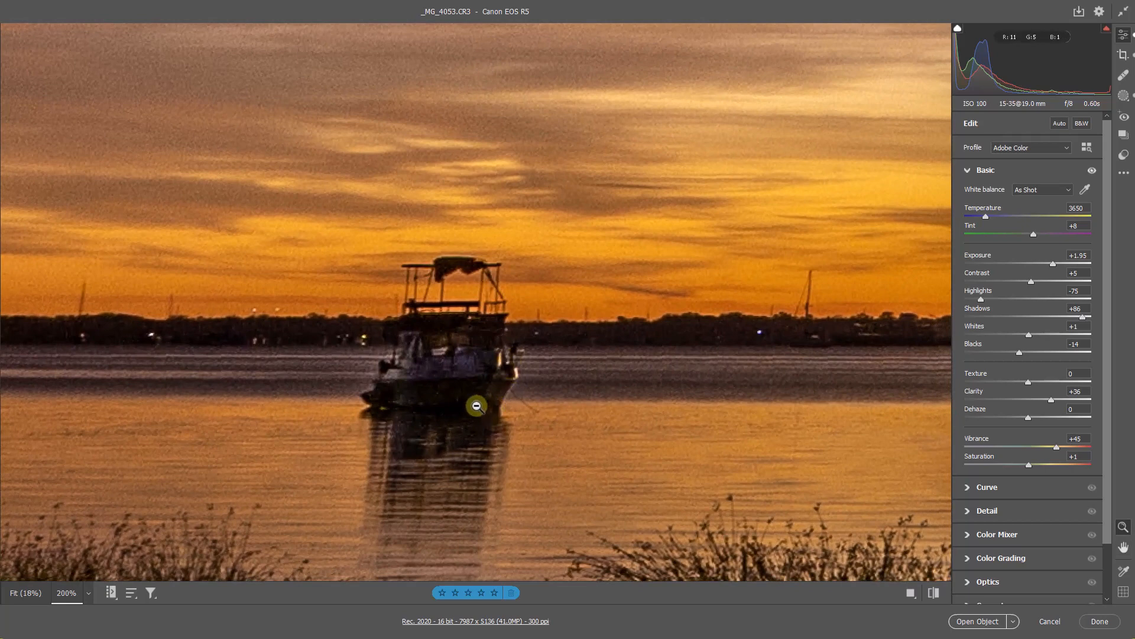
{"action": "mouse_move", "coordinate": [367, 390]}
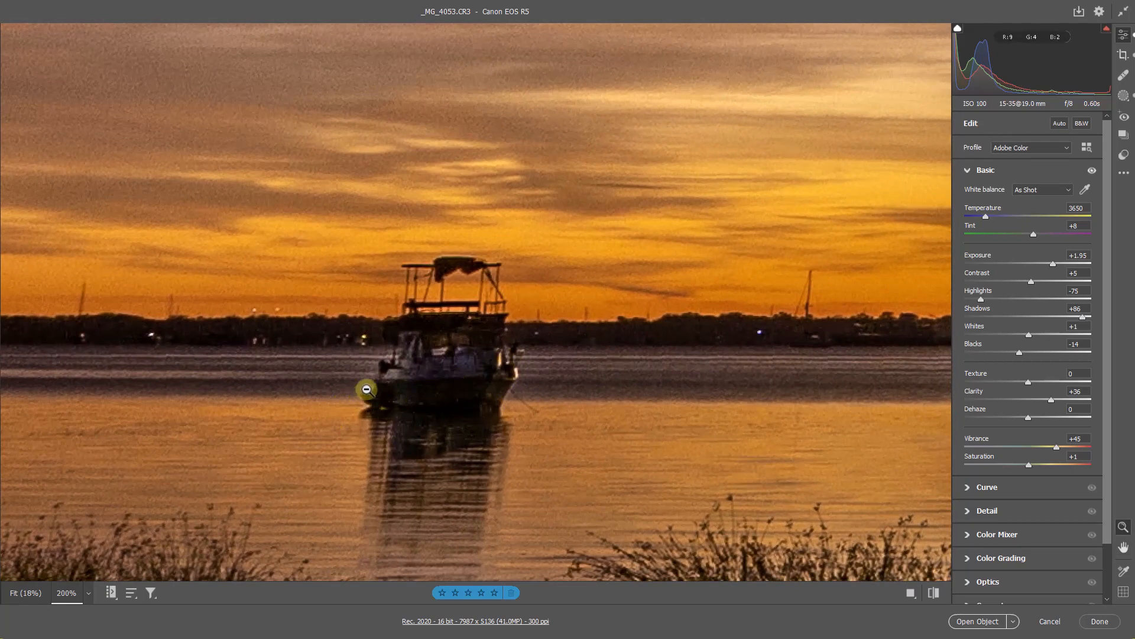
{"action": "mouse_move", "coordinate": [375, 361]}
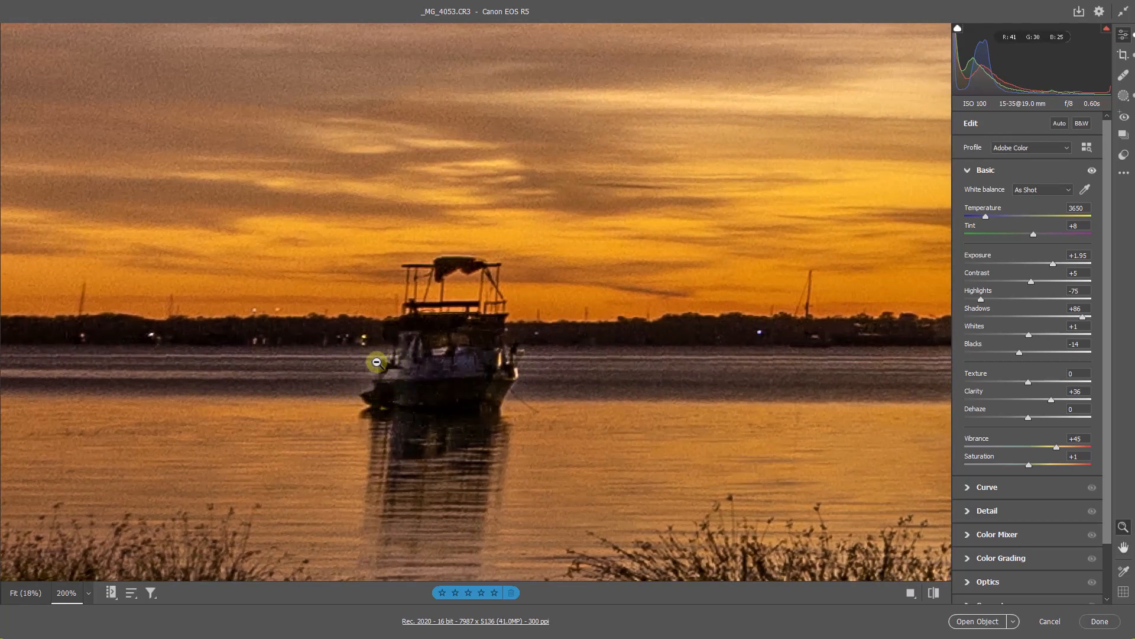
{"action": "mouse_move", "coordinate": [664, 401]}
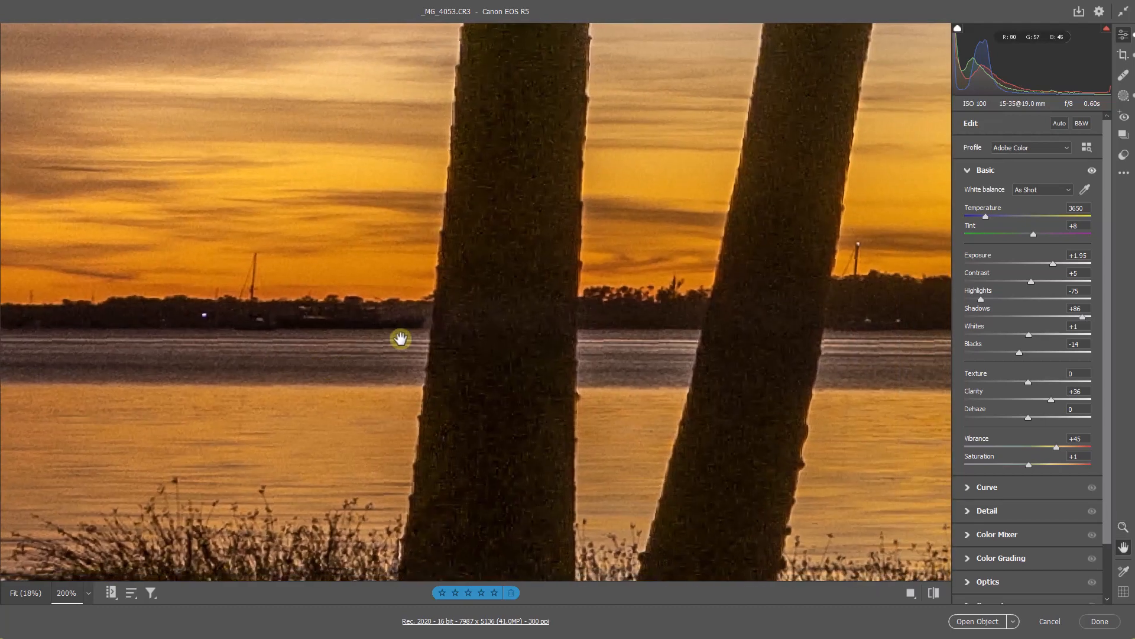
{"action": "mouse_move", "coordinate": [168, 431]}
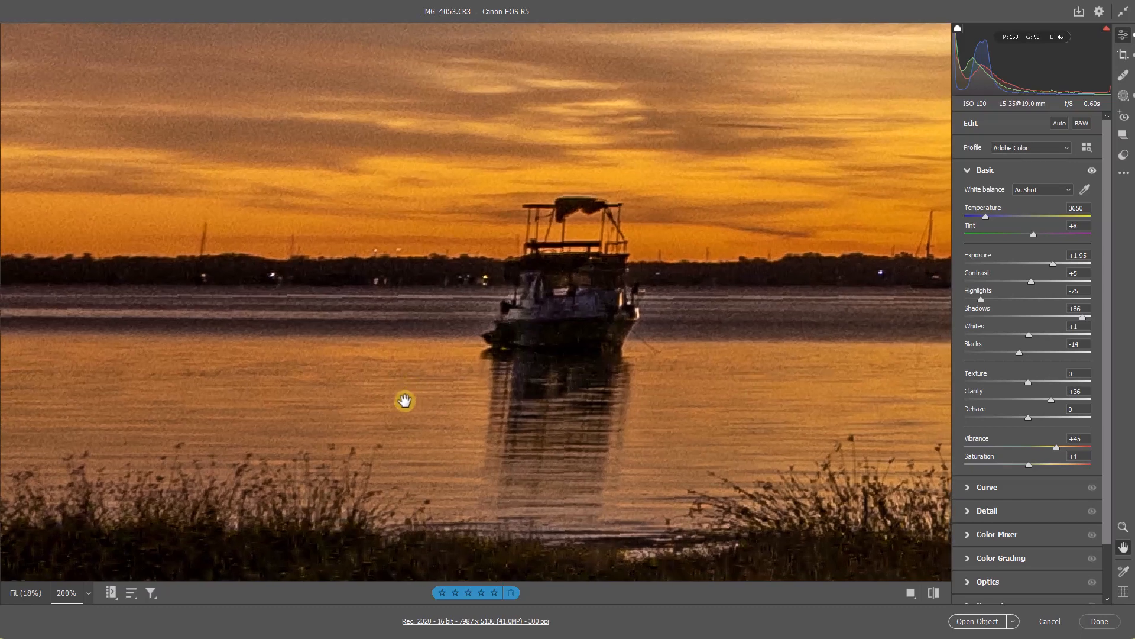
{"action": "mouse_move", "coordinate": [487, 426]}
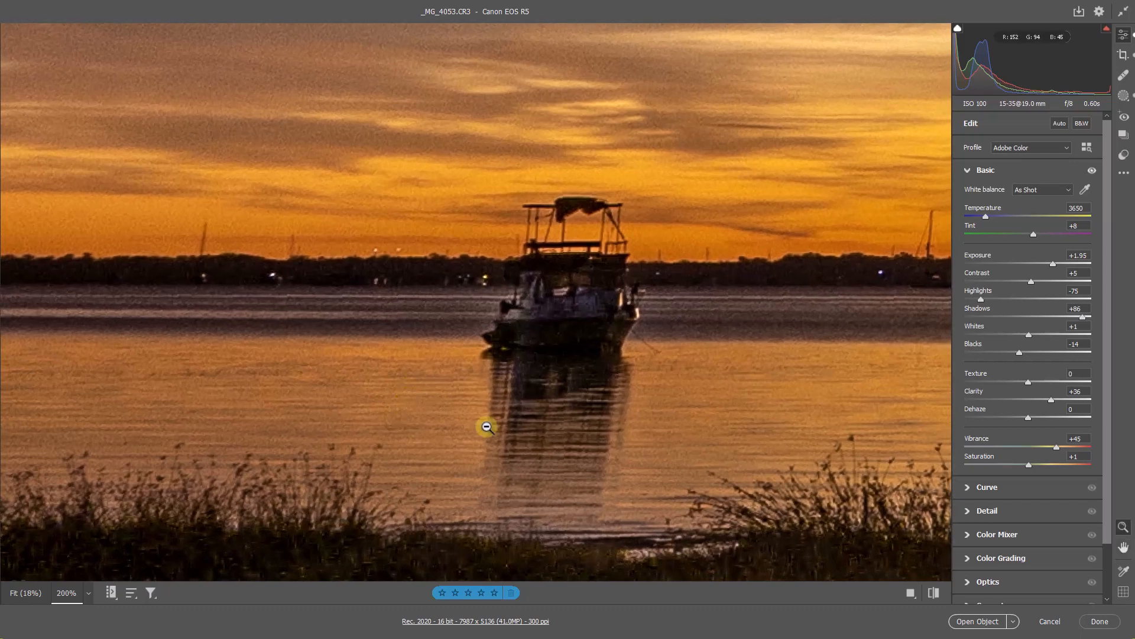
{"action": "mouse_move", "coordinate": [332, 372]}
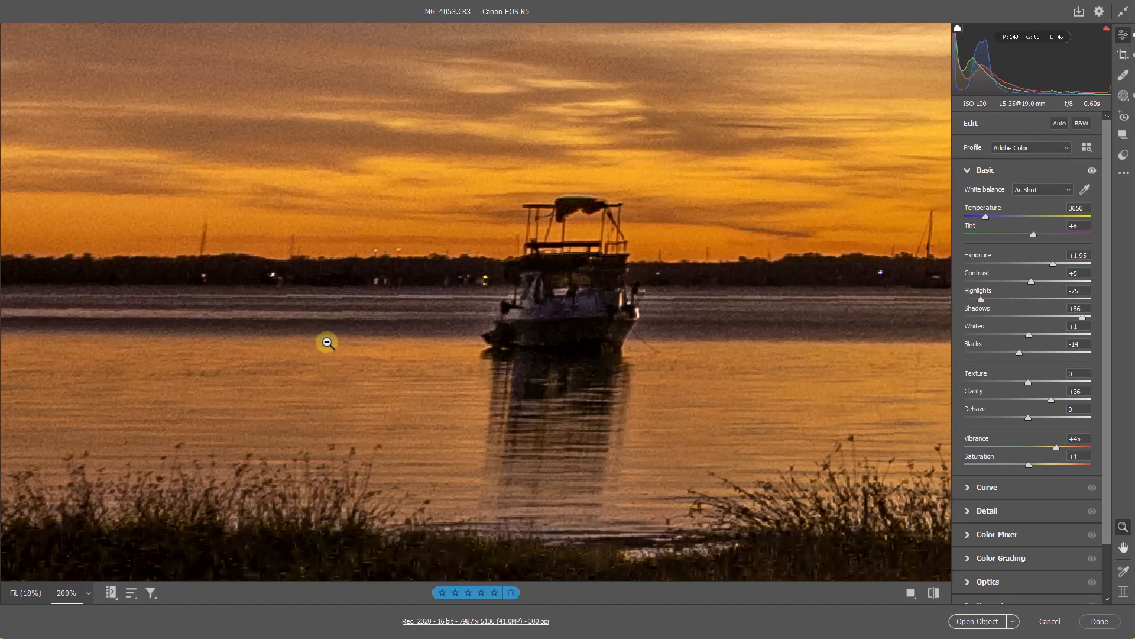
{"action": "mouse_move", "coordinate": [341, 354]}
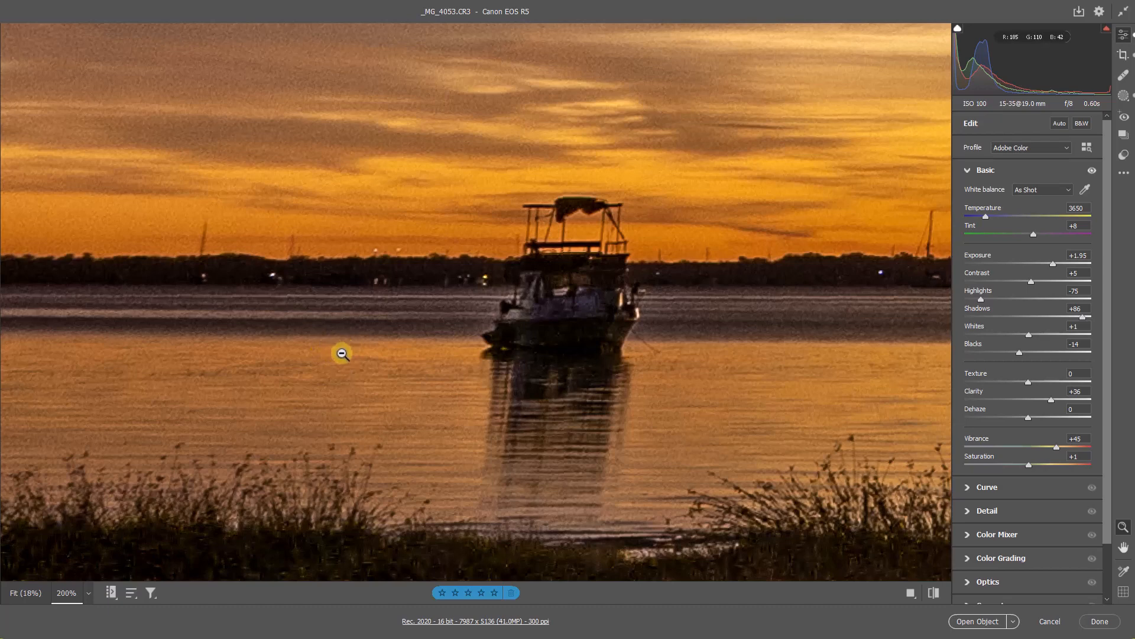
{"action": "mouse_move", "coordinate": [309, 364]}
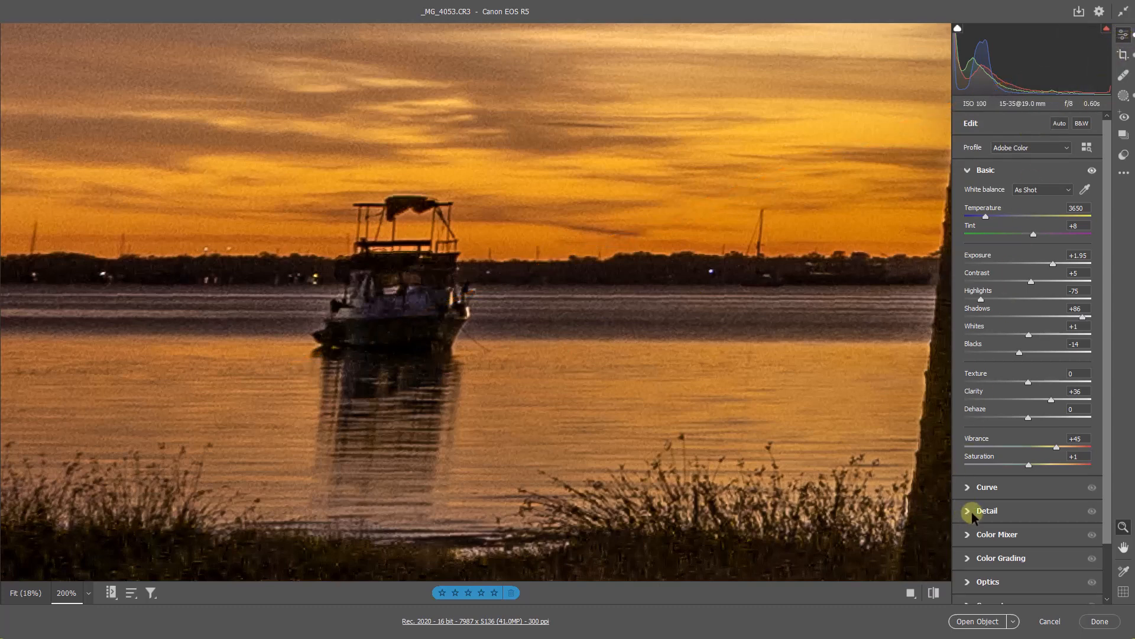
Step: Expand the Detail panel showing sharpening 40, luminance 0 and color noise 25
{"action": "left_click", "coordinate": [986, 510]}
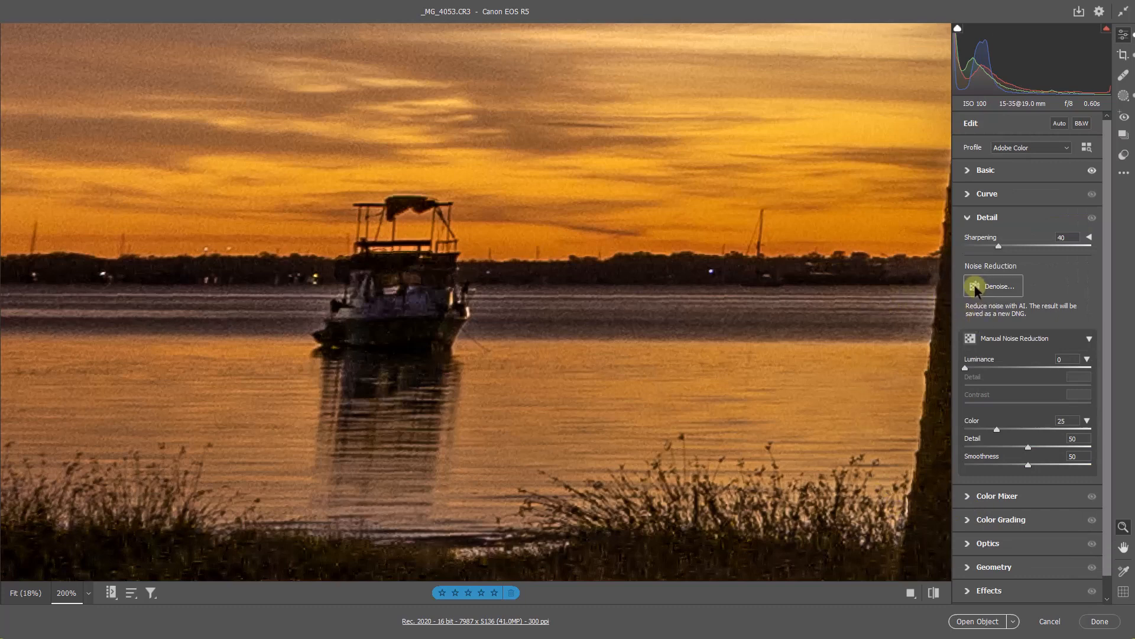
{"action": "mouse_move", "coordinate": [1008, 348]}
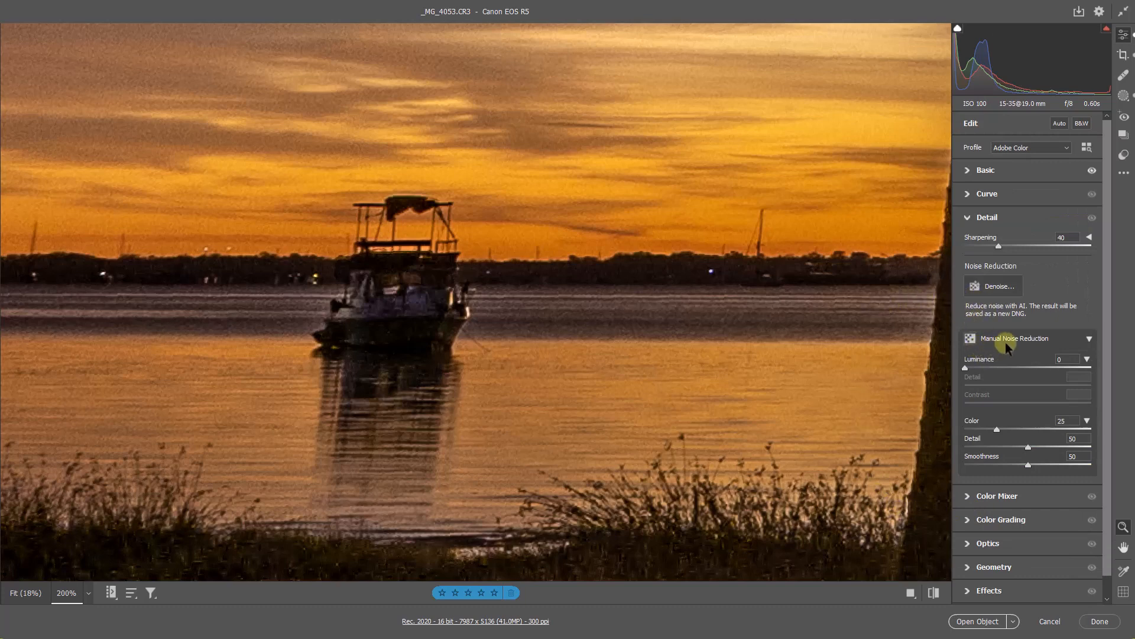
{"action": "mouse_move", "coordinate": [979, 286]}
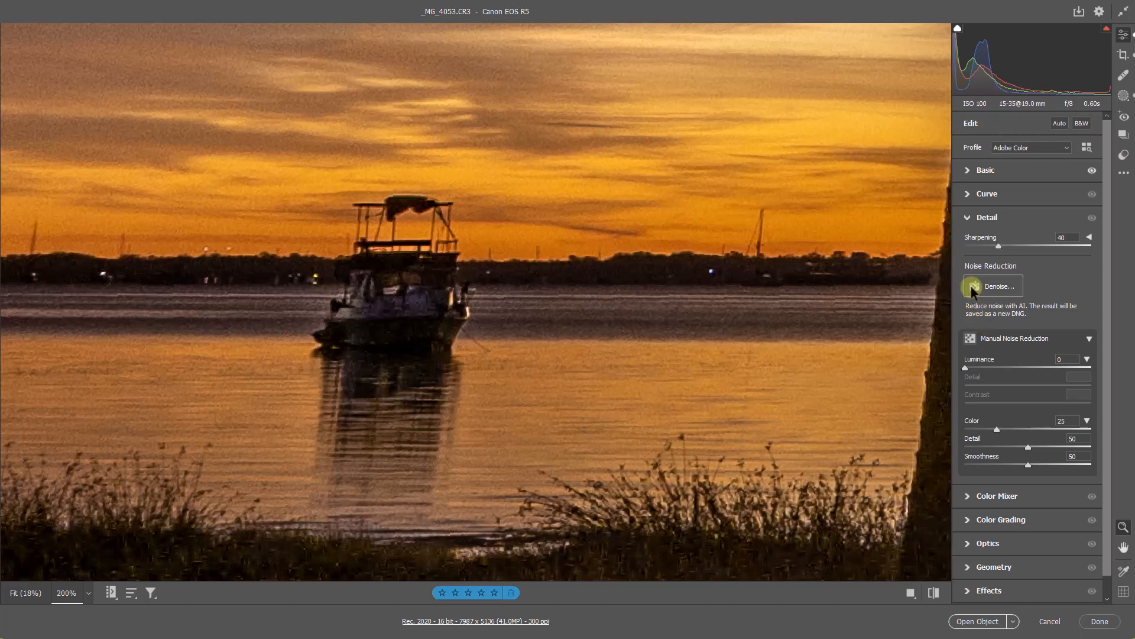
Step: Open AI Denoise at amount 50 and compare the boat preview against the original
{"action": "left_click", "coordinate": [997, 286]}
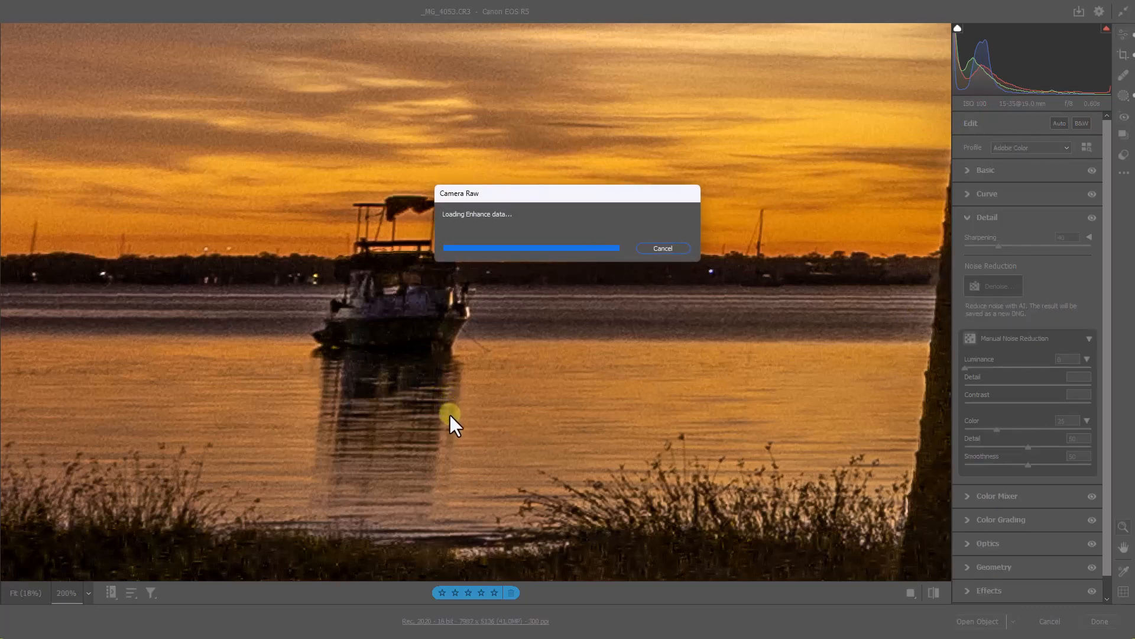
{"action": "mouse_move", "coordinate": [494, 428]}
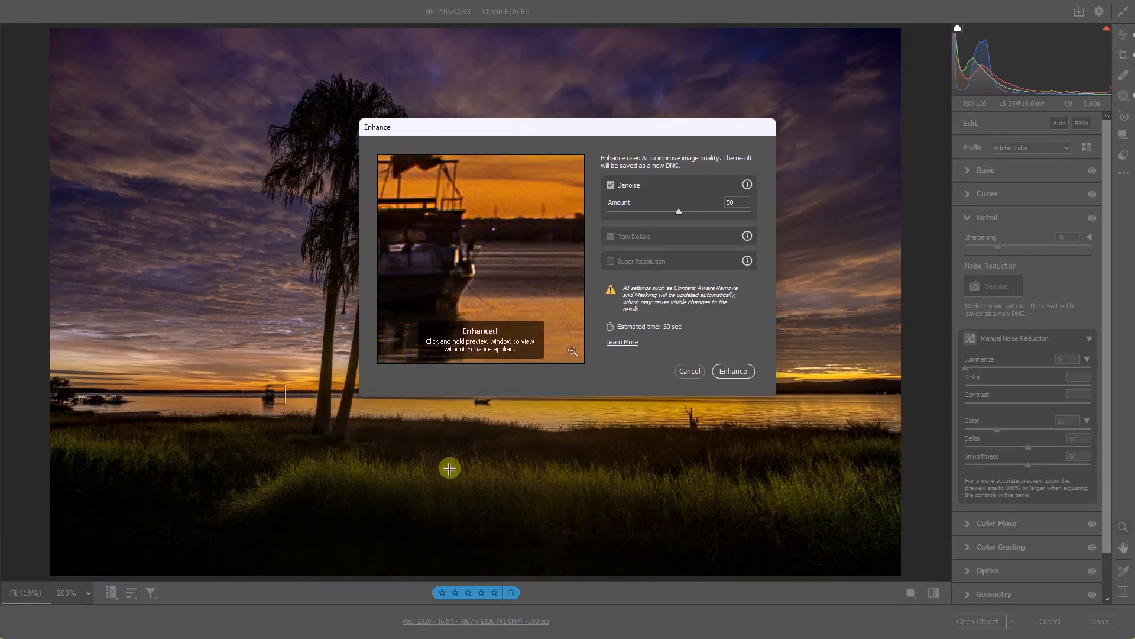
{"action": "mouse_move", "coordinate": [475, 448]}
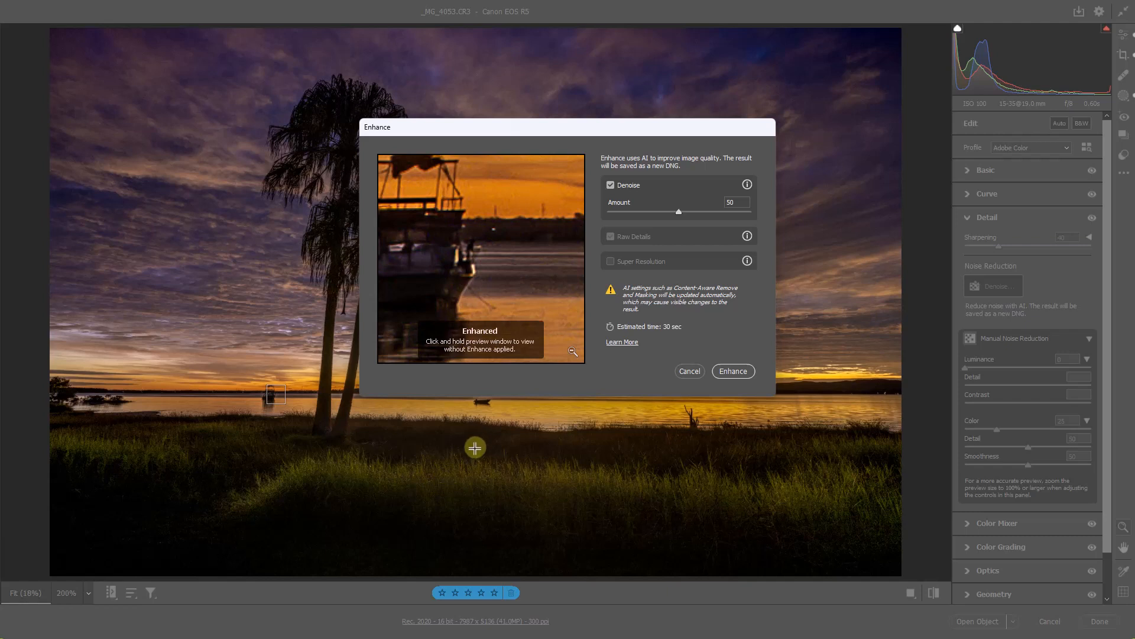
{"action": "mouse_move", "coordinate": [467, 274]}
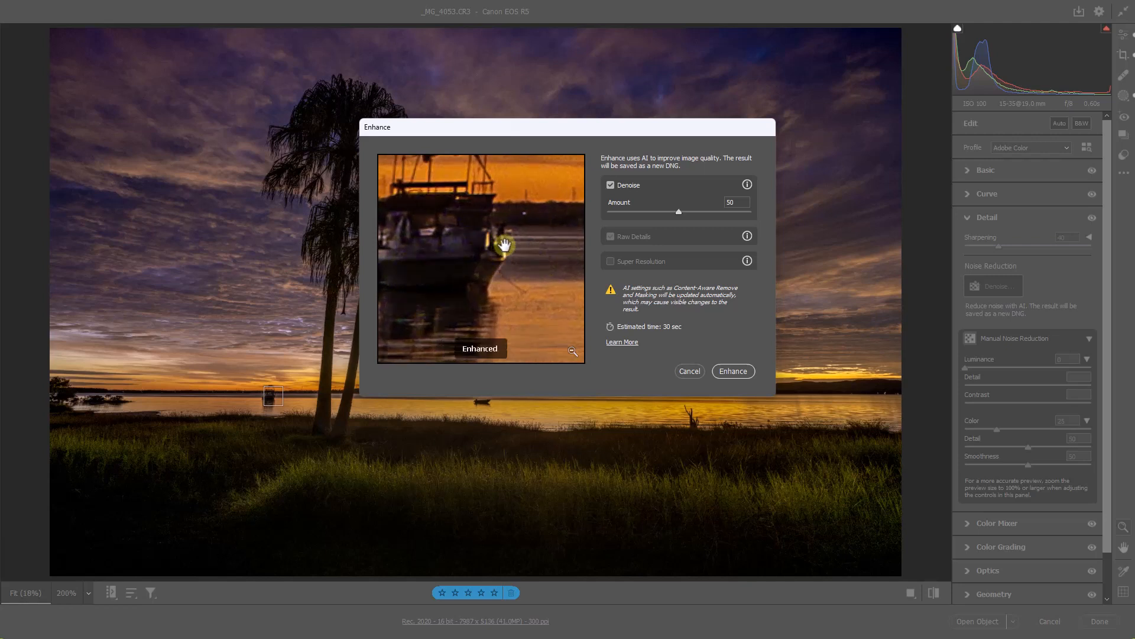
{"action": "mouse_move", "coordinate": [505, 278]}
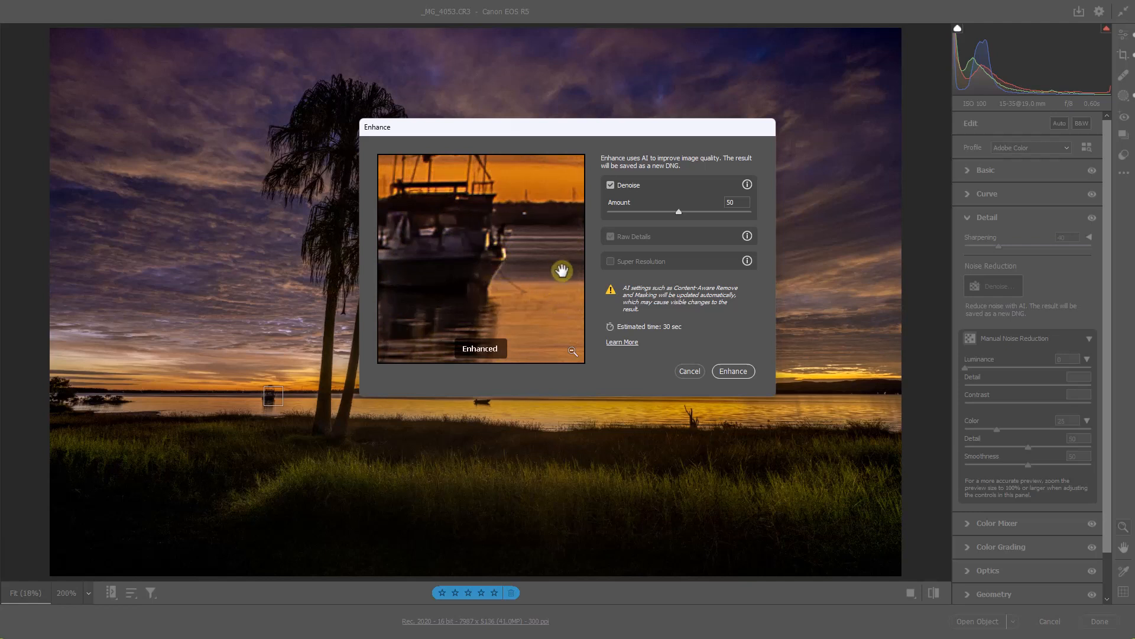
{"action": "mouse_move", "coordinate": [555, 260]}
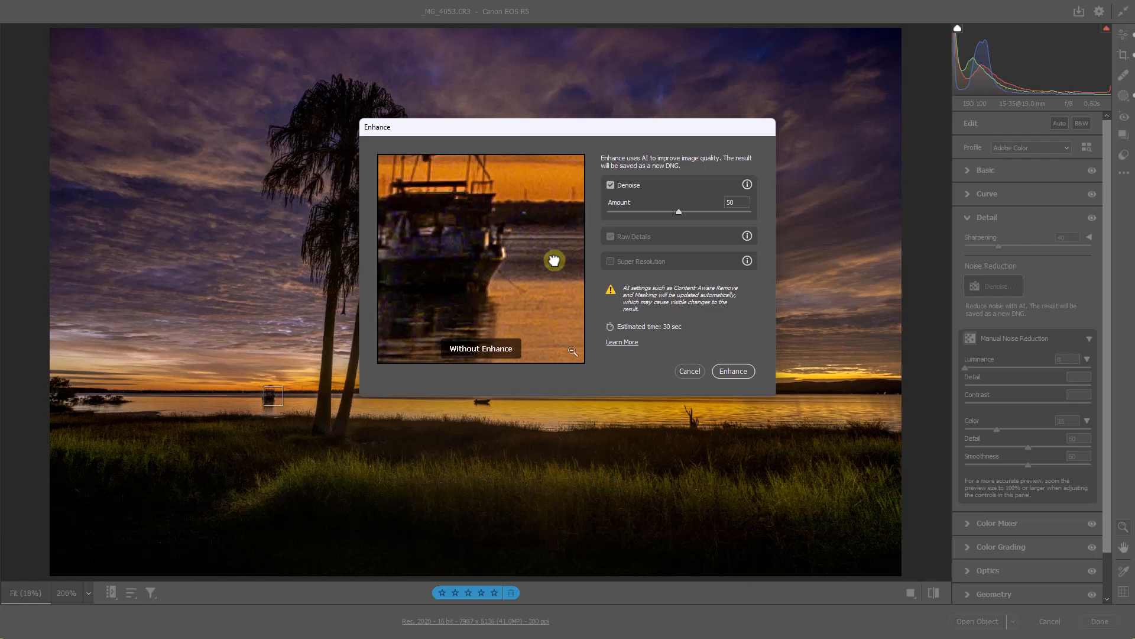
{"action": "left_click", "coordinate": [552, 268]}
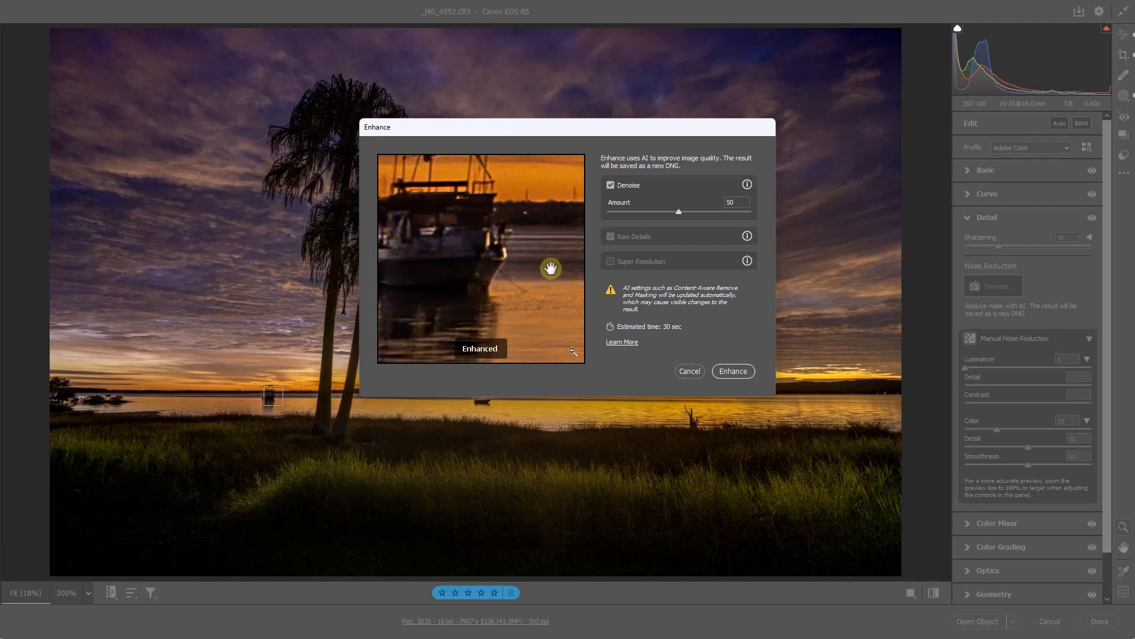
{"action": "mouse_move", "coordinate": [545, 264]}
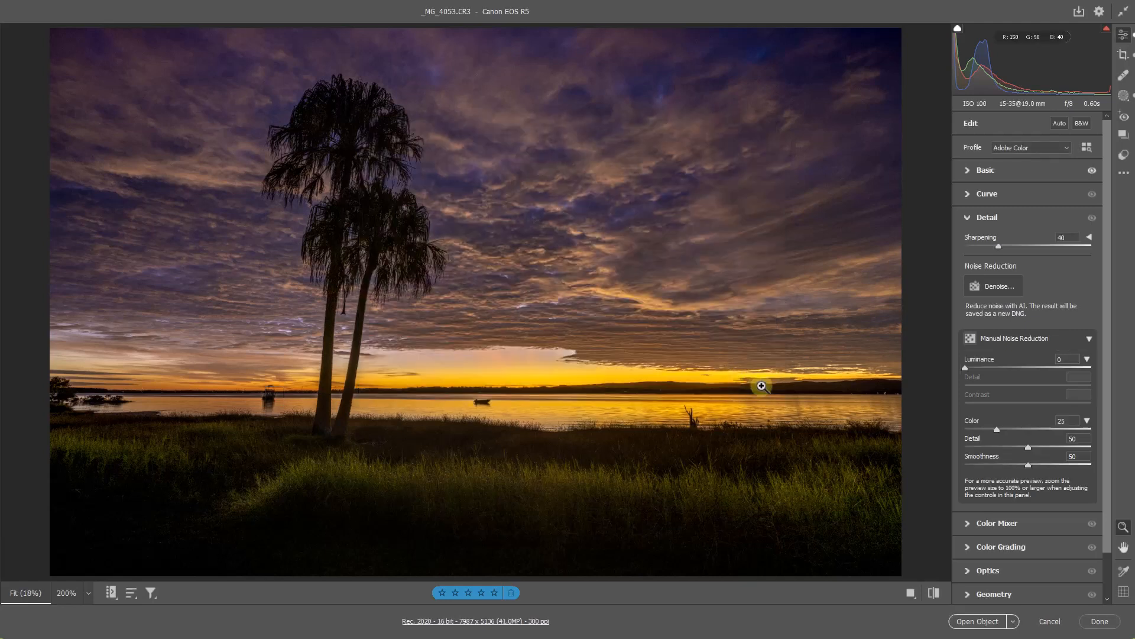
Step: Apply AI Denoise at amount 50 to create the Enhanced-NR DNG
{"action": "left_click", "coordinate": [993, 285]}
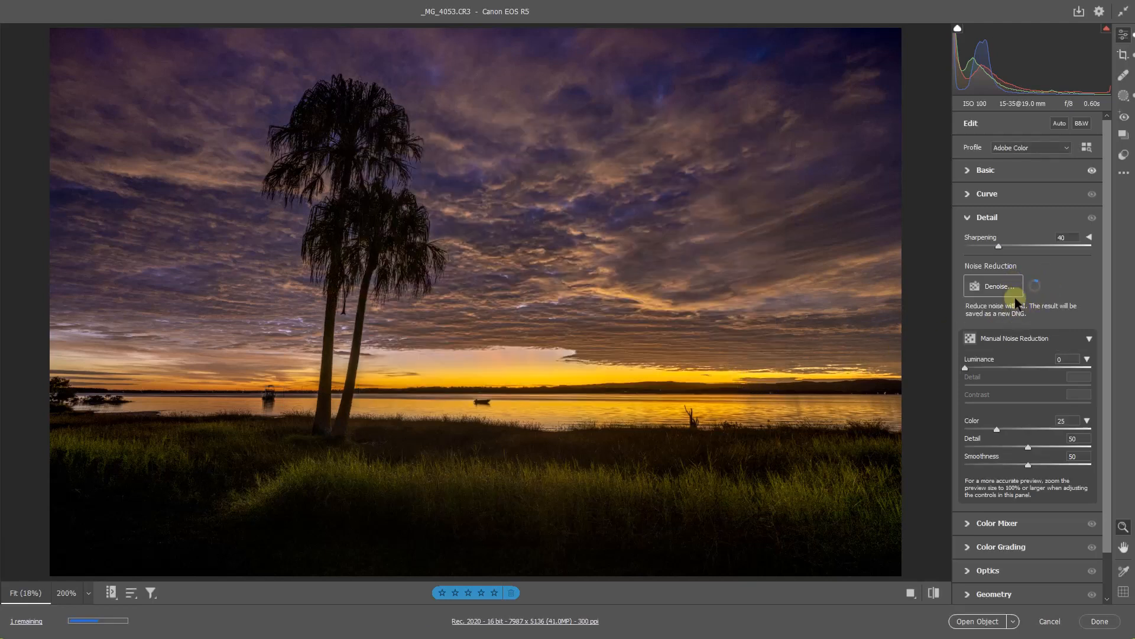
{"action": "mouse_move", "coordinate": [828, 346]}
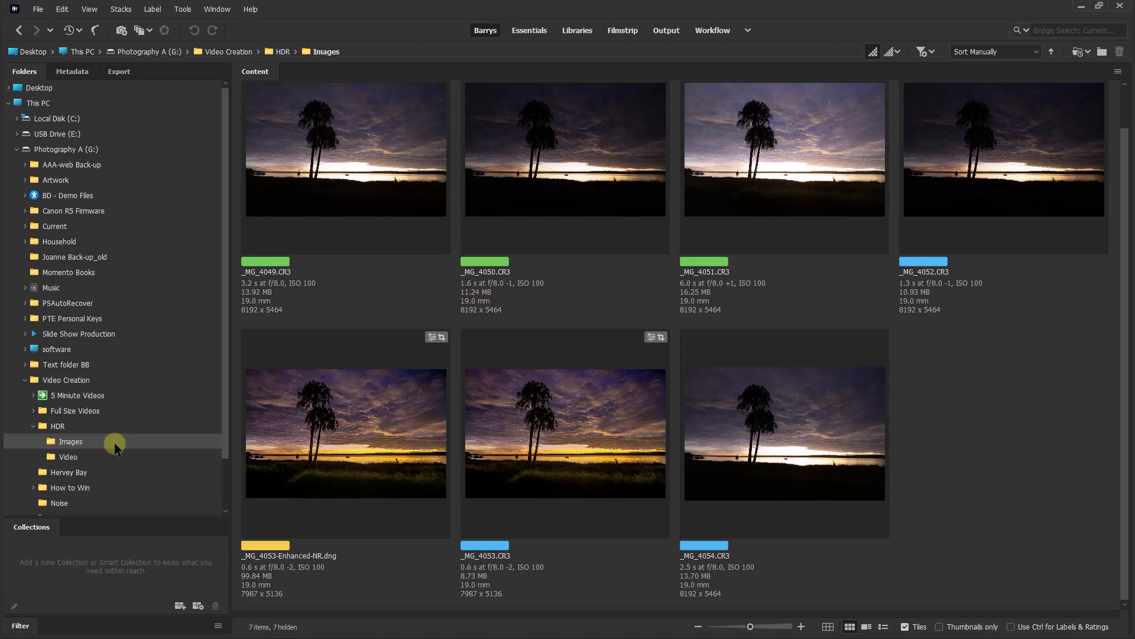
Step: Browse the _MG_4049, 4051, 4054 and 4053 frames, then open _MG_4053-Enhanced-NR.dng in Photoshop
{"action": "left_click", "coordinate": [346, 149]}
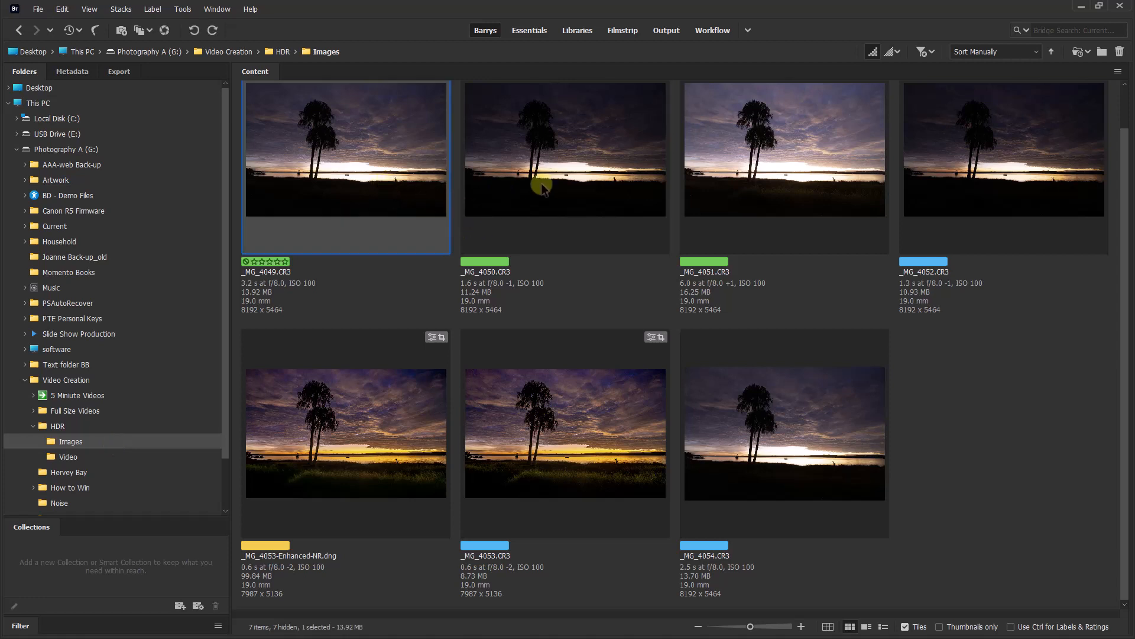
{"action": "left_click", "coordinate": [784, 148]}
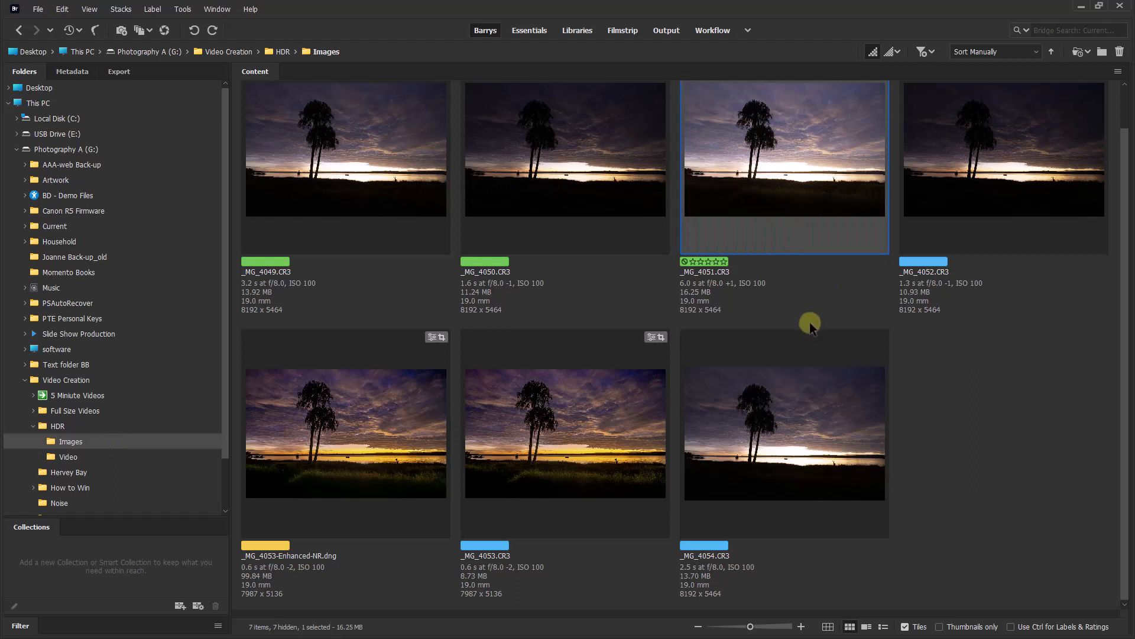
{"action": "mouse_move", "coordinate": [992, 177]}
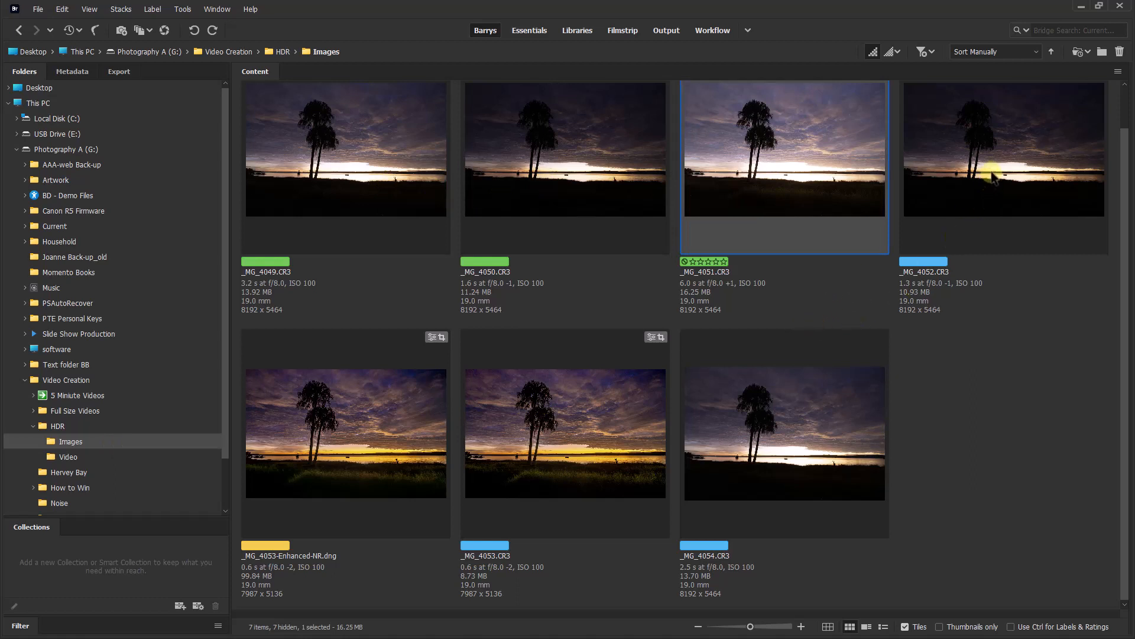
{"action": "left_click", "coordinate": [784, 433]}
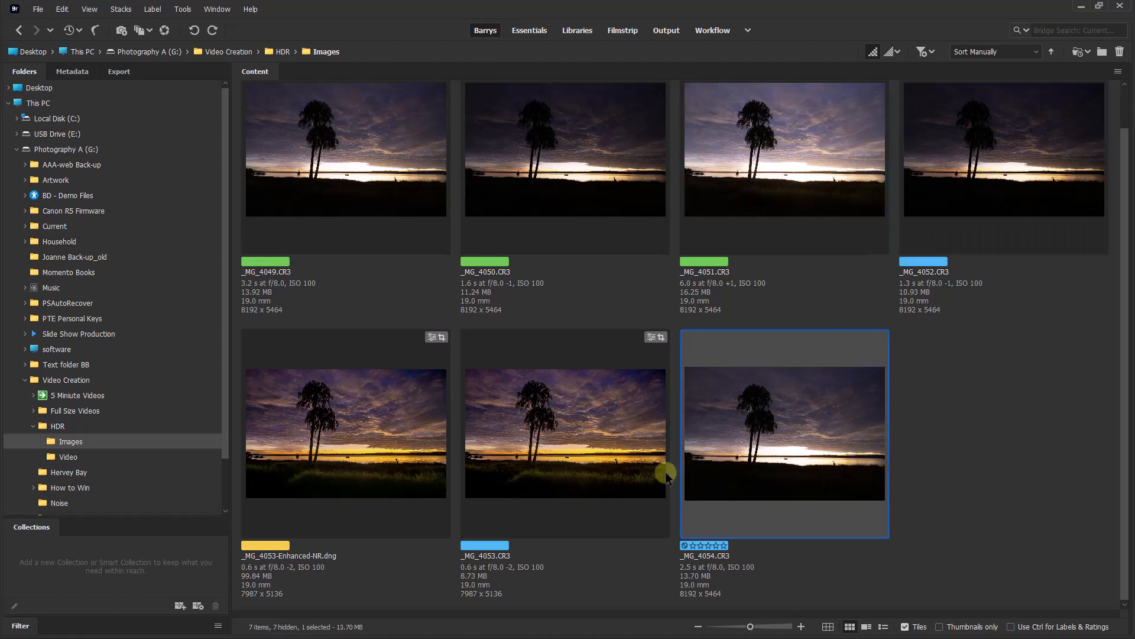
{"action": "left_click", "coordinate": [565, 432]}
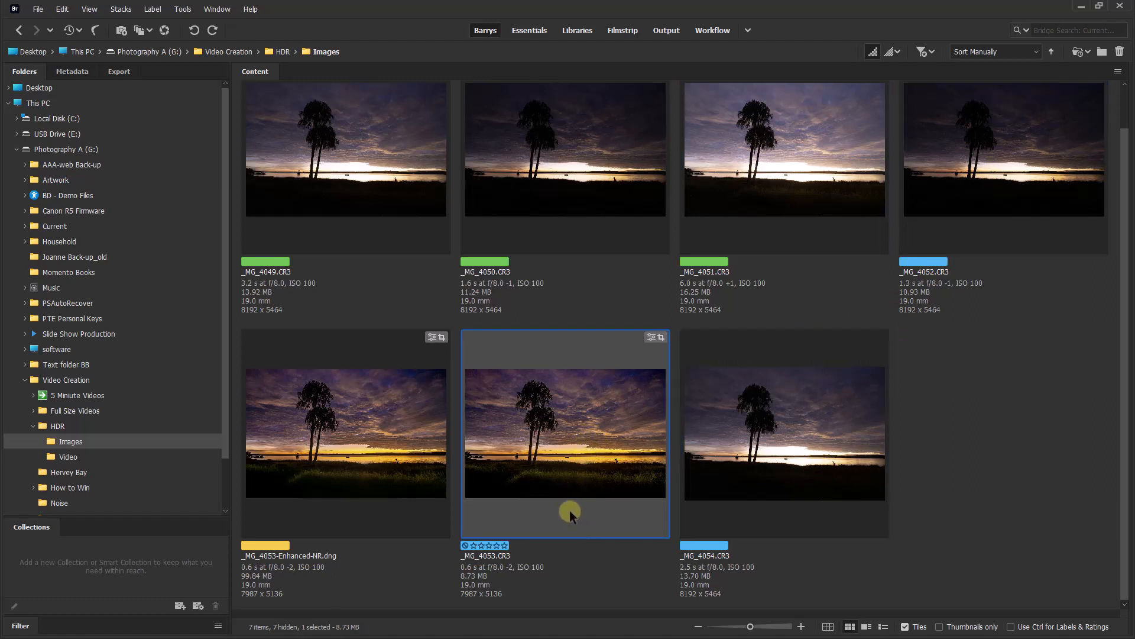
{"action": "mouse_move", "coordinate": [585, 474]}
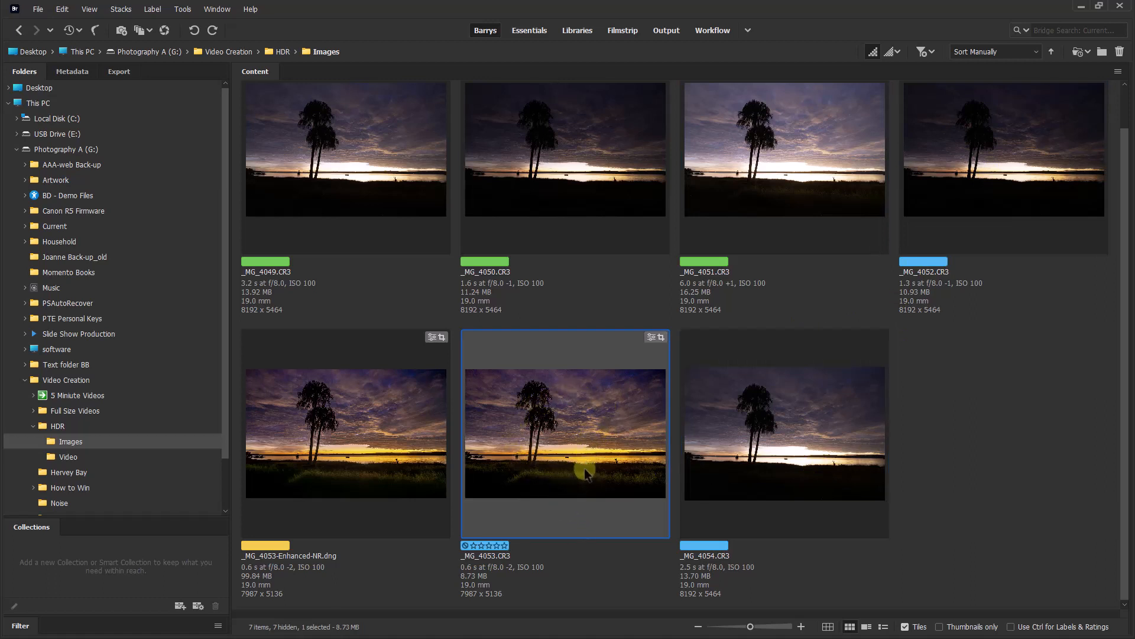
{"action": "mouse_move", "coordinate": [507, 576]}
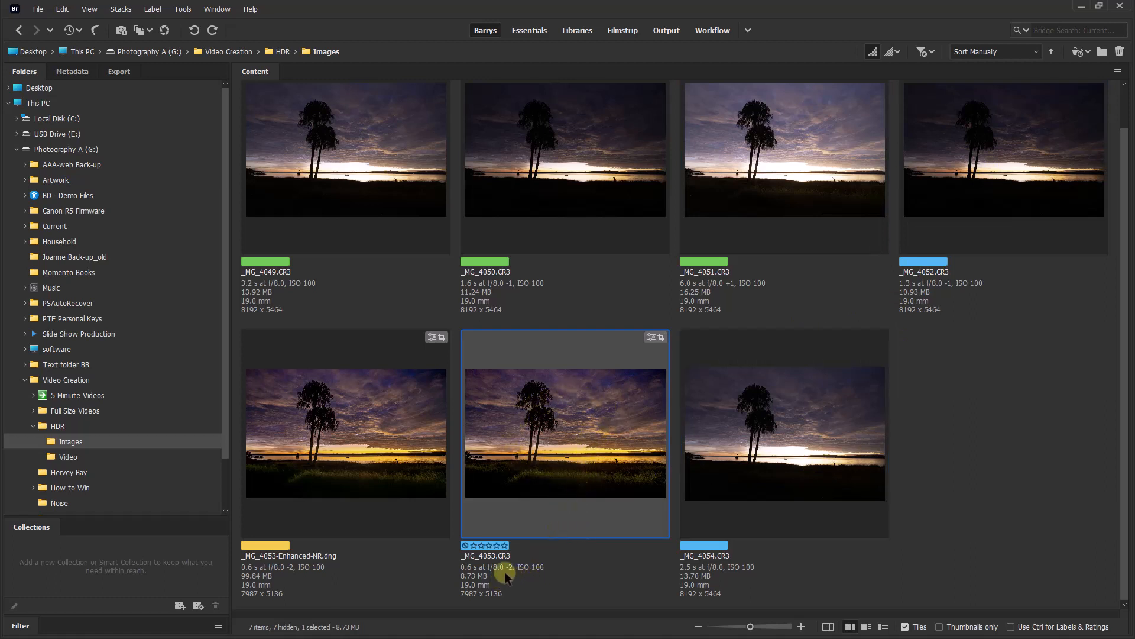
{"action": "mouse_move", "coordinate": [520, 572]}
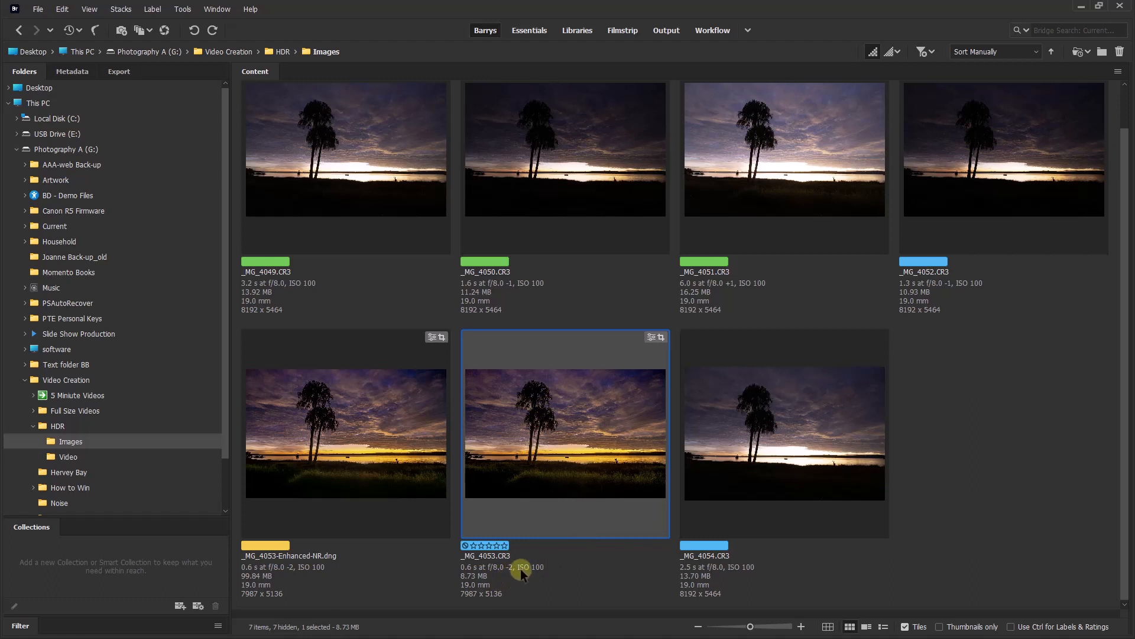
{"action": "mouse_move", "coordinate": [568, 509]}
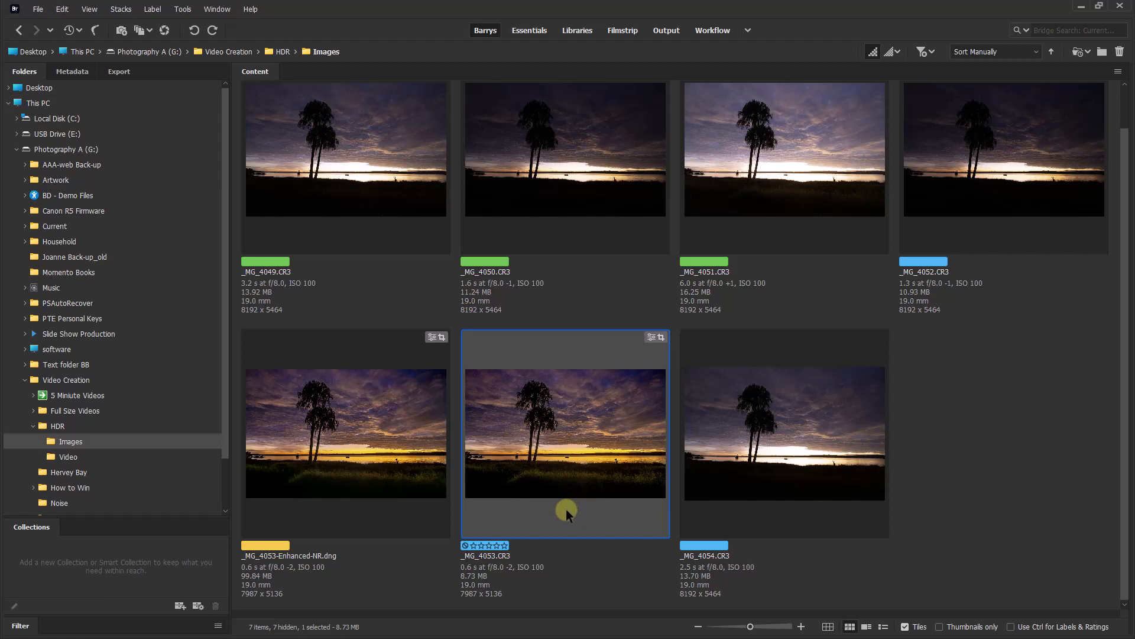
{"action": "mouse_move", "coordinate": [440, 498]}
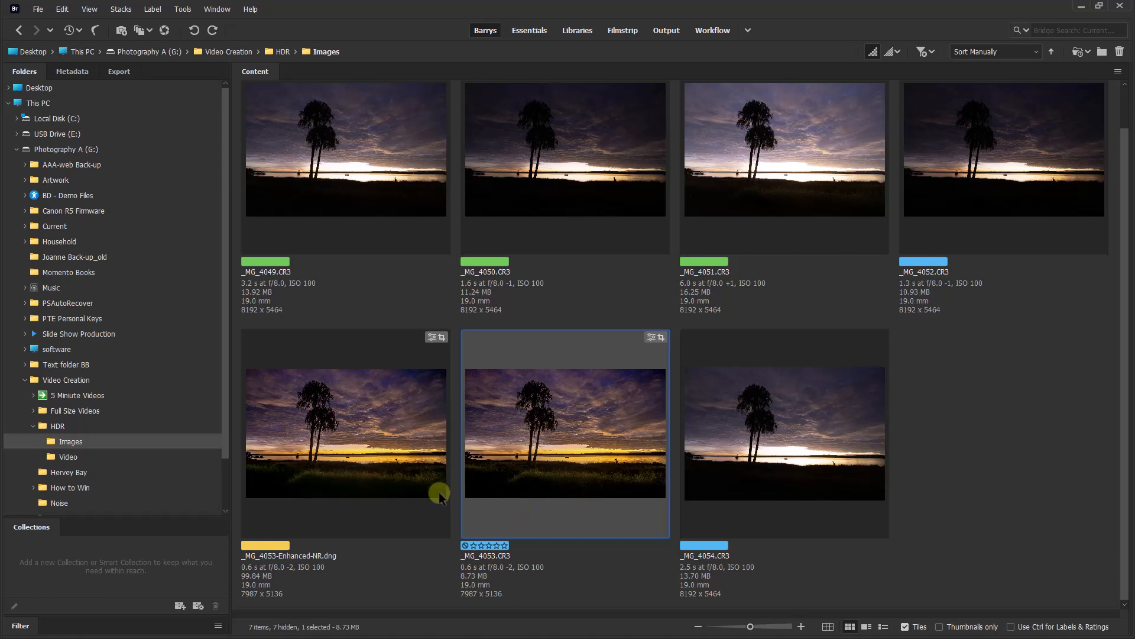
{"action": "mouse_move", "coordinate": [340, 462]}
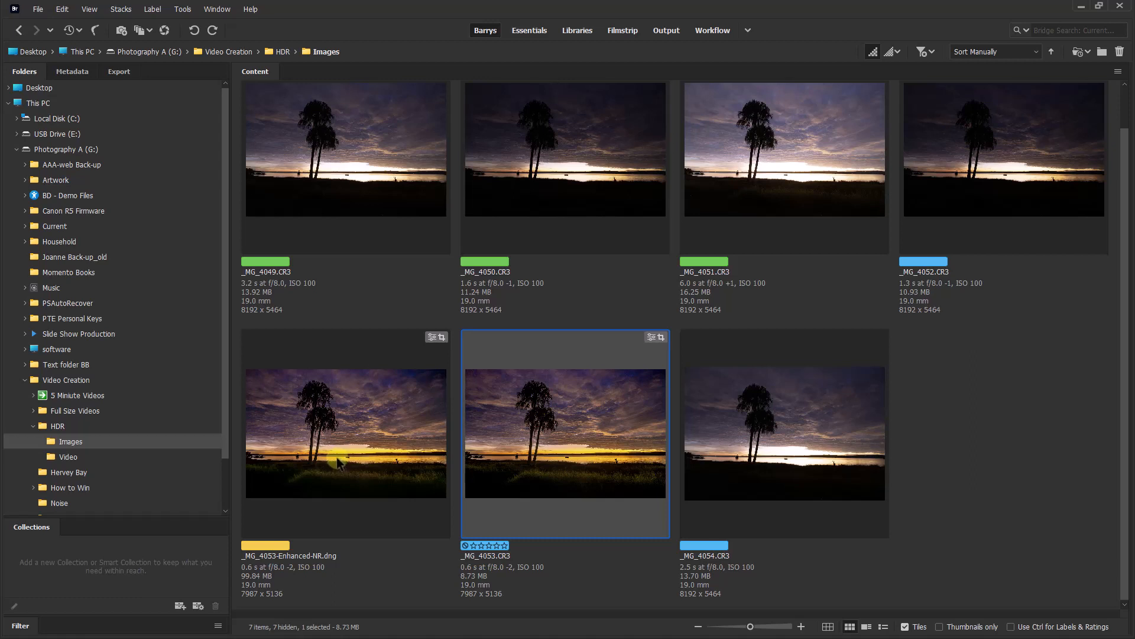
{"action": "double_click", "coordinate": [345, 431]}
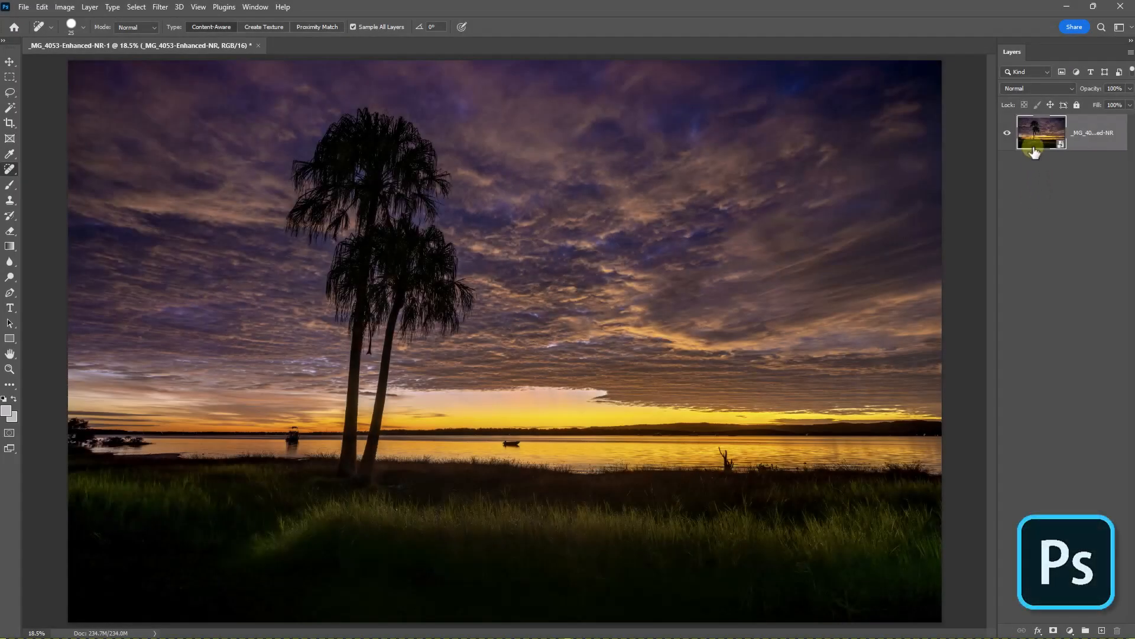
{"action": "mouse_move", "coordinate": [1039, 185]}
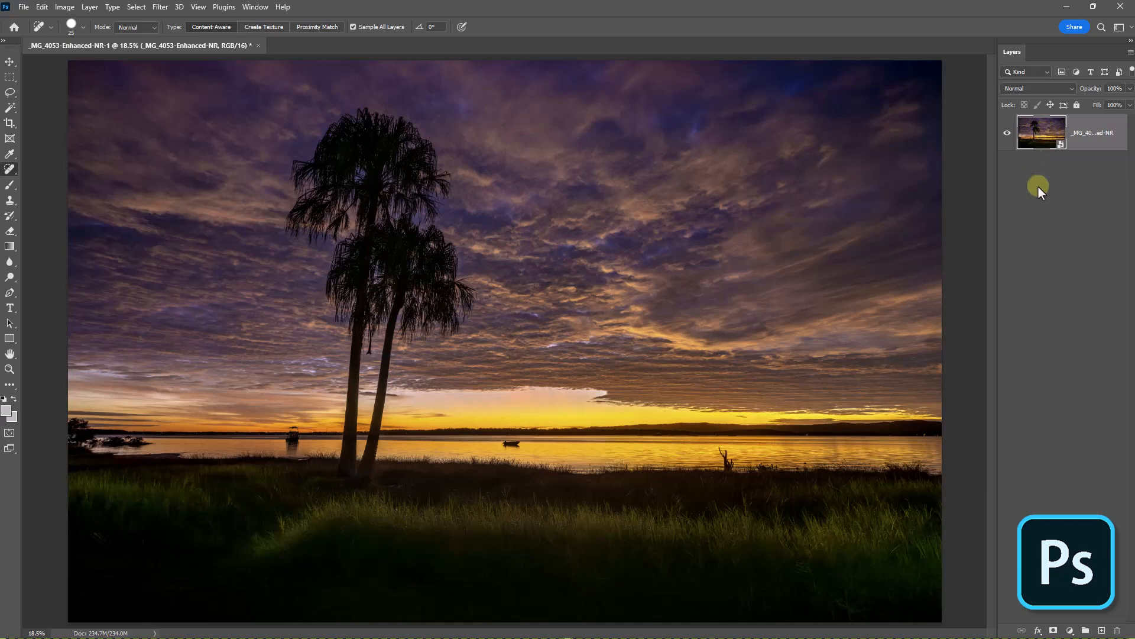
{"action": "mouse_move", "coordinate": [1032, 197]}
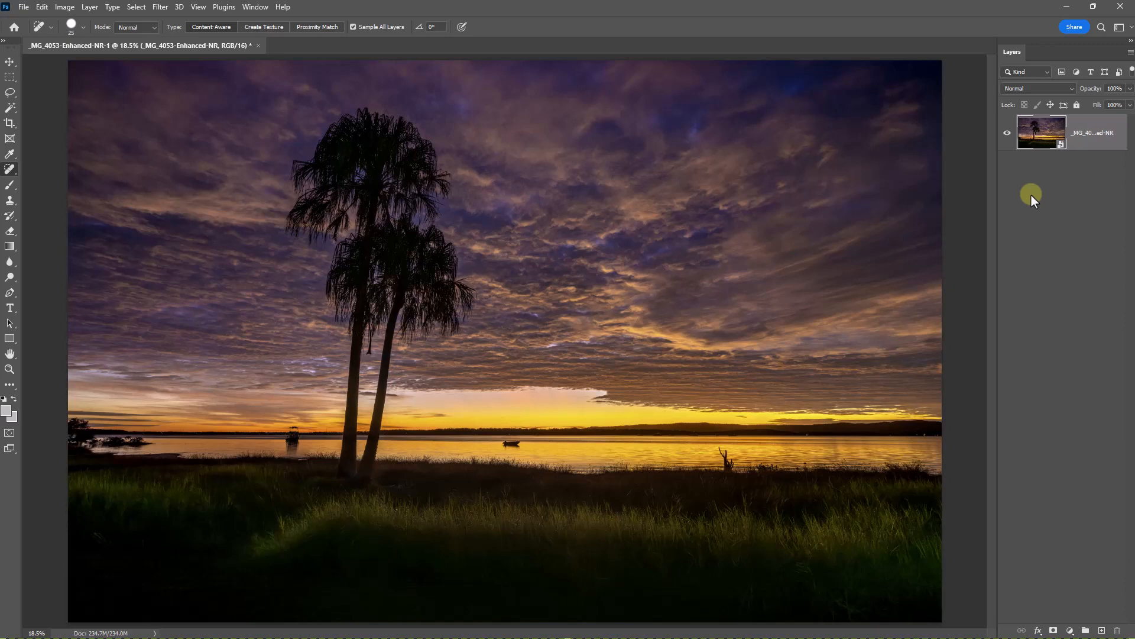
{"action": "mouse_move", "coordinate": [1061, 178]}
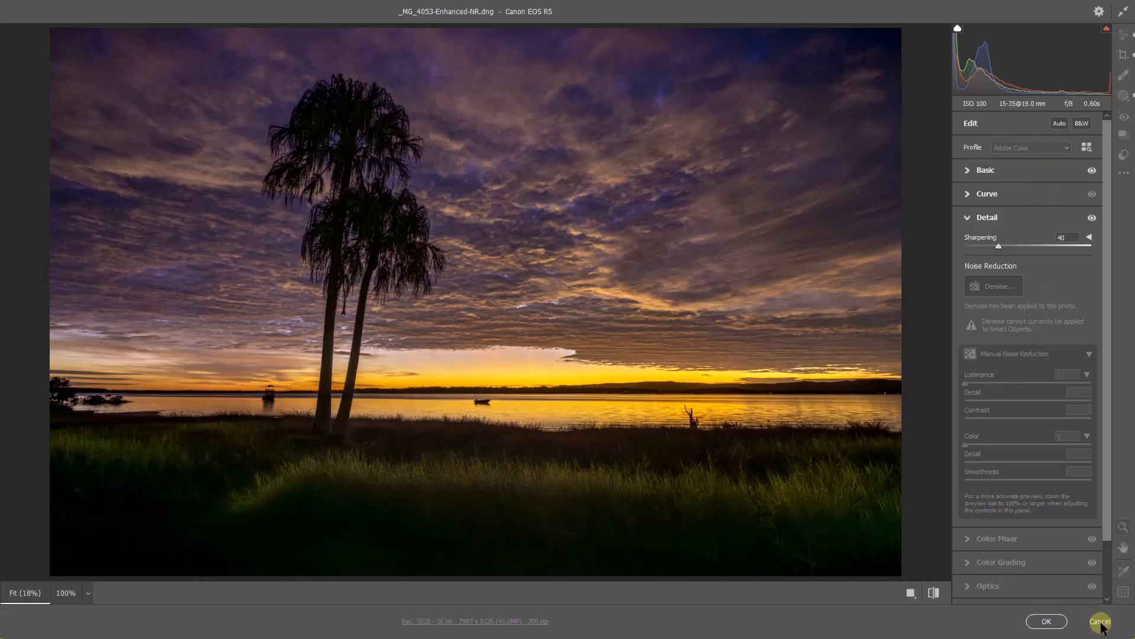
Step: Cancel Camera Raw, leaving the unedited _MG_4053 as a second Photoshop document
{"action": "left_click", "coordinate": [1045, 620]}
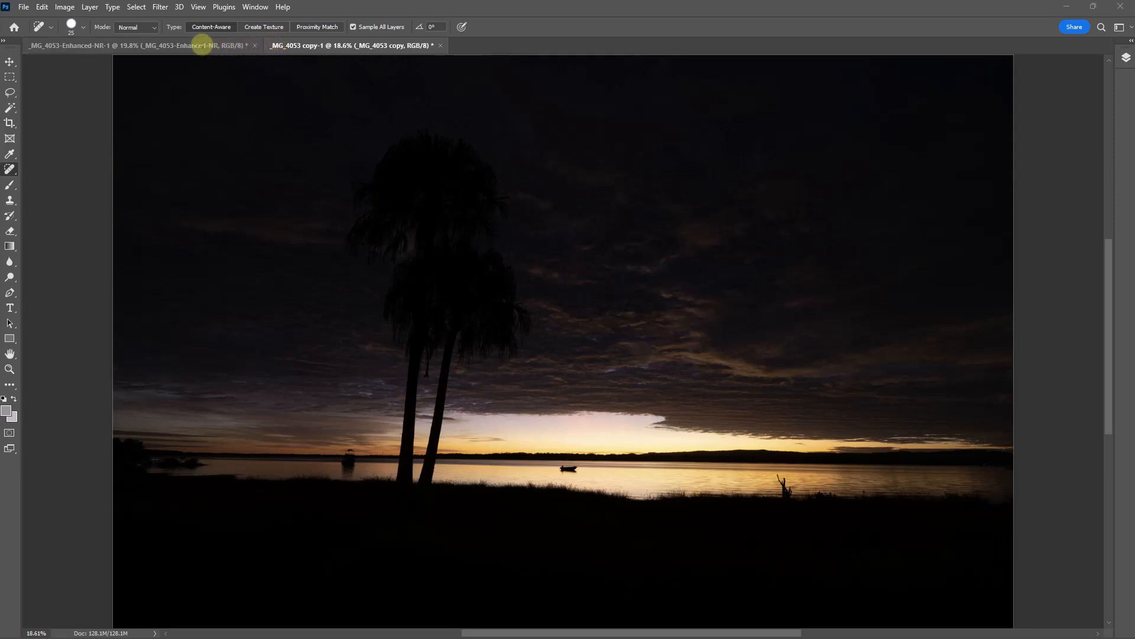
Step: Switch to the Enhanced-NR image and zoom on the shoreline boats to about 200%
{"action": "left_click", "coordinate": [138, 45]}
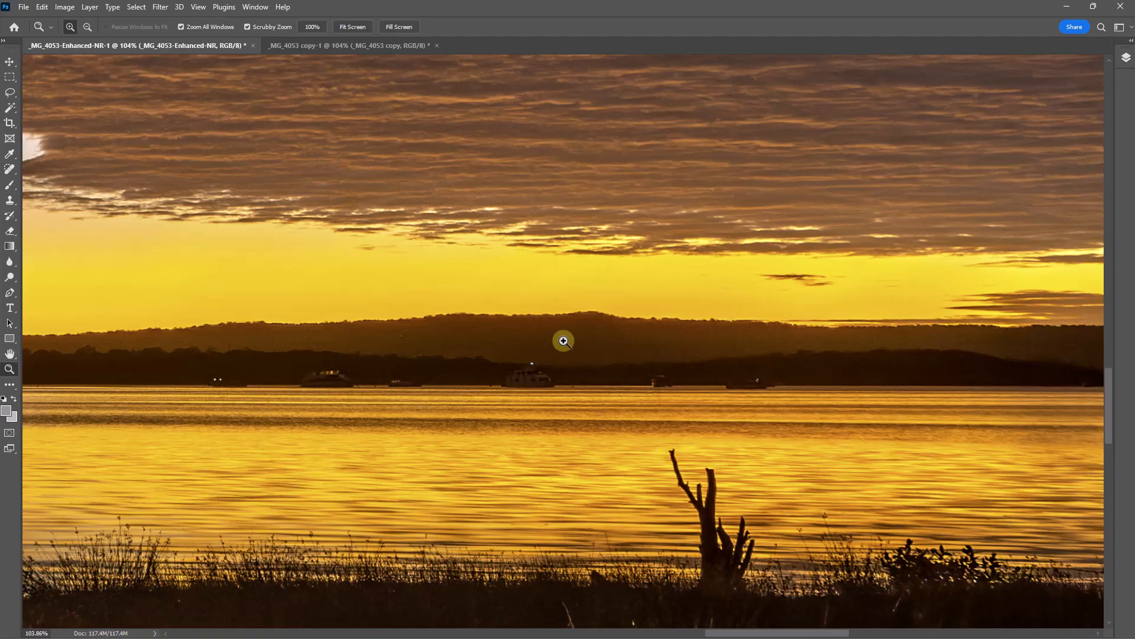
{"action": "left_click", "coordinate": [563, 341]}
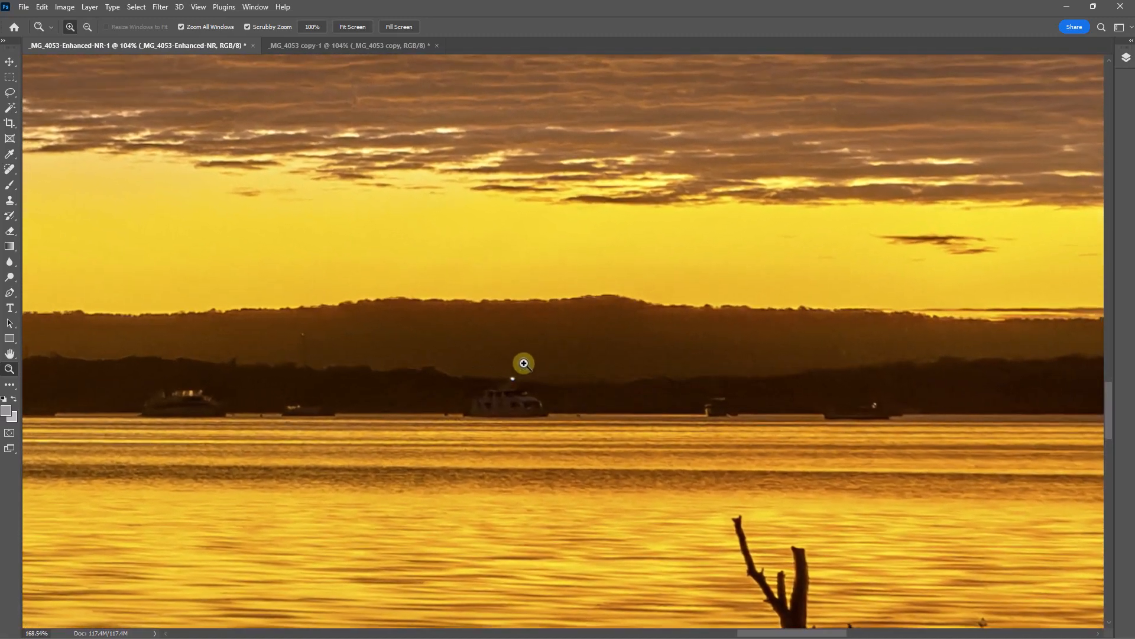
{"action": "left_click", "coordinate": [523, 362]}
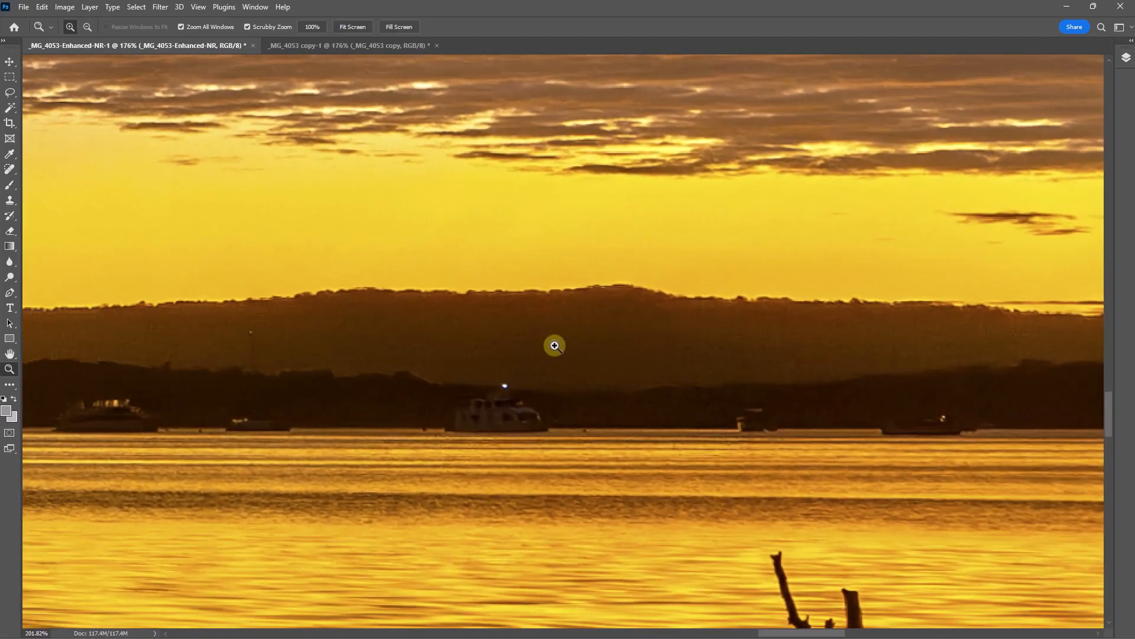
{"action": "left_click", "coordinate": [555, 345]}
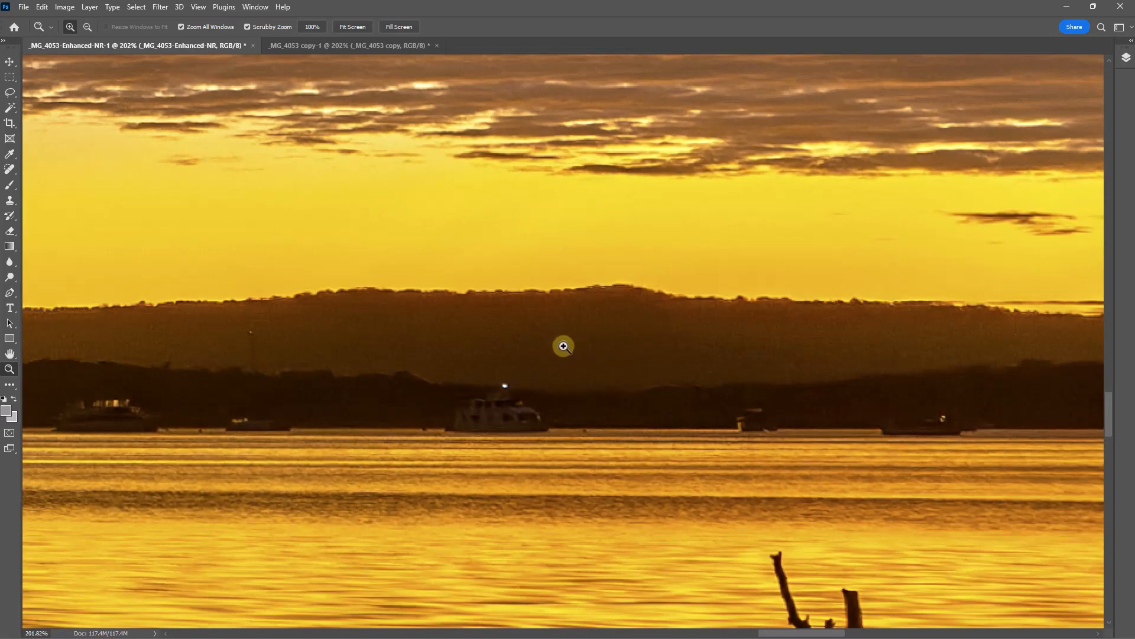
{"action": "mouse_move", "coordinate": [559, 353]}
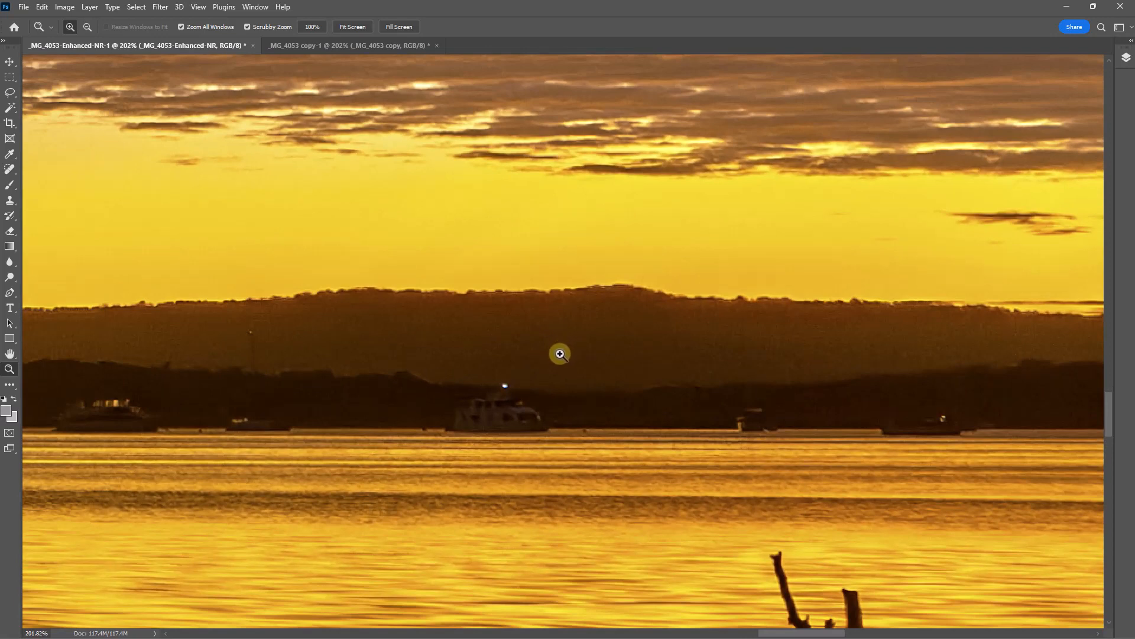